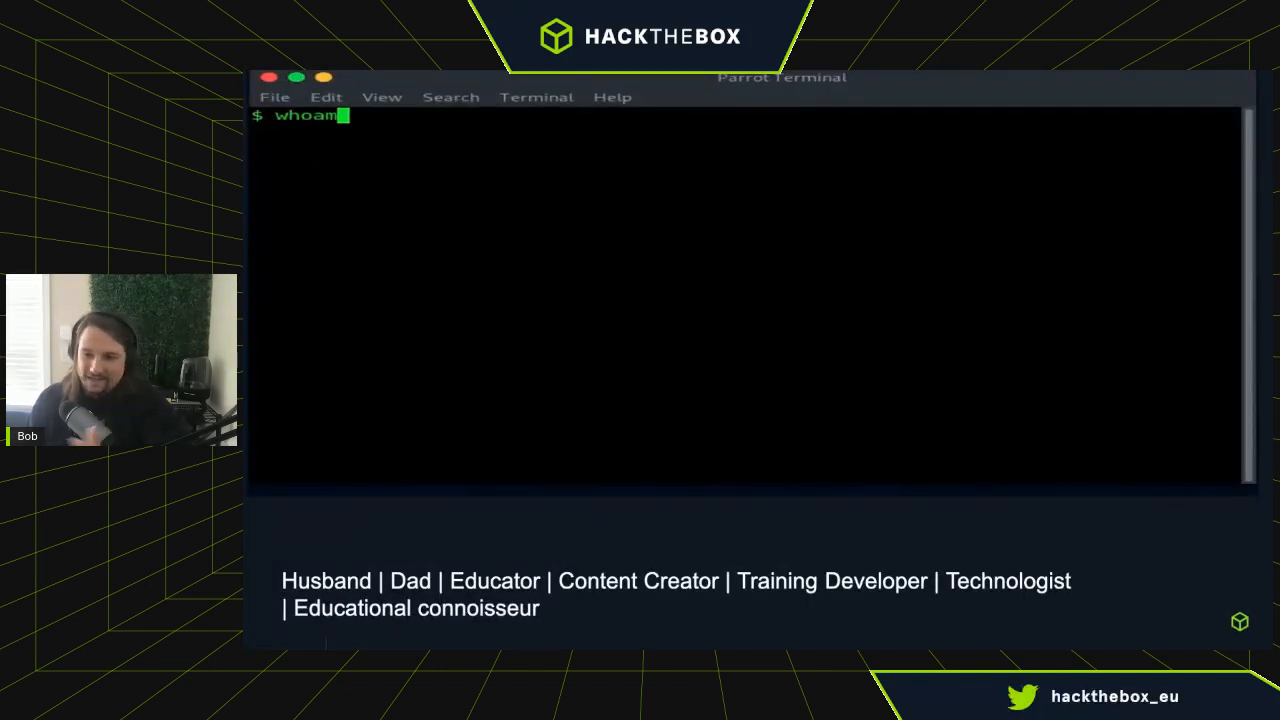
Advance through the Google Slides deck toward the network diagram slide
key(Return)
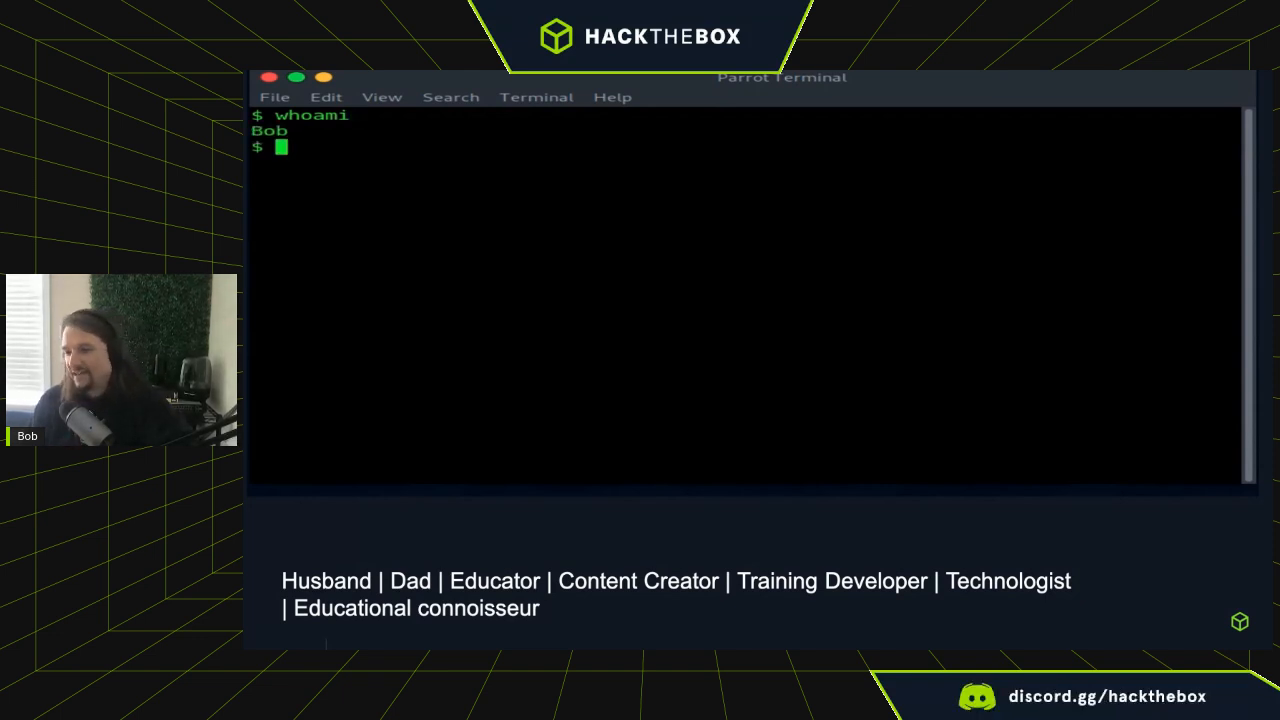
text(wh)
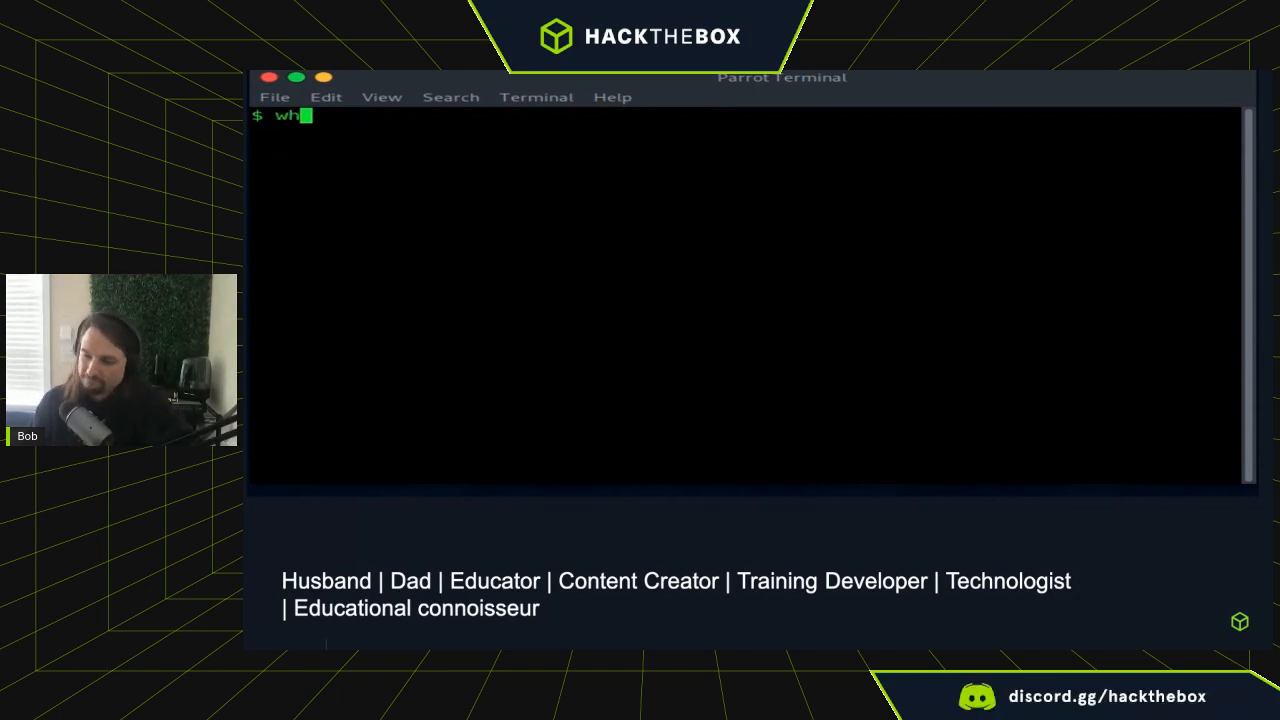
key(Return)
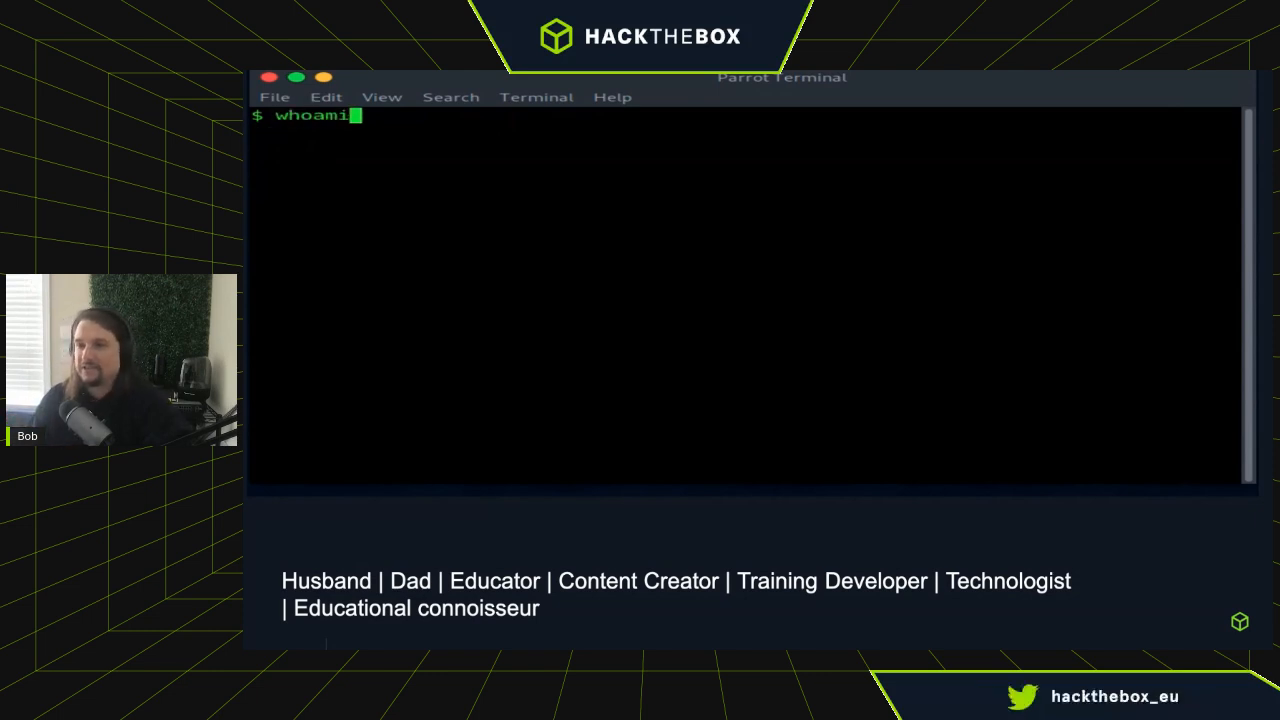
key(Return)
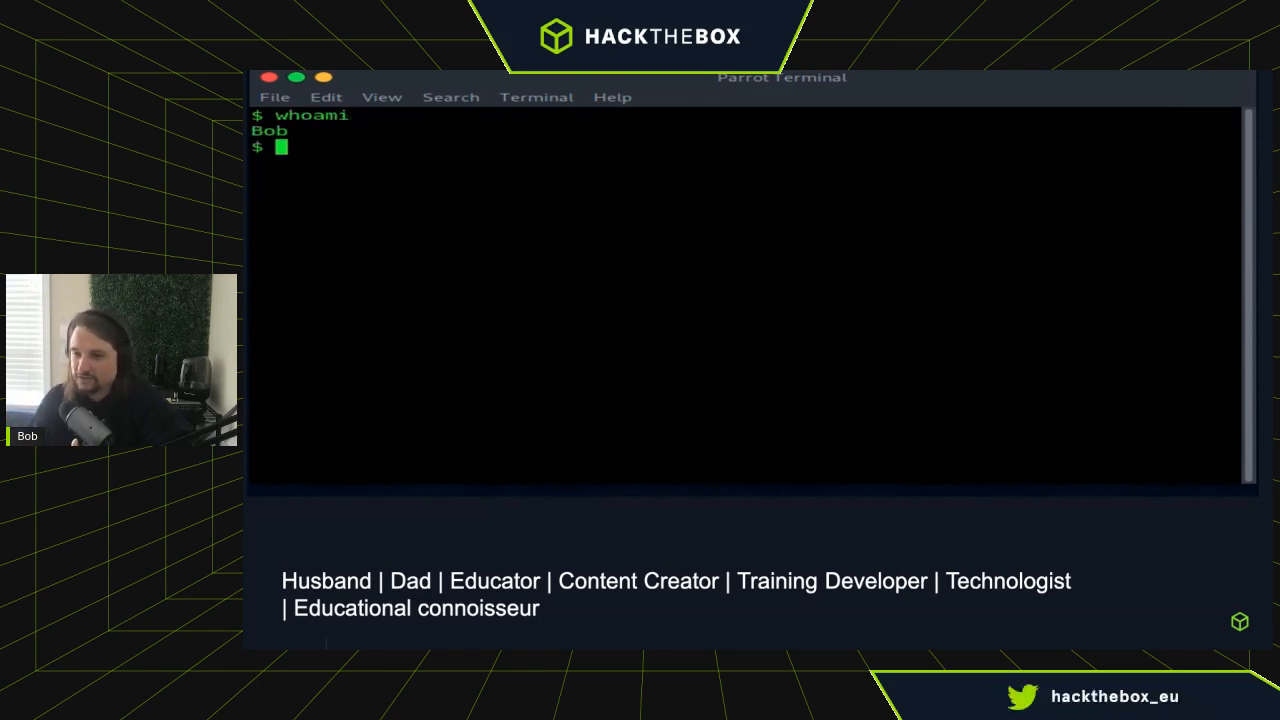
text(whoa)
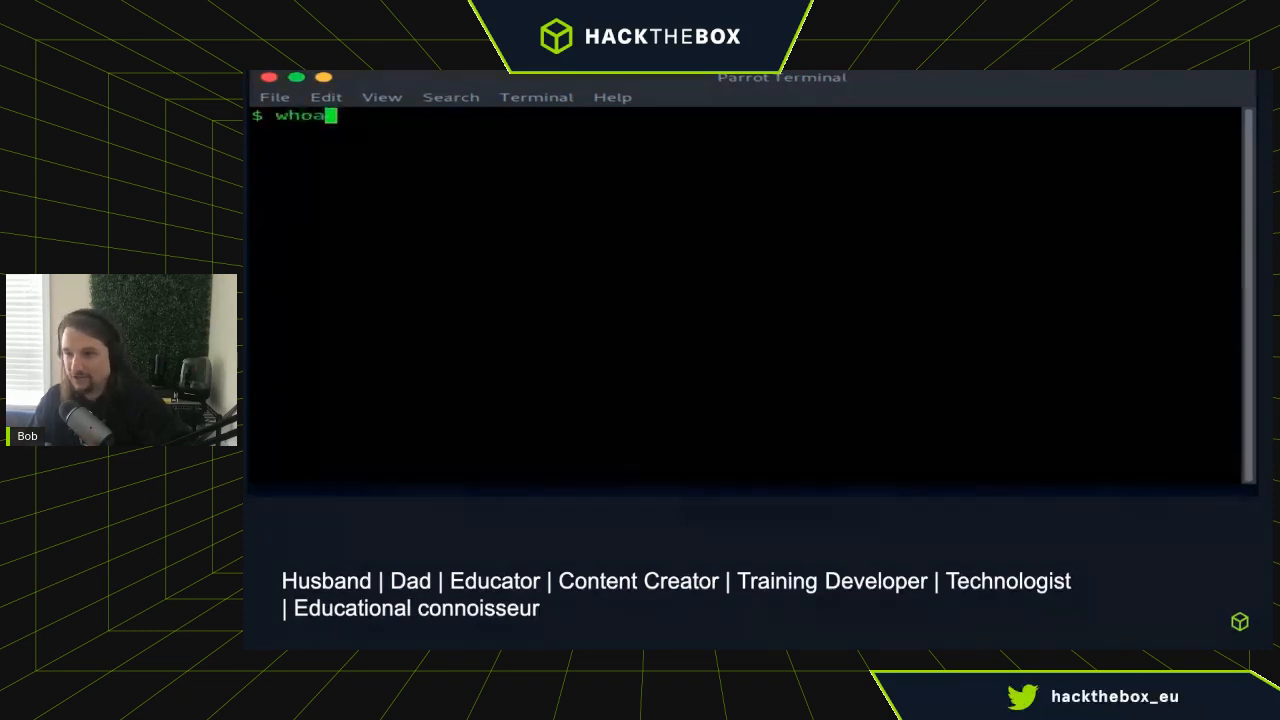
key(Return)
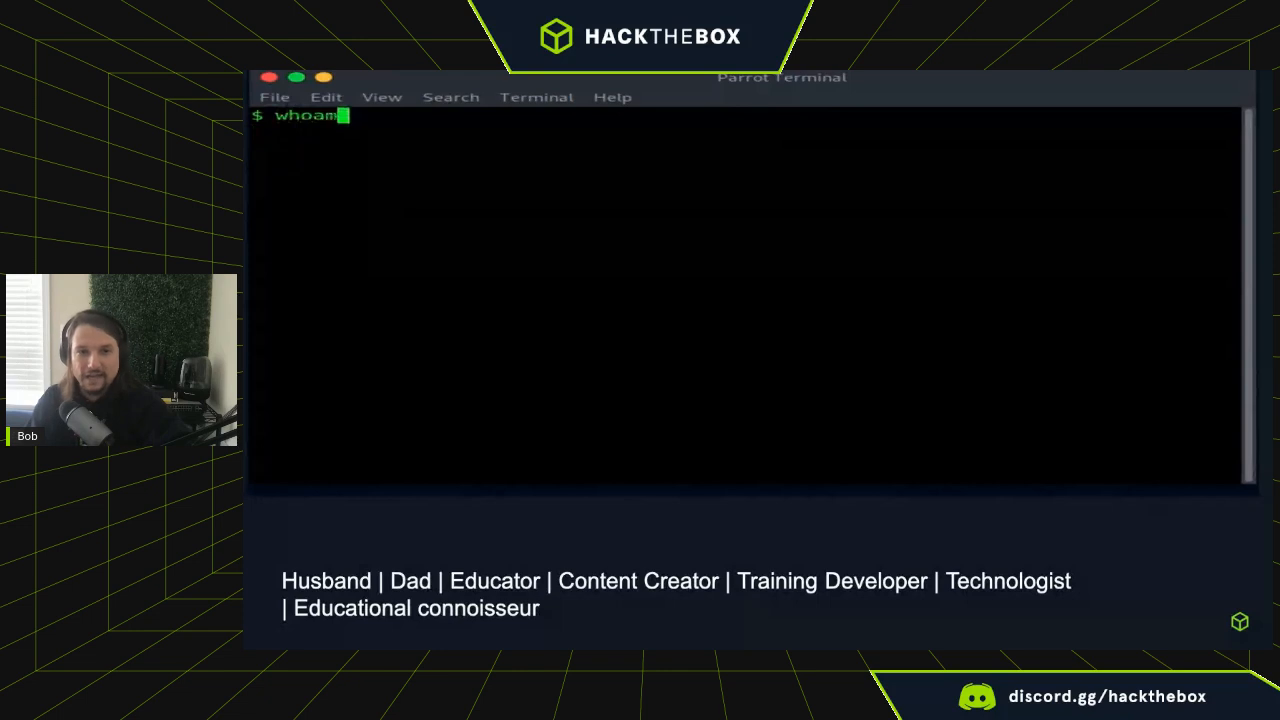
Reach slide 5, the diagram linking the home computer, Internet, Pwnbox and target
key(Return)
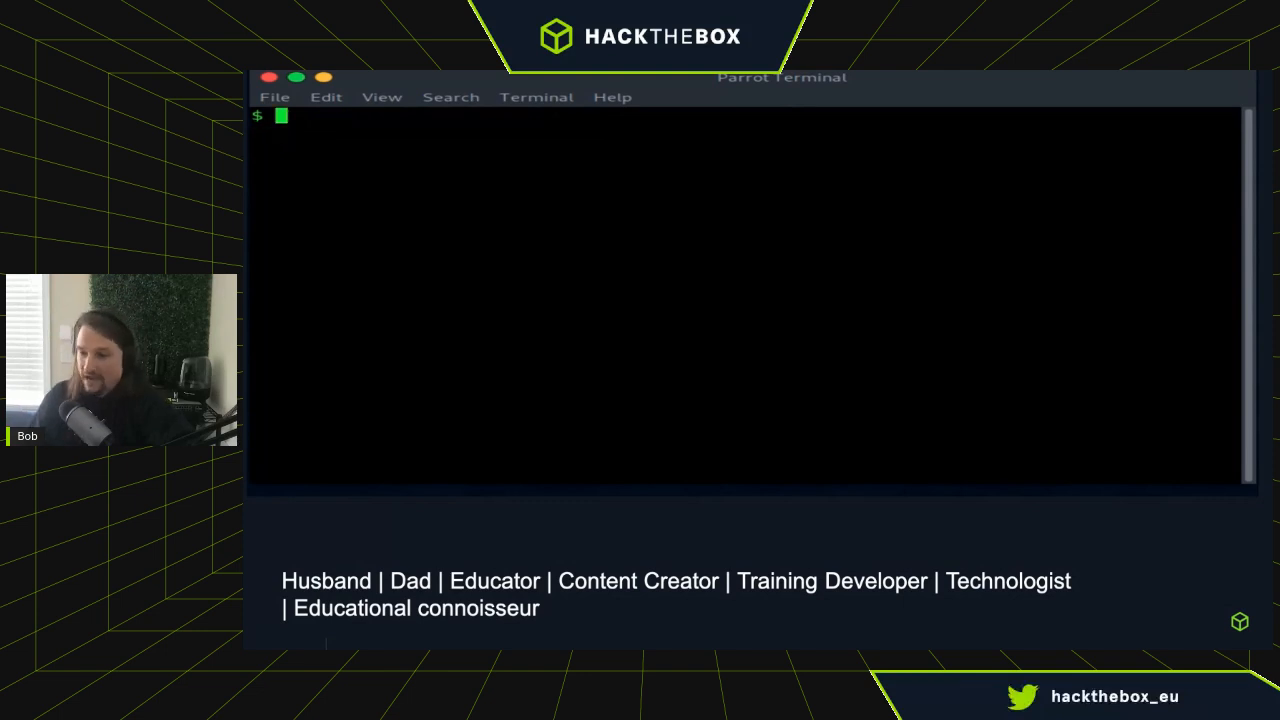
text(whoami)
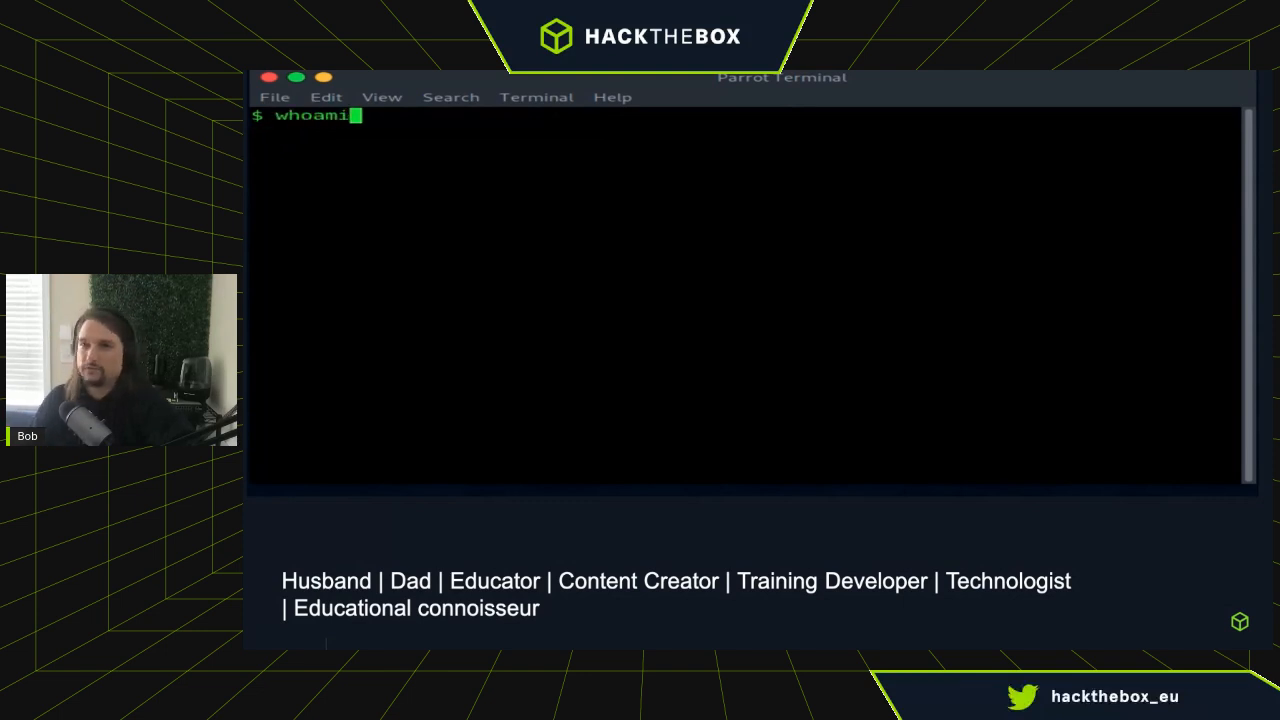
key(Return)
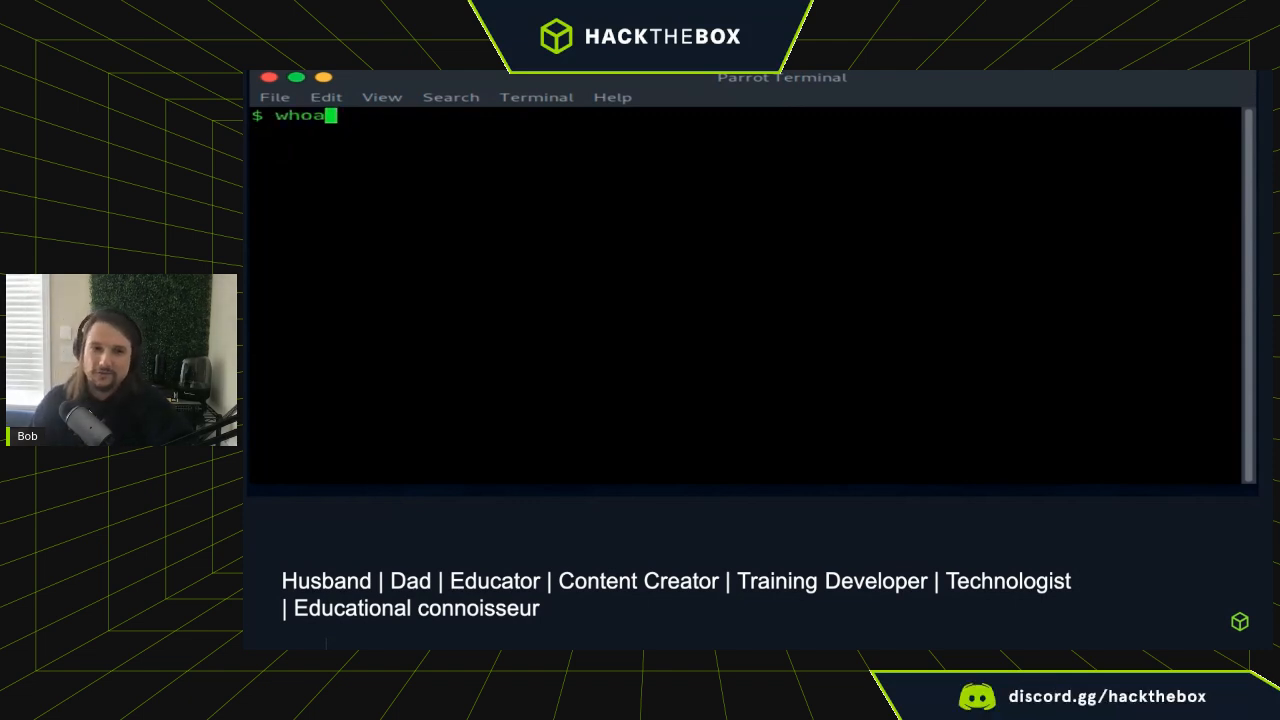
key(Return)
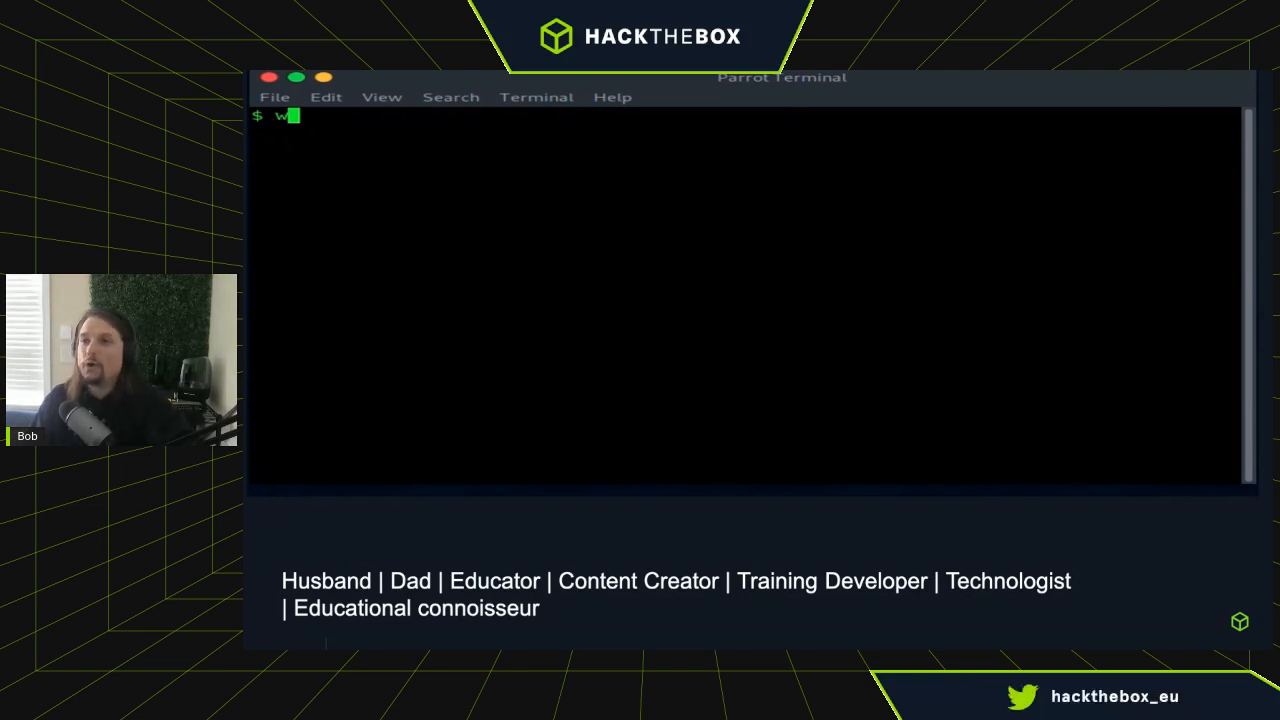
key(Return)
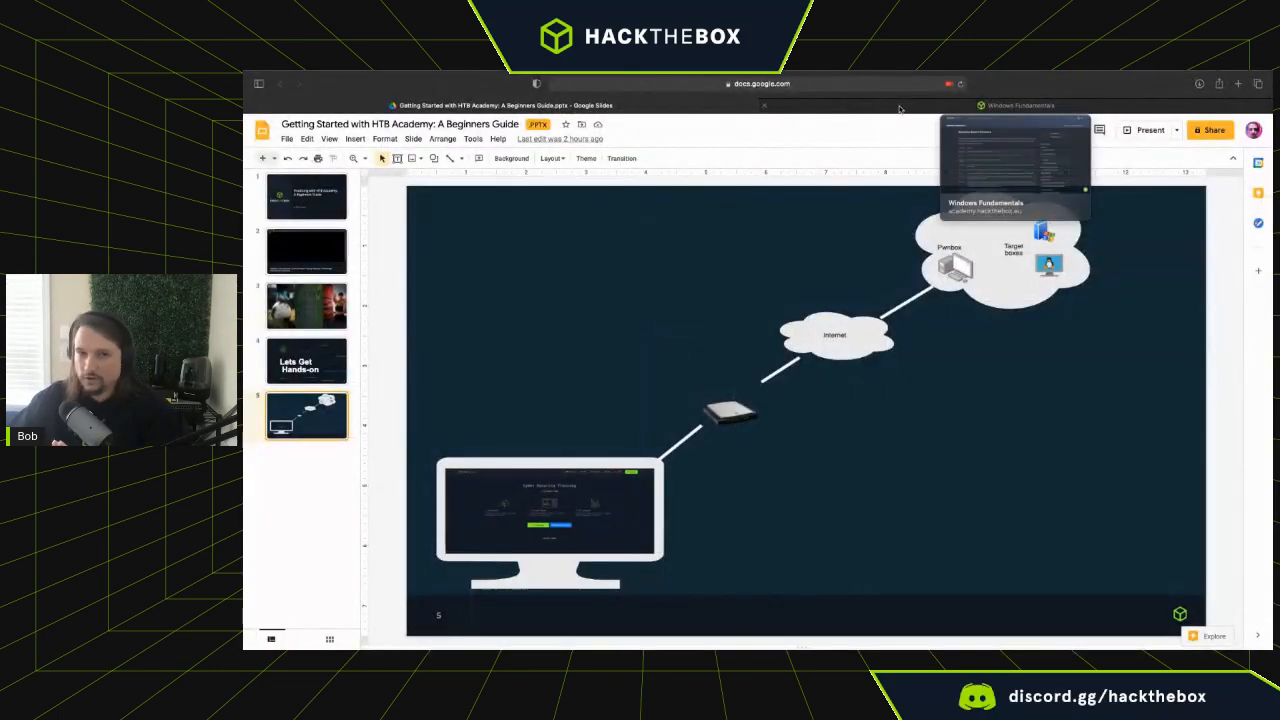
Switch to the HTB Academy tab and show the full Modules catalogue
click(1016, 104)
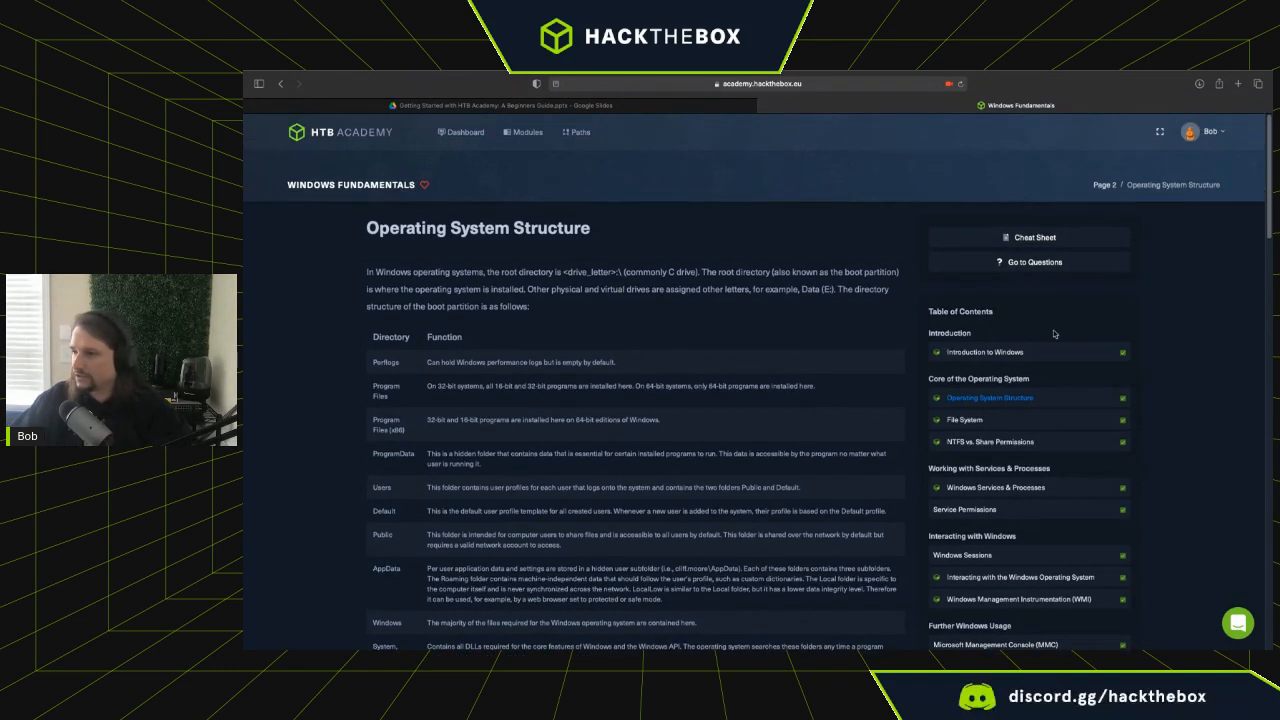
mouse_move(1112, 192)
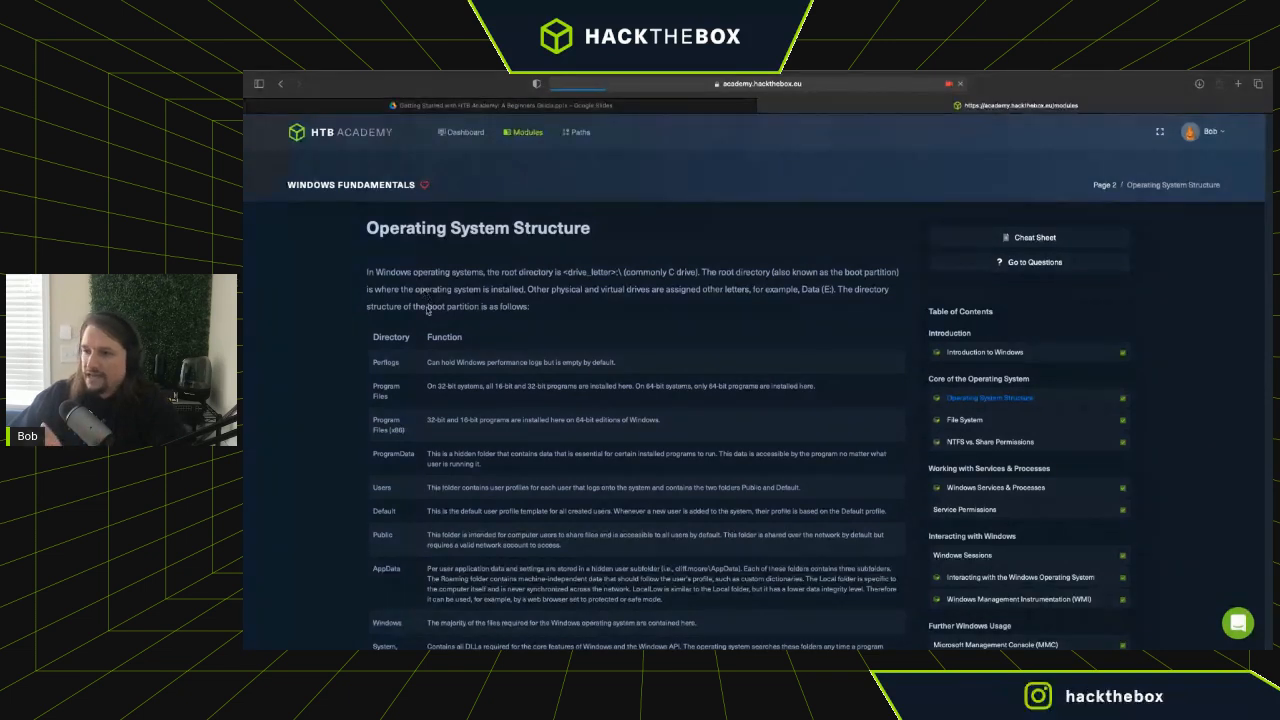
click(528, 132)
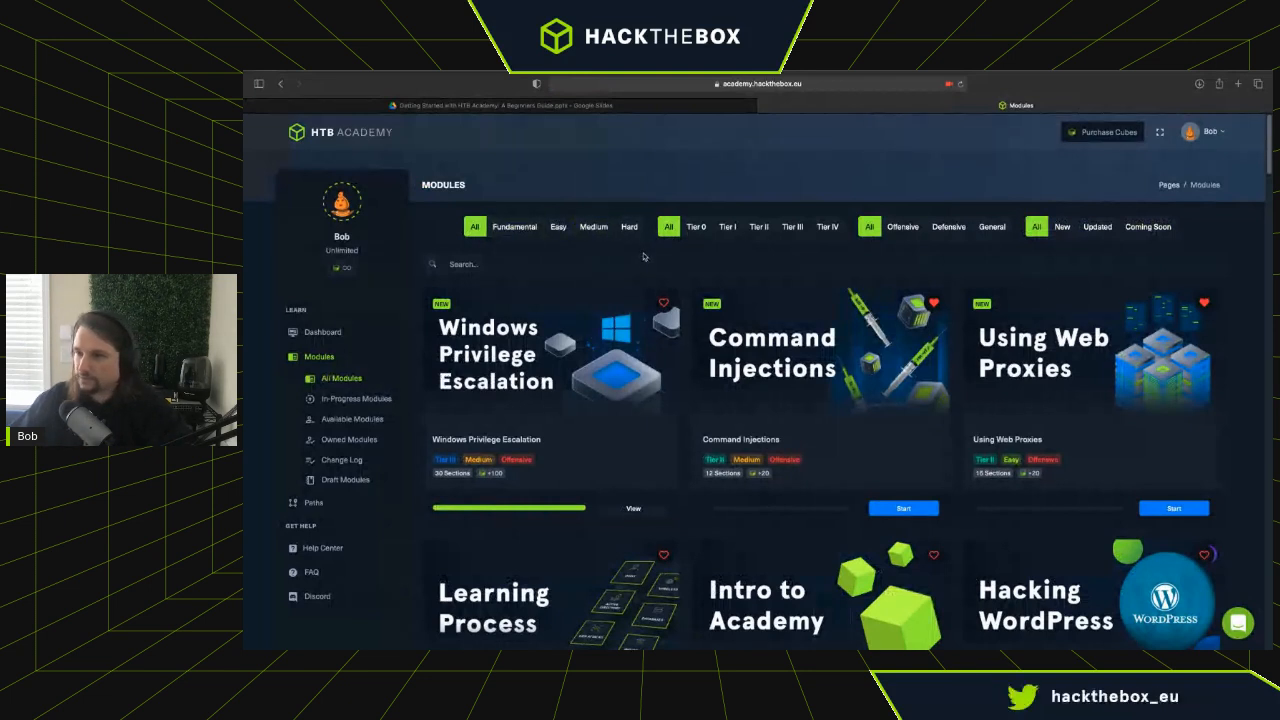
click(760, 226)
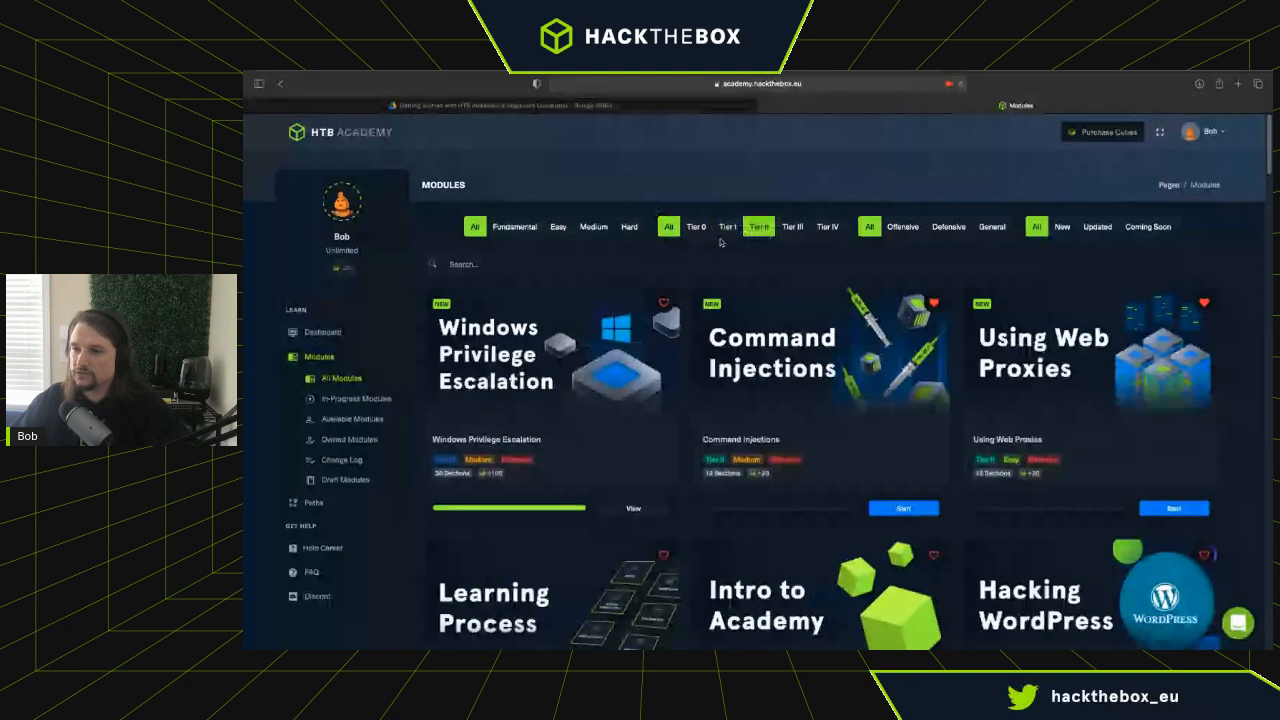
click(760, 226)
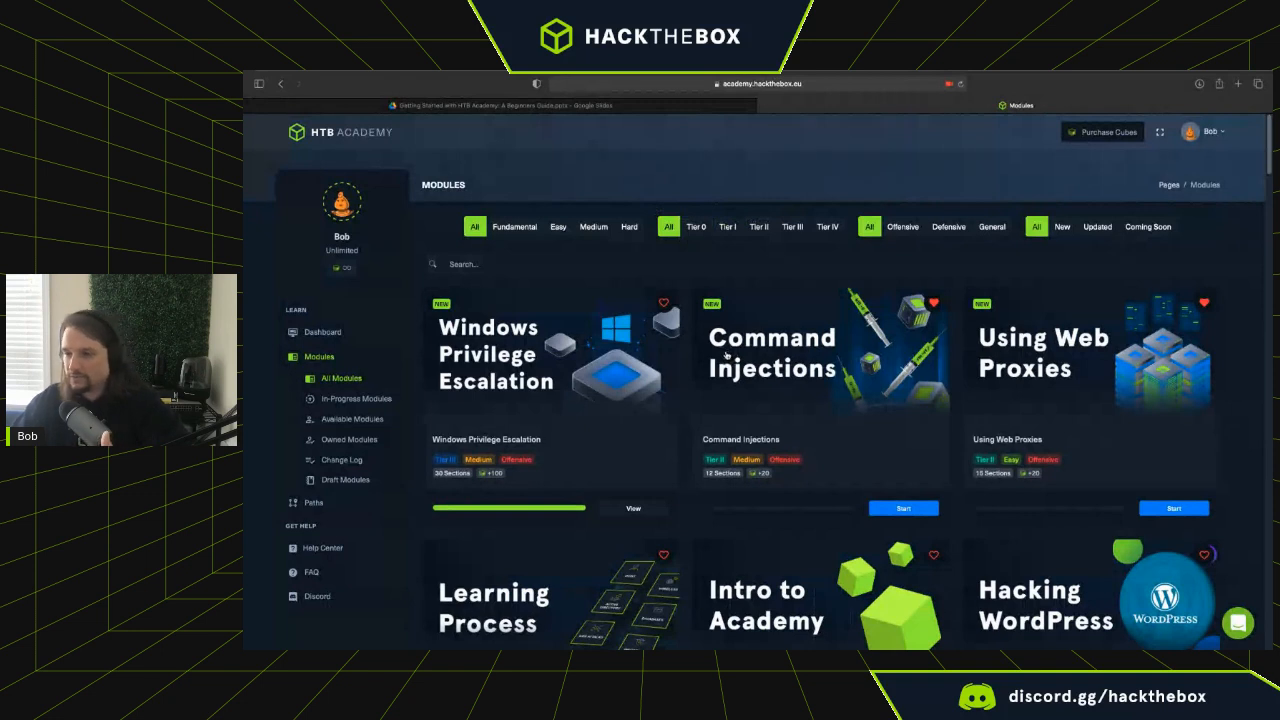
mouse_move(624, 288)
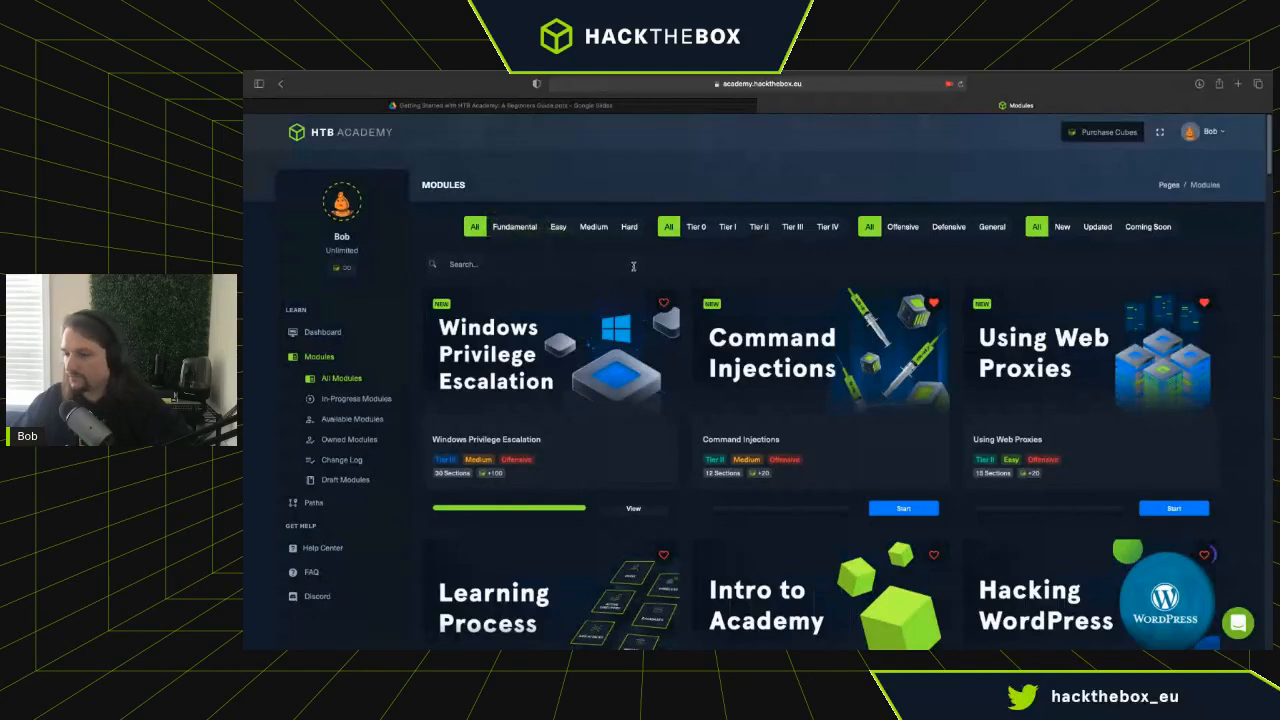
mouse_move(698, 250)
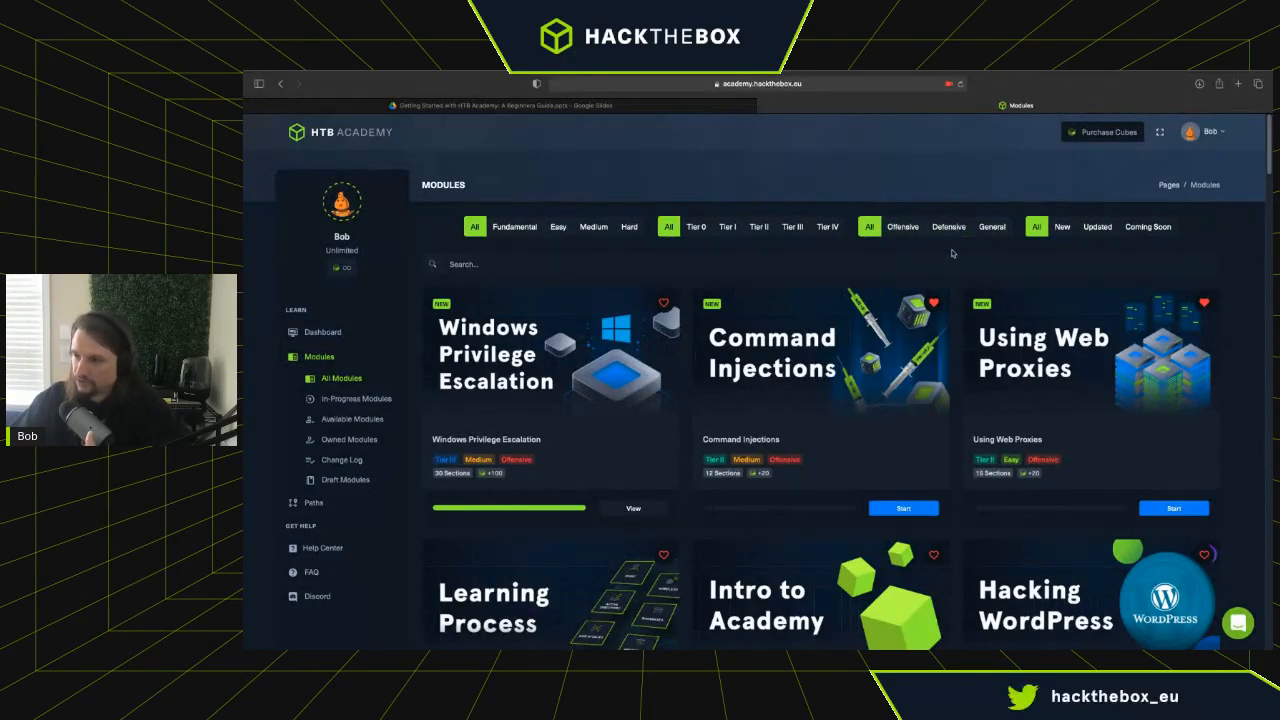
mouse_move(948, 248)
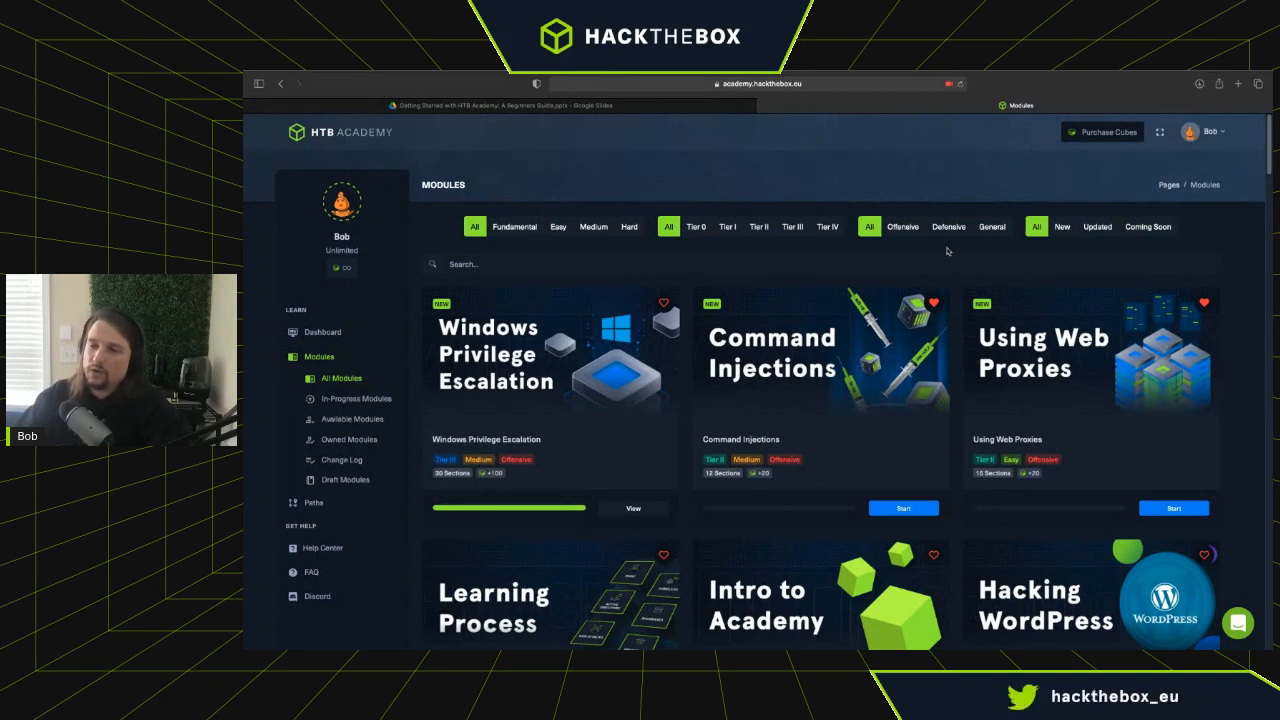
mouse_move(952, 252)
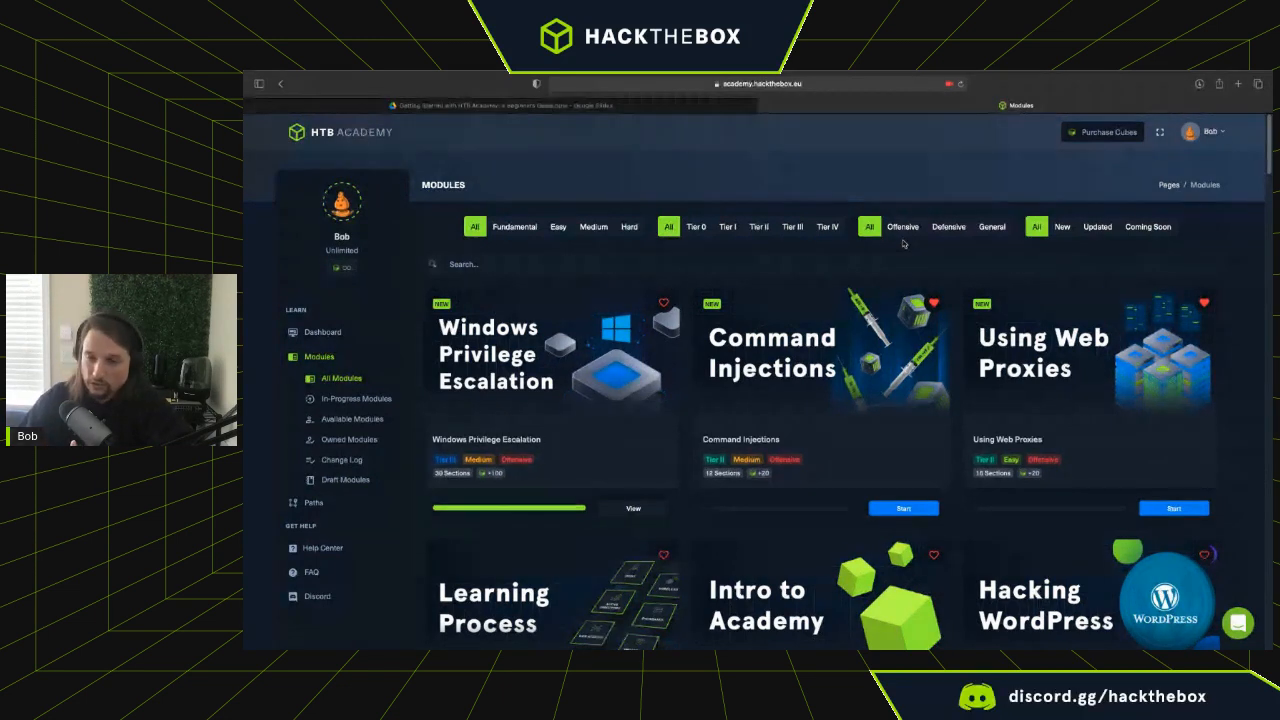
Filter the catalogue to Fundamental modules and open Windows Fundamentals
click(514, 226)
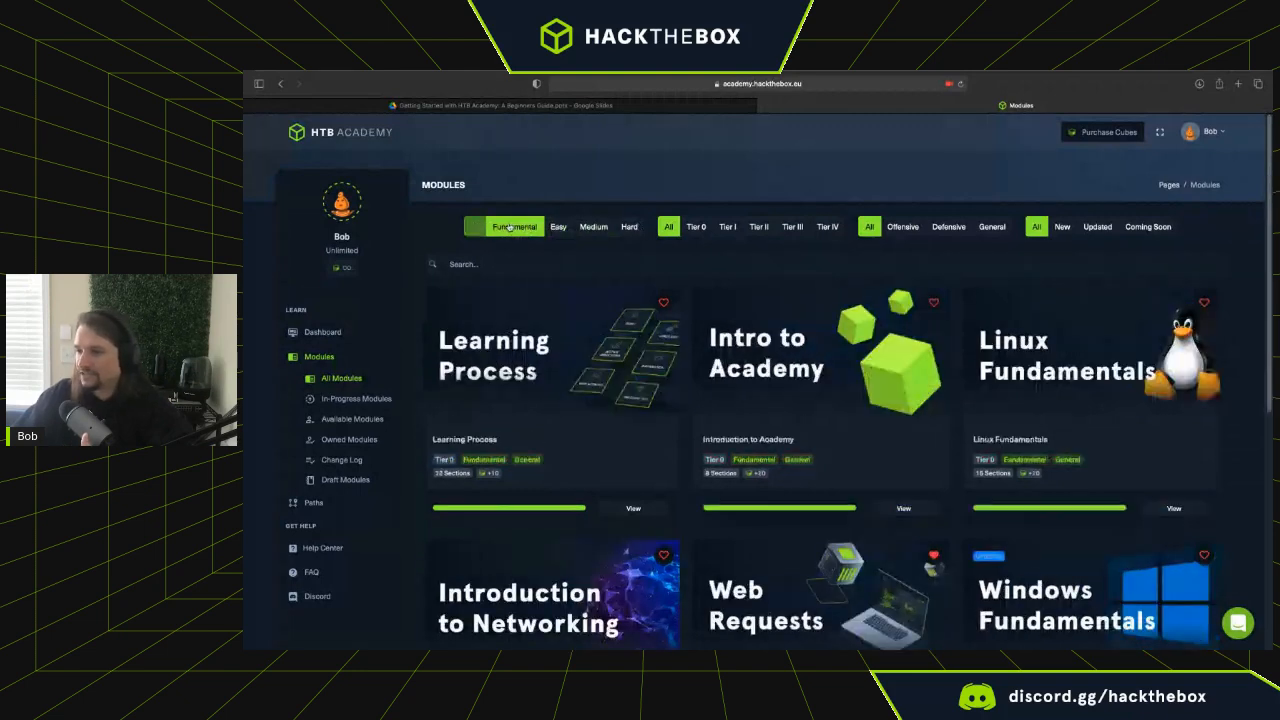
scroll(down, 3)
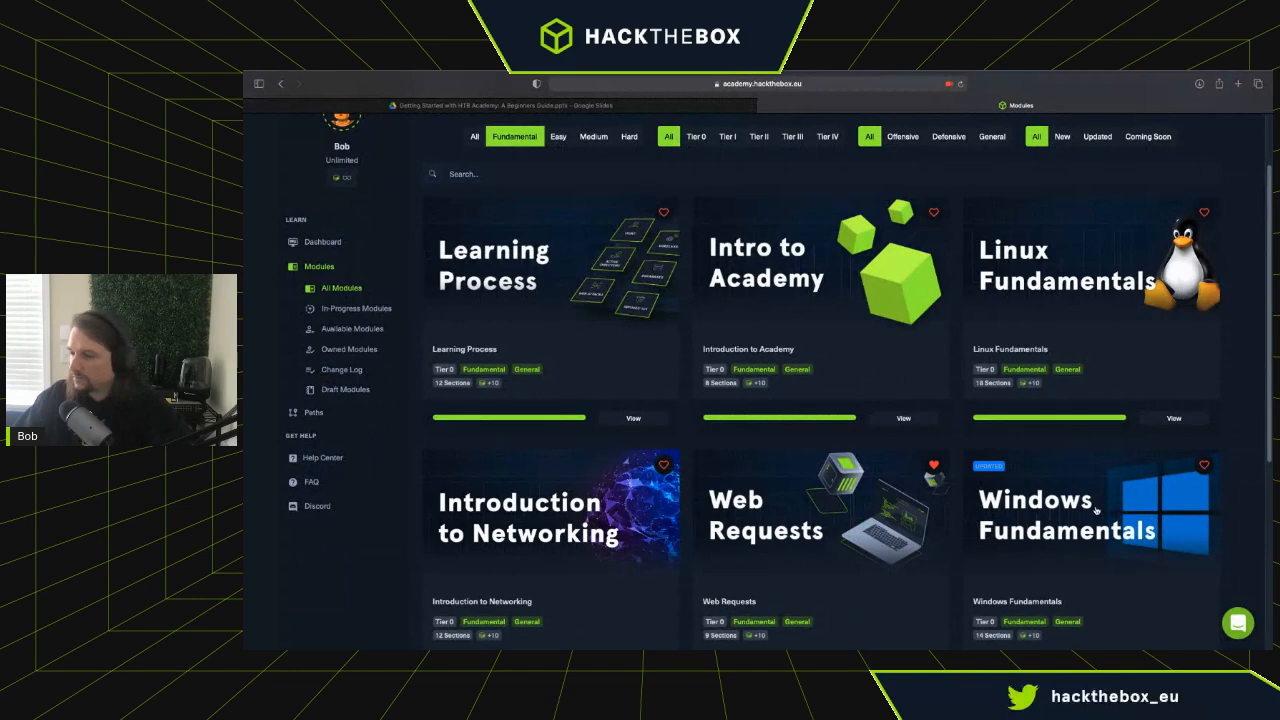
click(1068, 516)
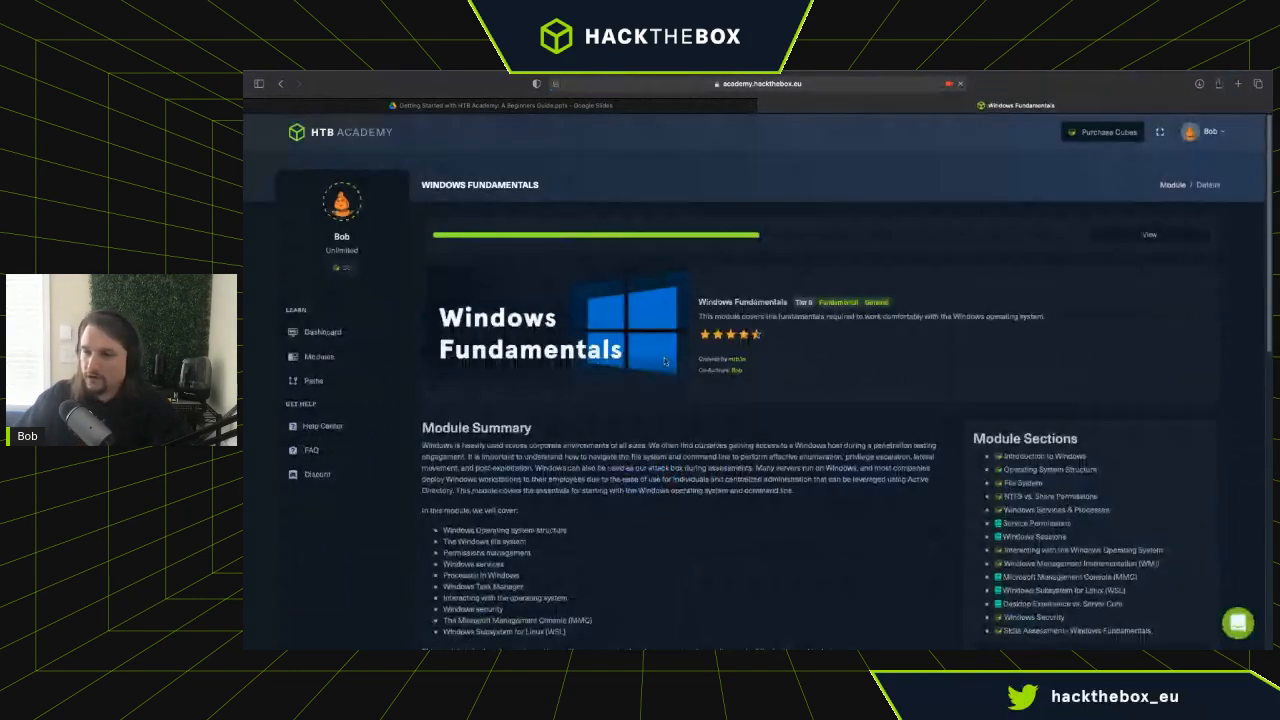
Read through the Module Summary and Module Sections list of Windows Fundamentals
scroll(down, 3)
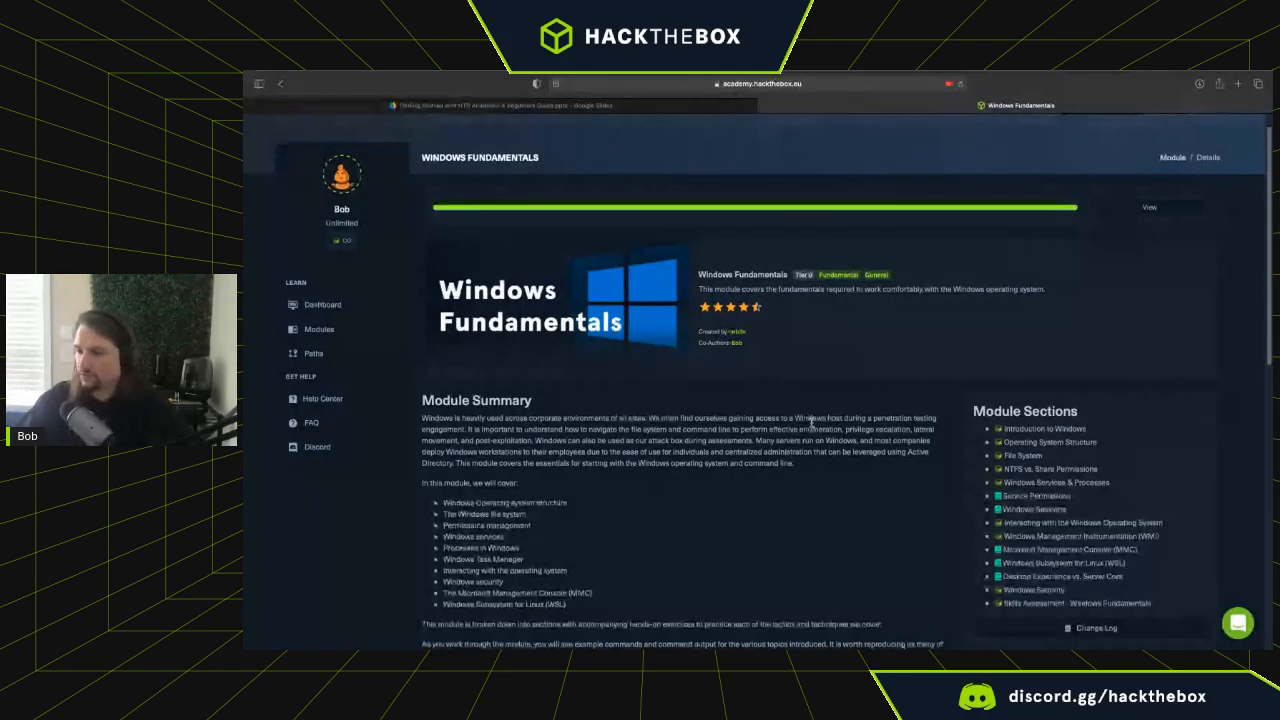
scroll(down, 3)
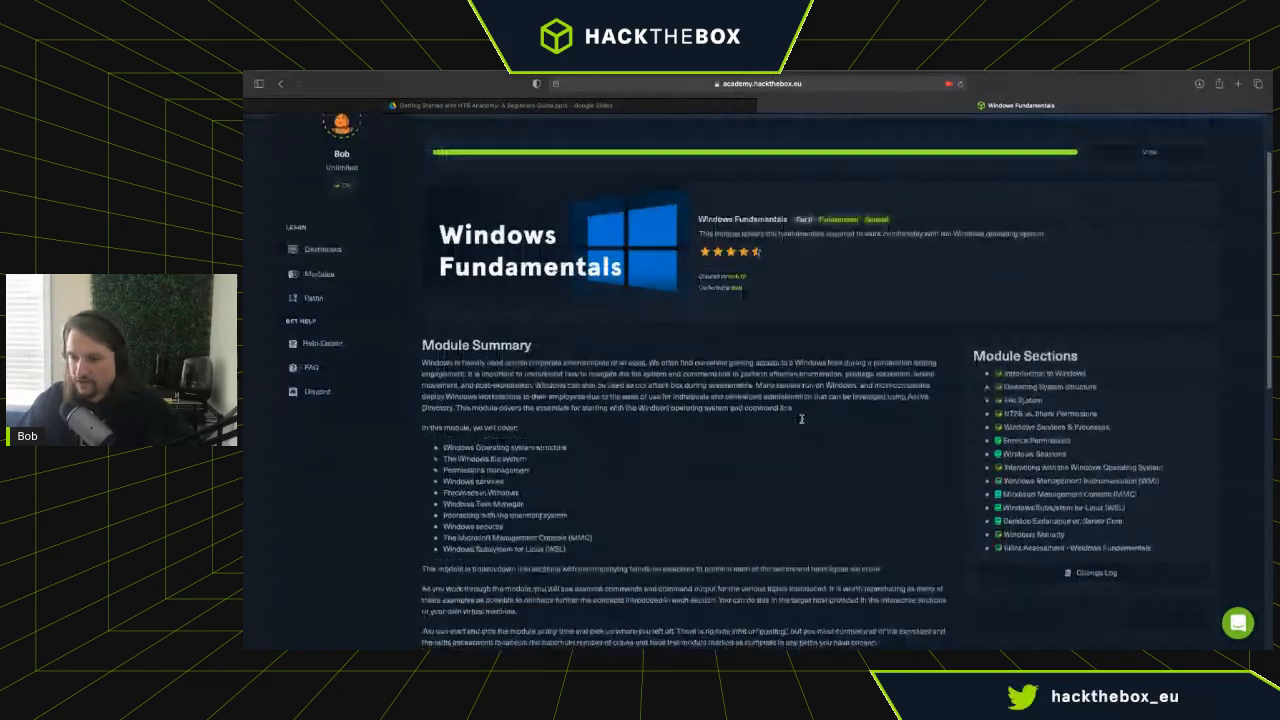
scroll(down, 3)
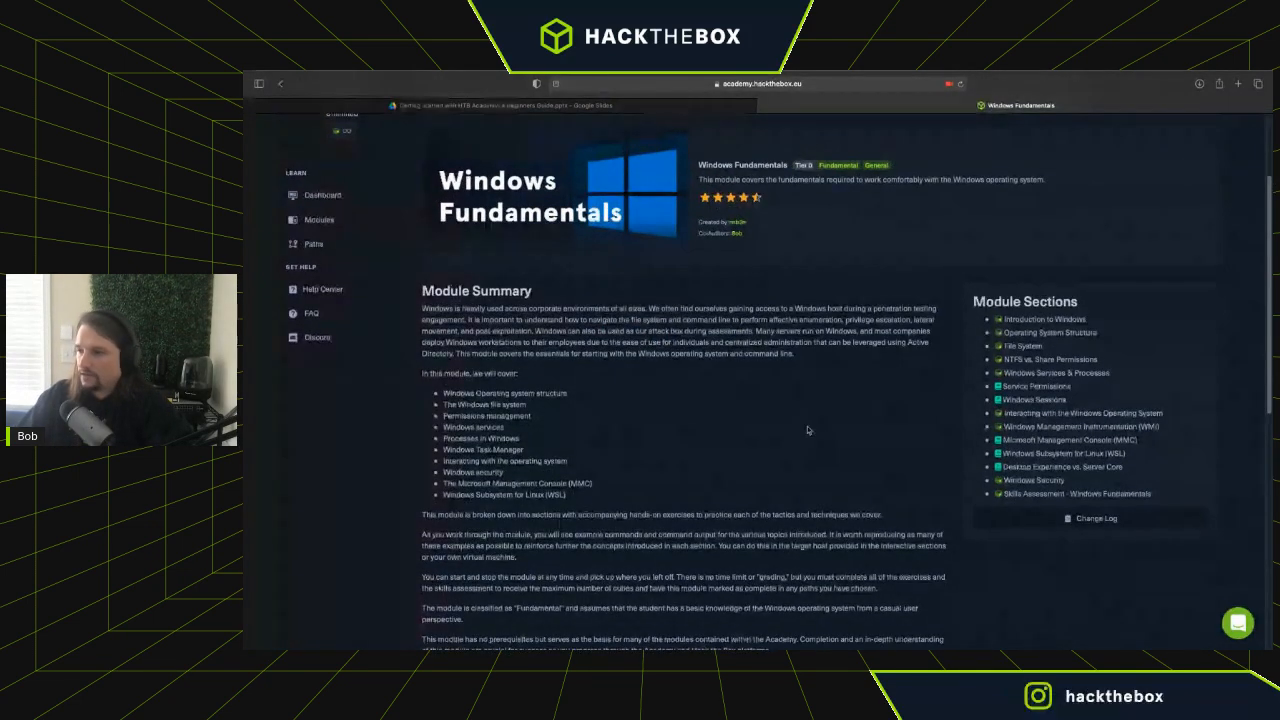
scroll(up, 3)
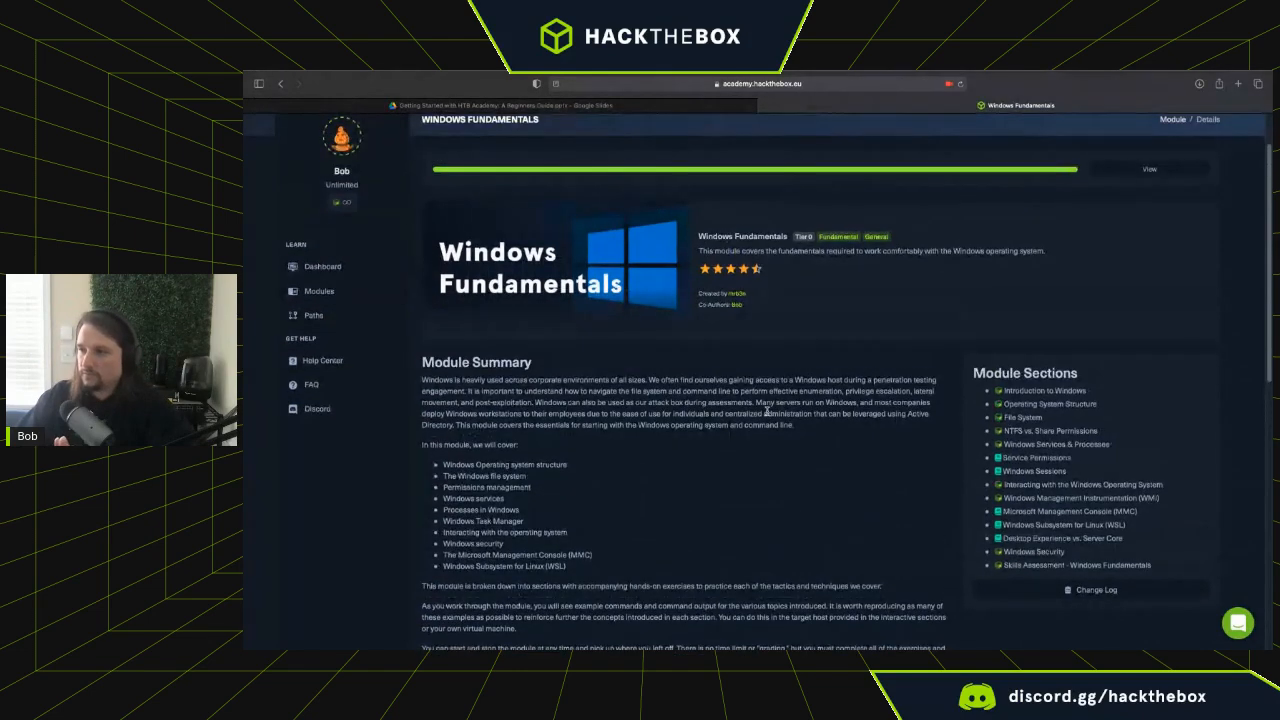
scroll(up, 3)
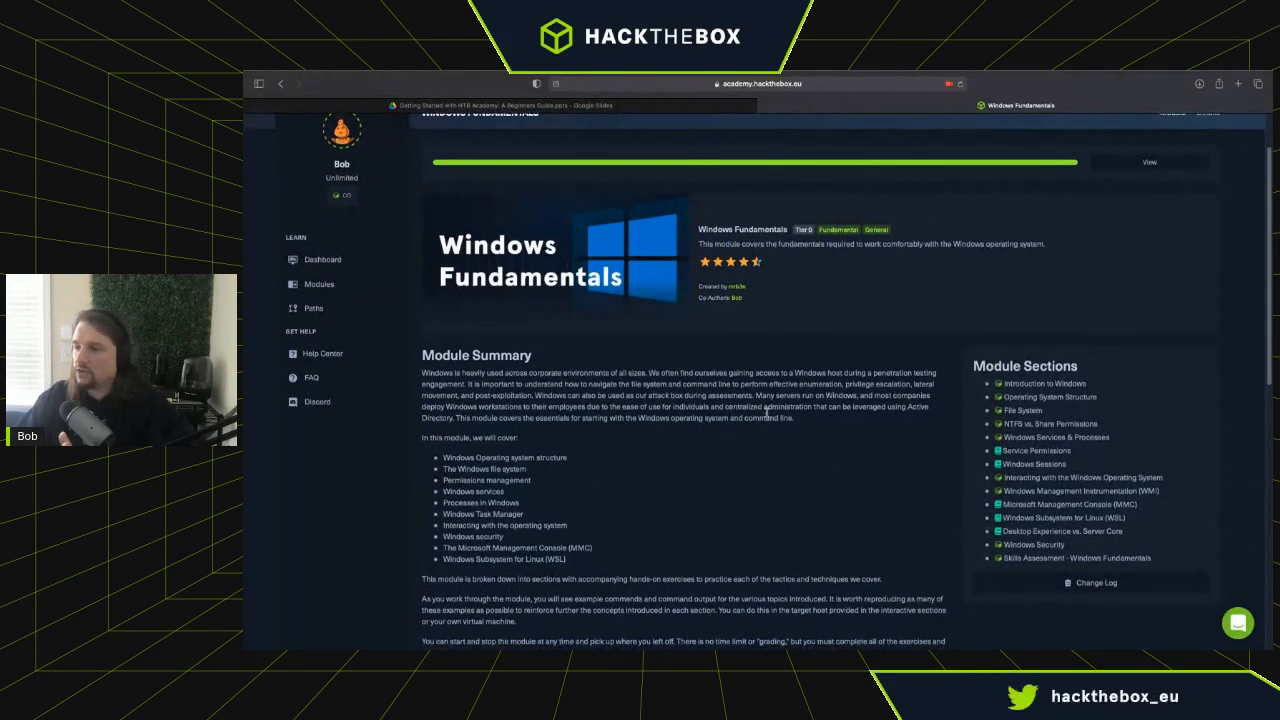
scroll(down, 3)
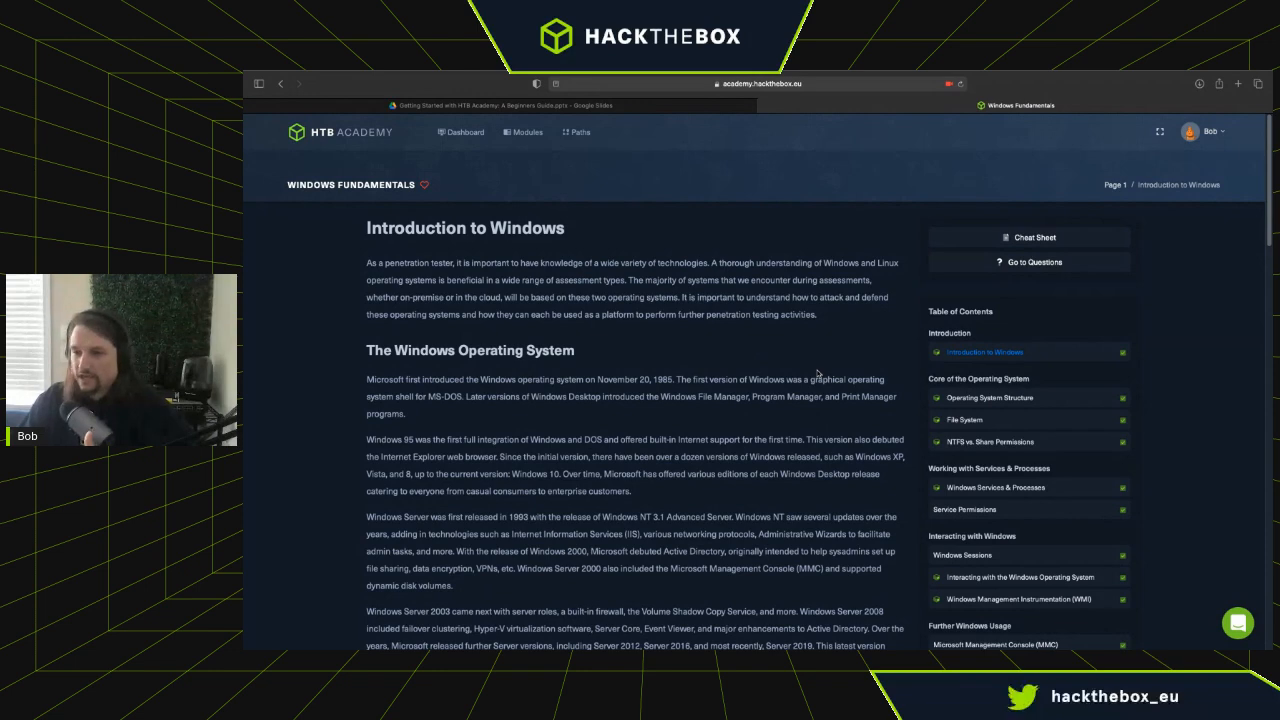
Look over the Introduction to Windows section's table of contents
scroll(down, 3)
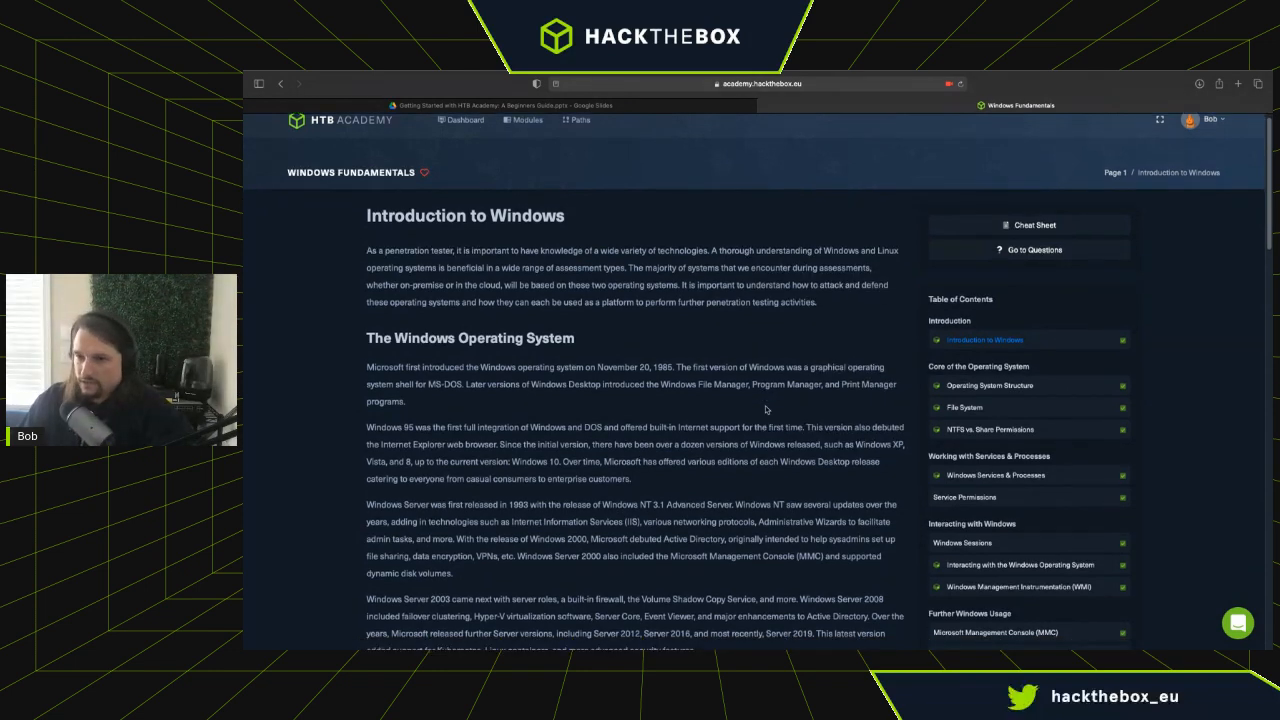
scroll(up, 3)
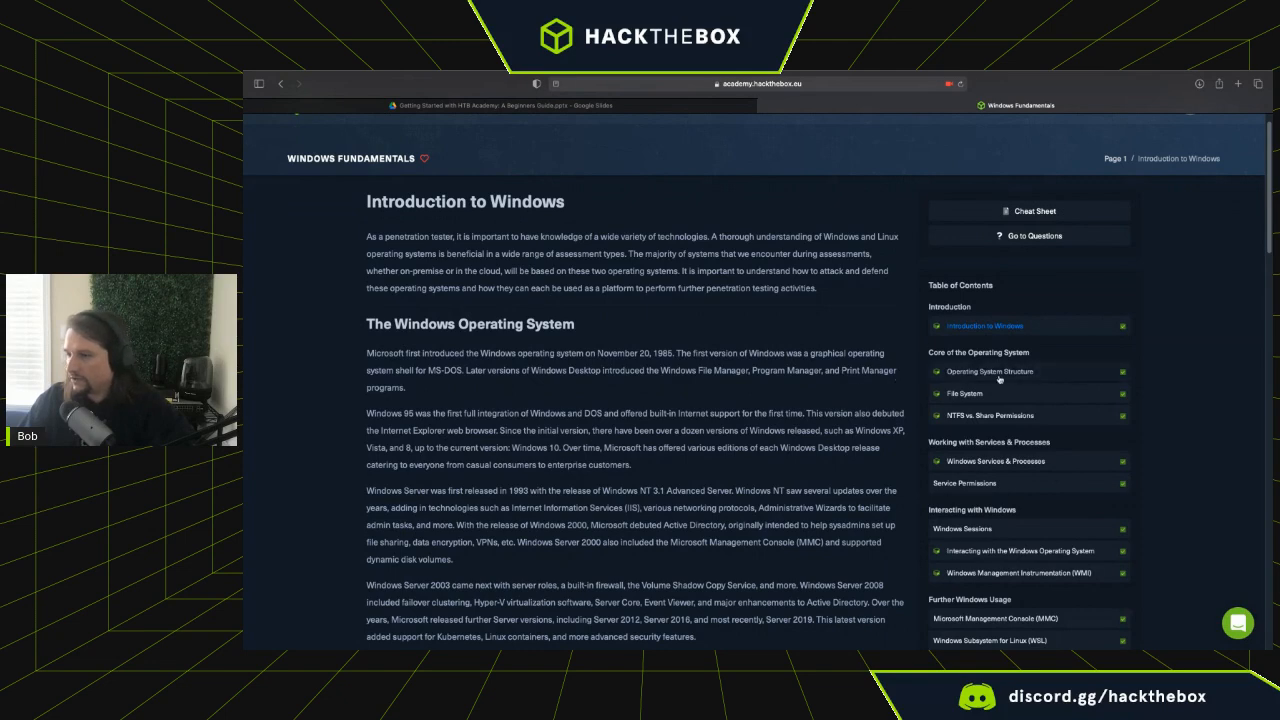
Open Operating System Structure and read its command-line directory and tree examples
click(988, 370)
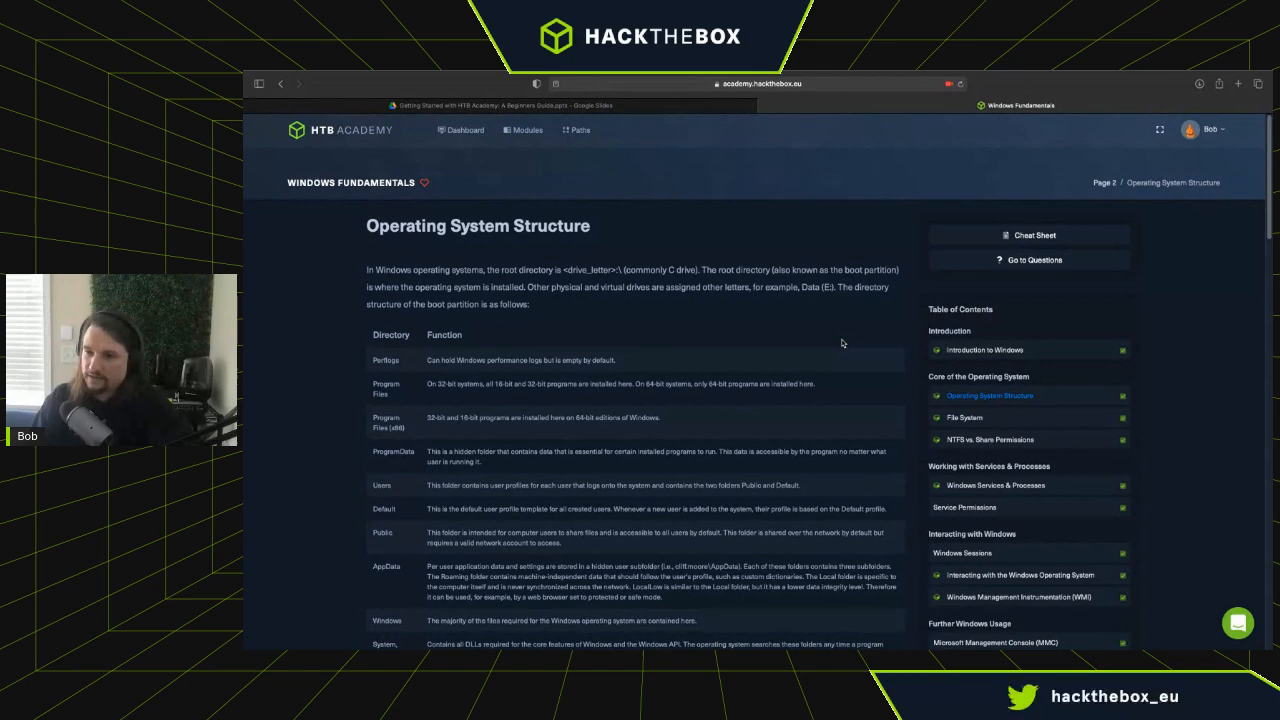
scroll(down, 3)
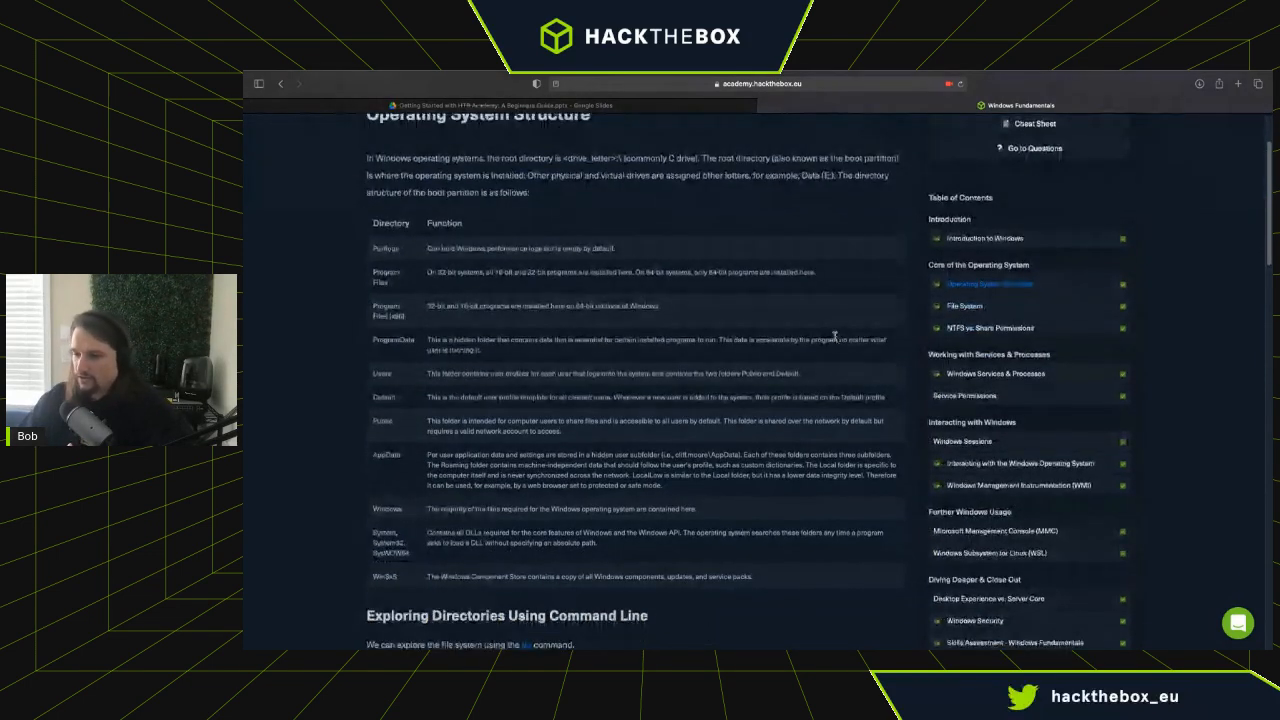
scroll(down, 3)
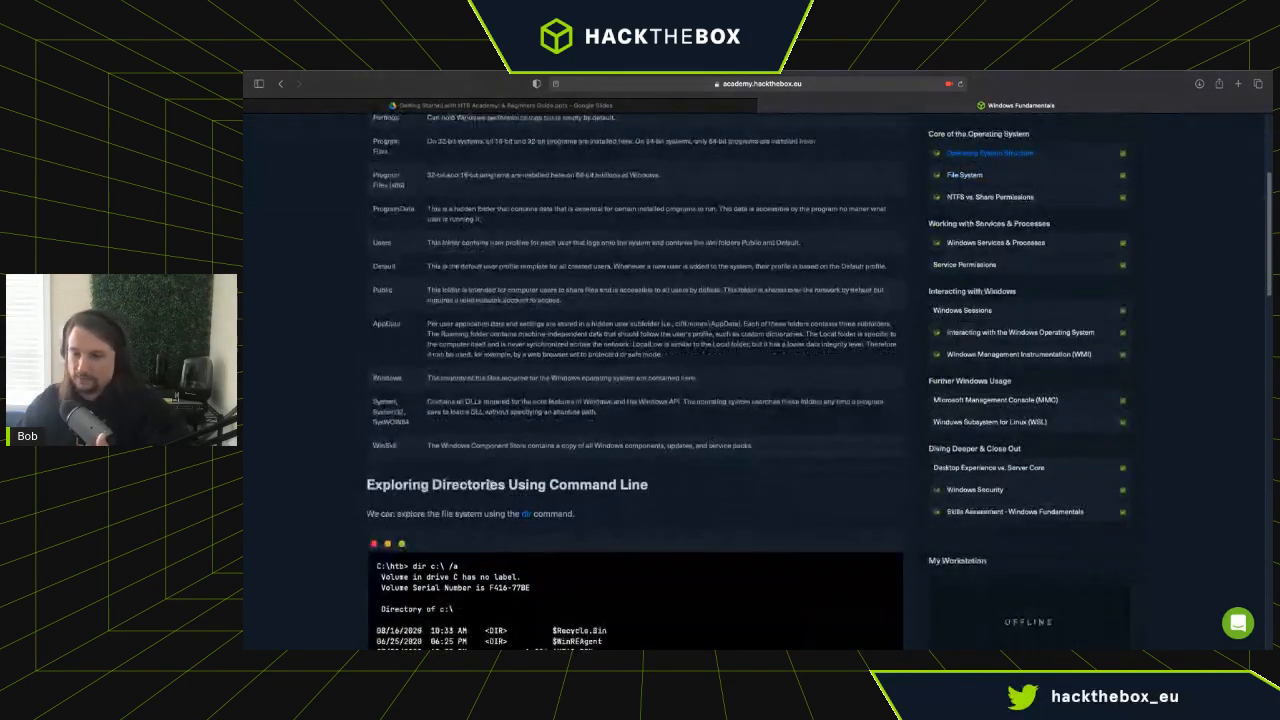
scroll(down, 3)
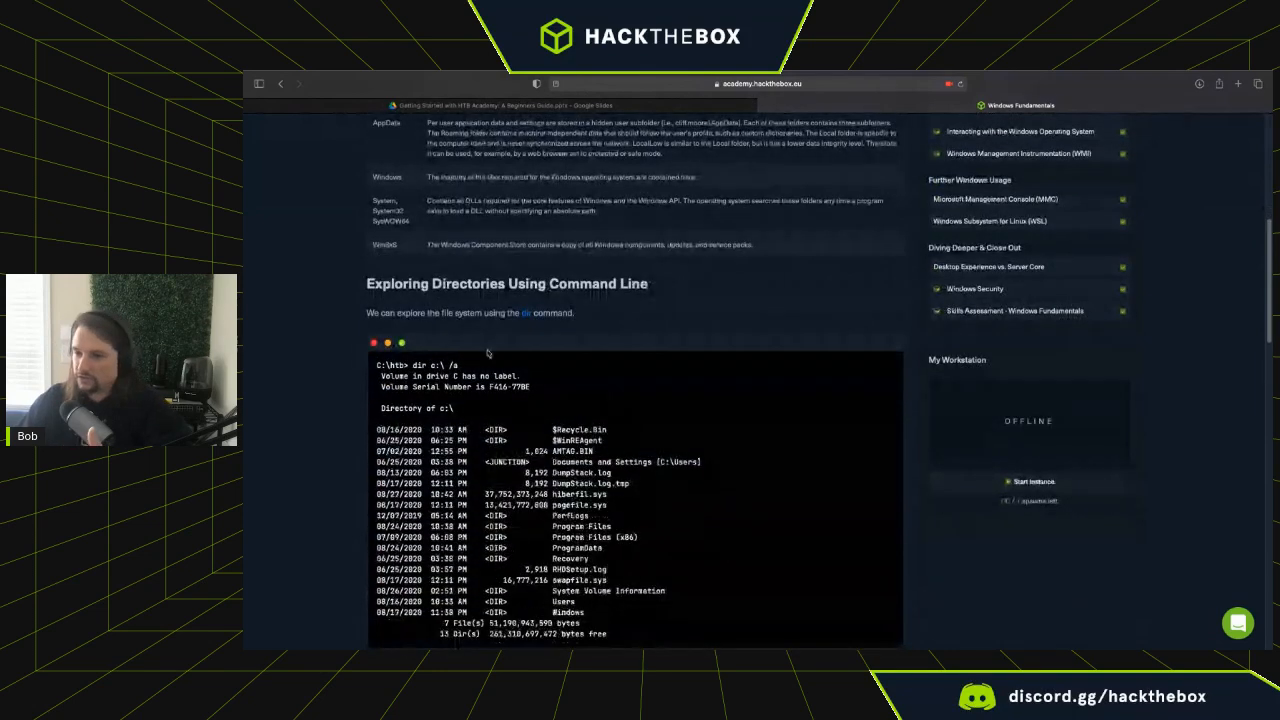
scroll(down, 3)
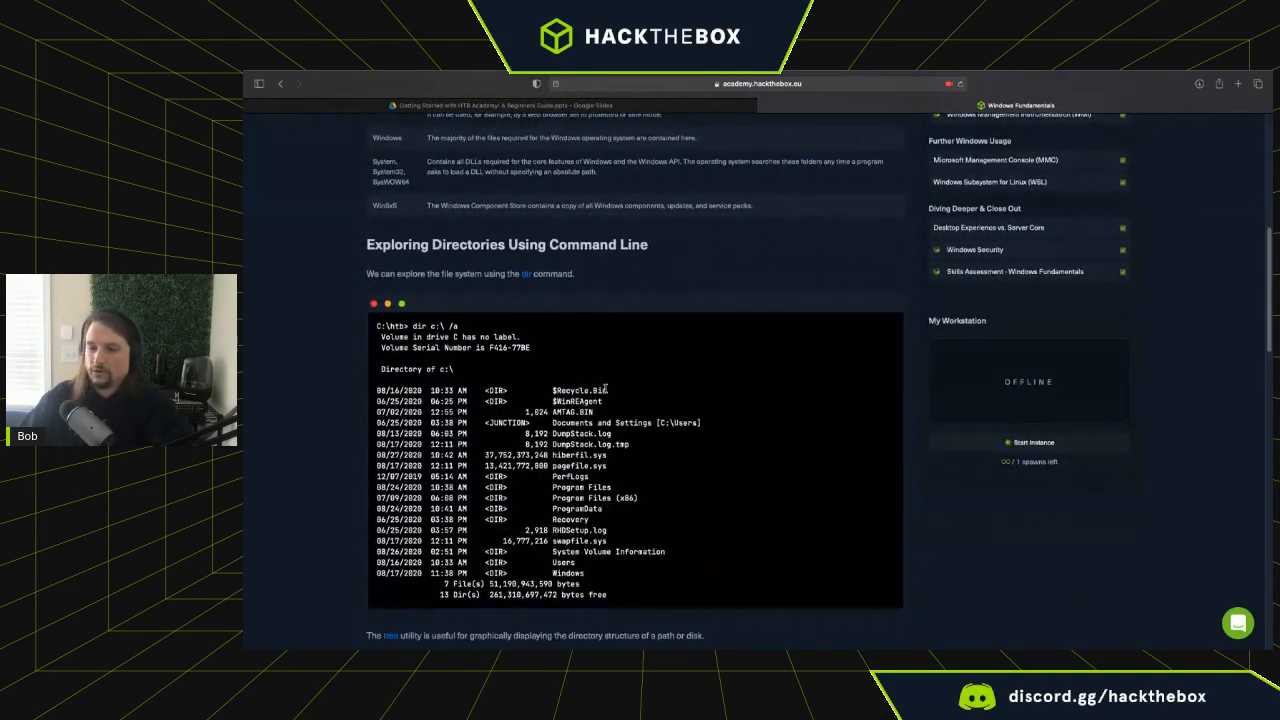
scroll(down, 3)
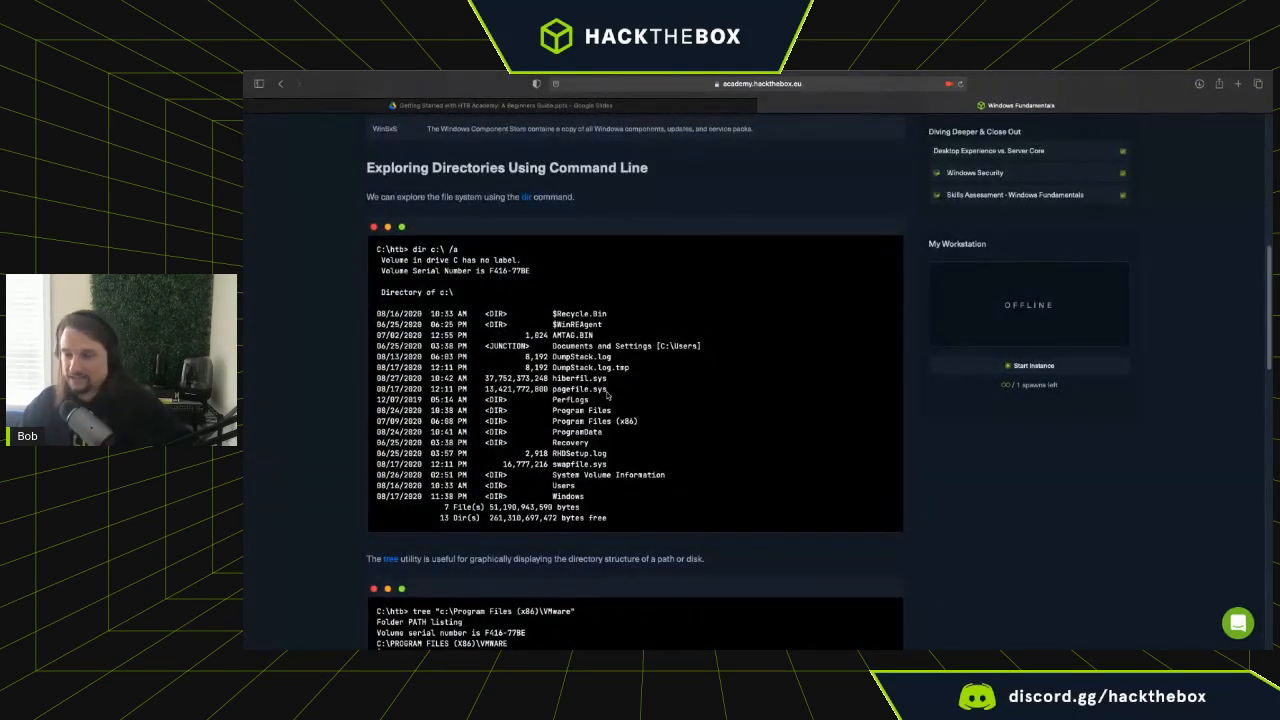
Continue down to the target-instance area and Questions section
scroll(down, 3)
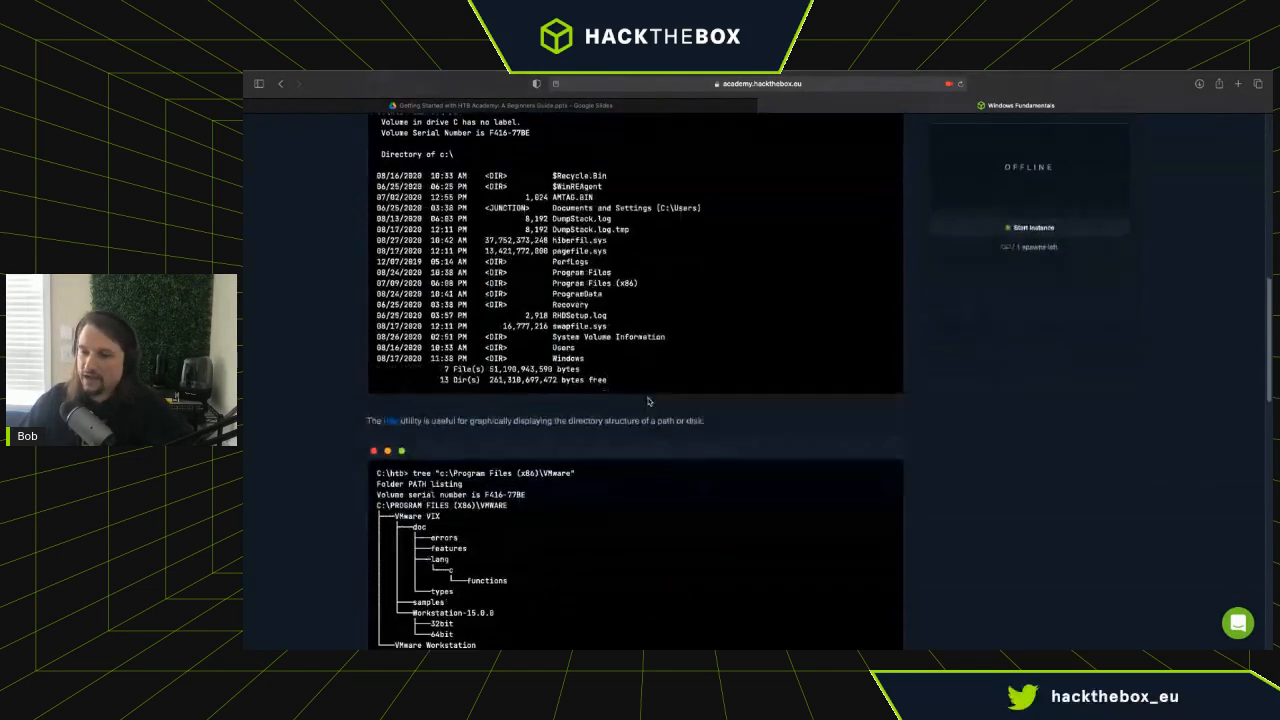
scroll(down, 3)
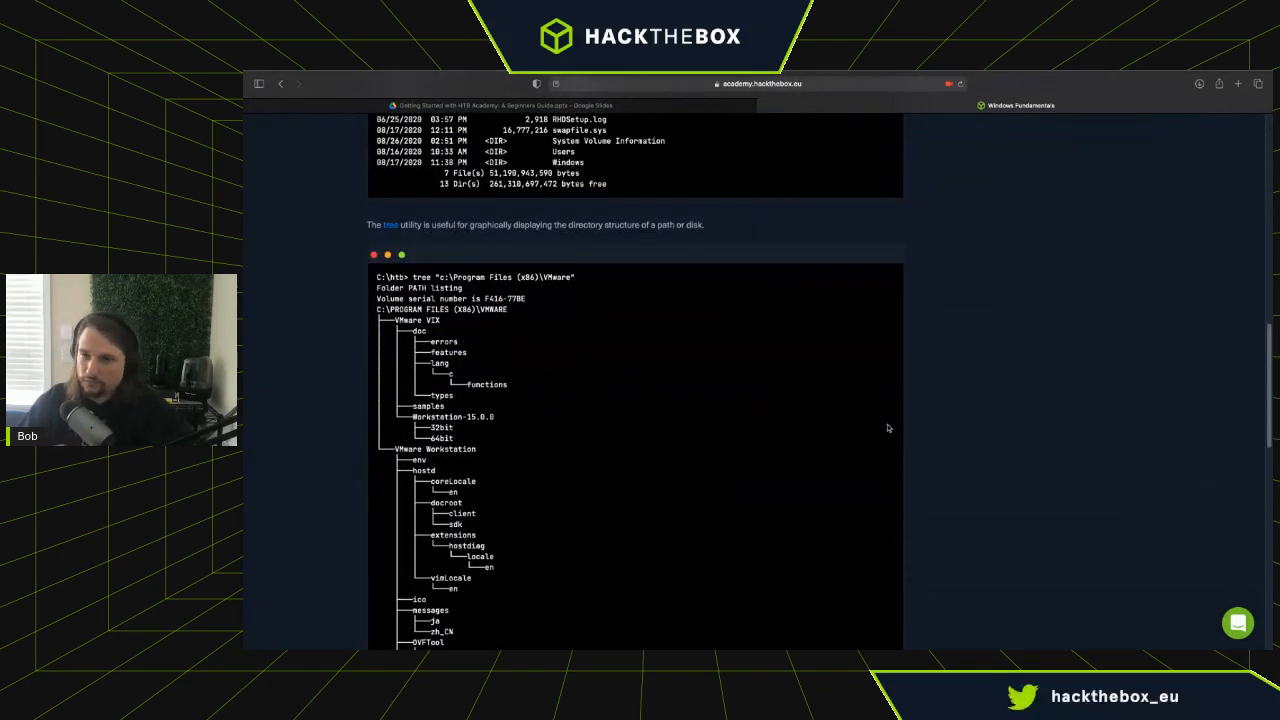
scroll(down, 3)
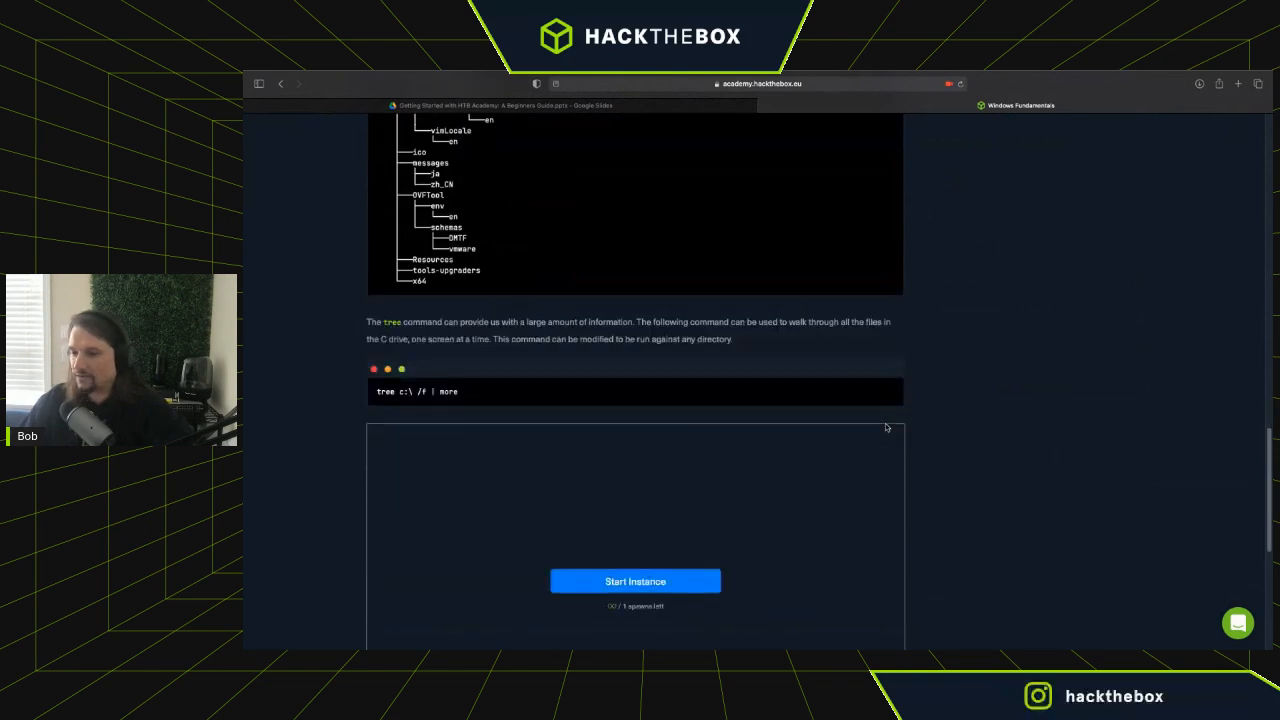
scroll(down, 3)
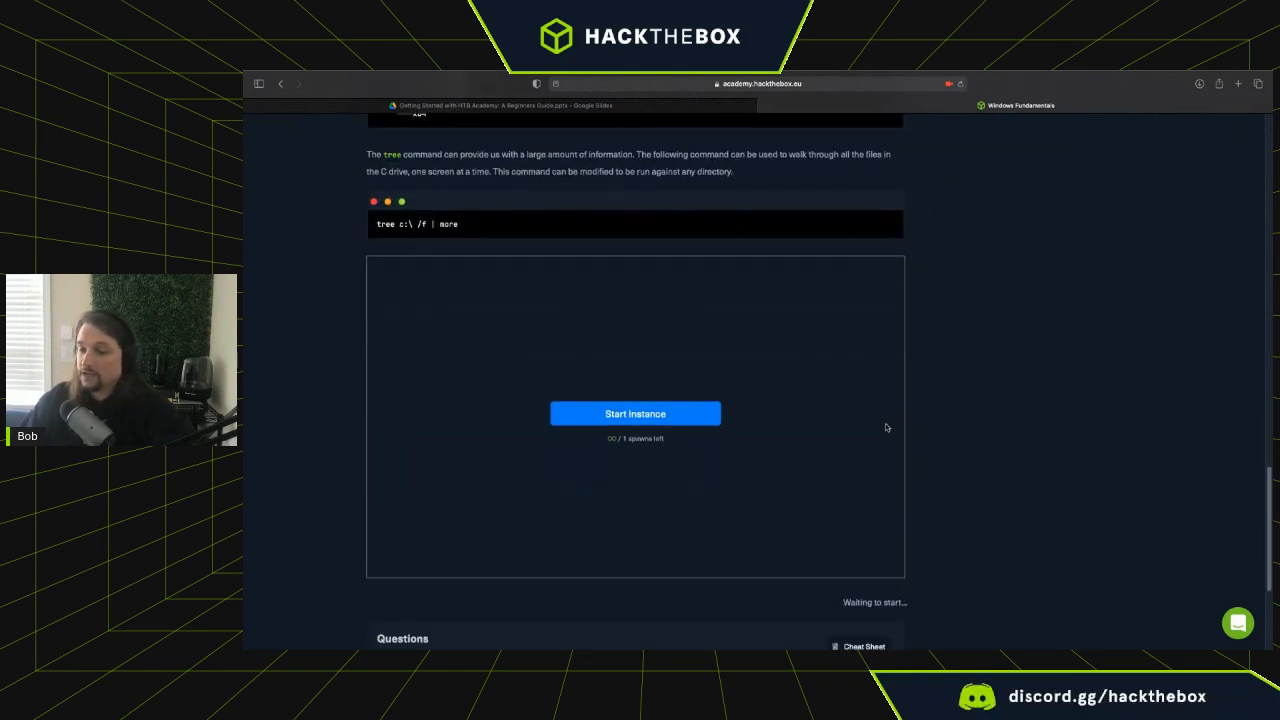
scroll(down, 3)
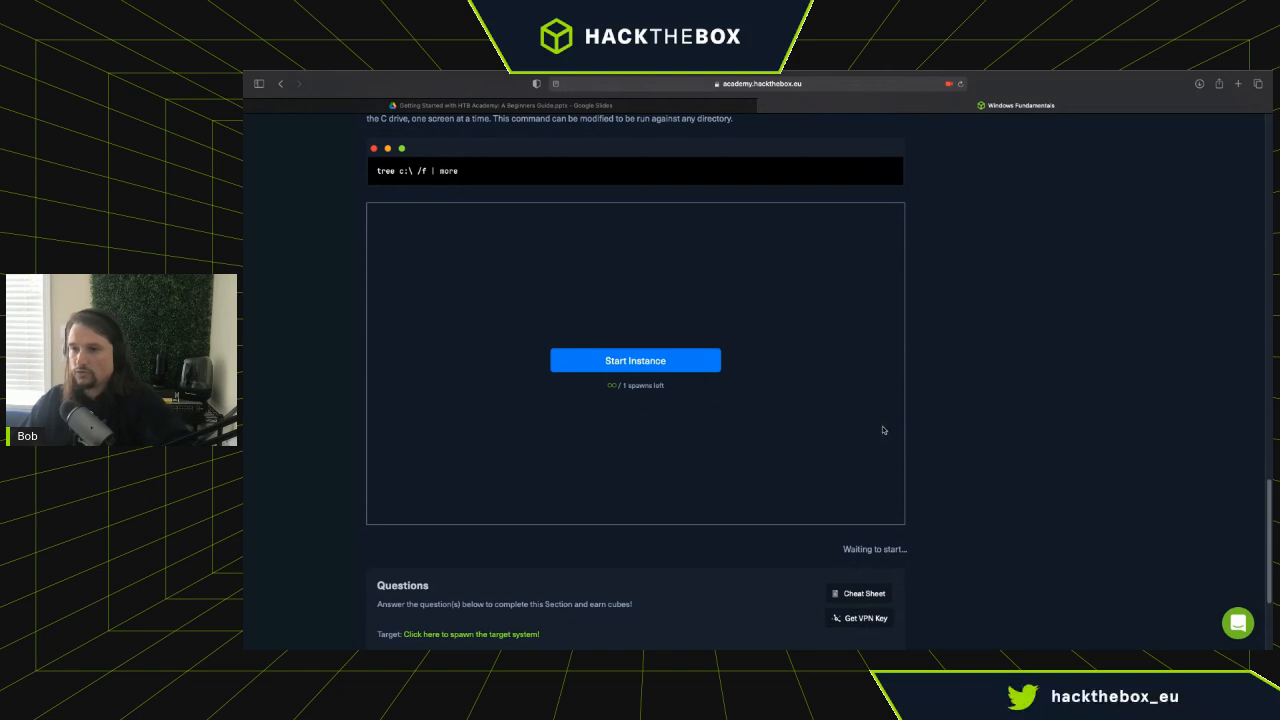
mouse_move(876, 428)
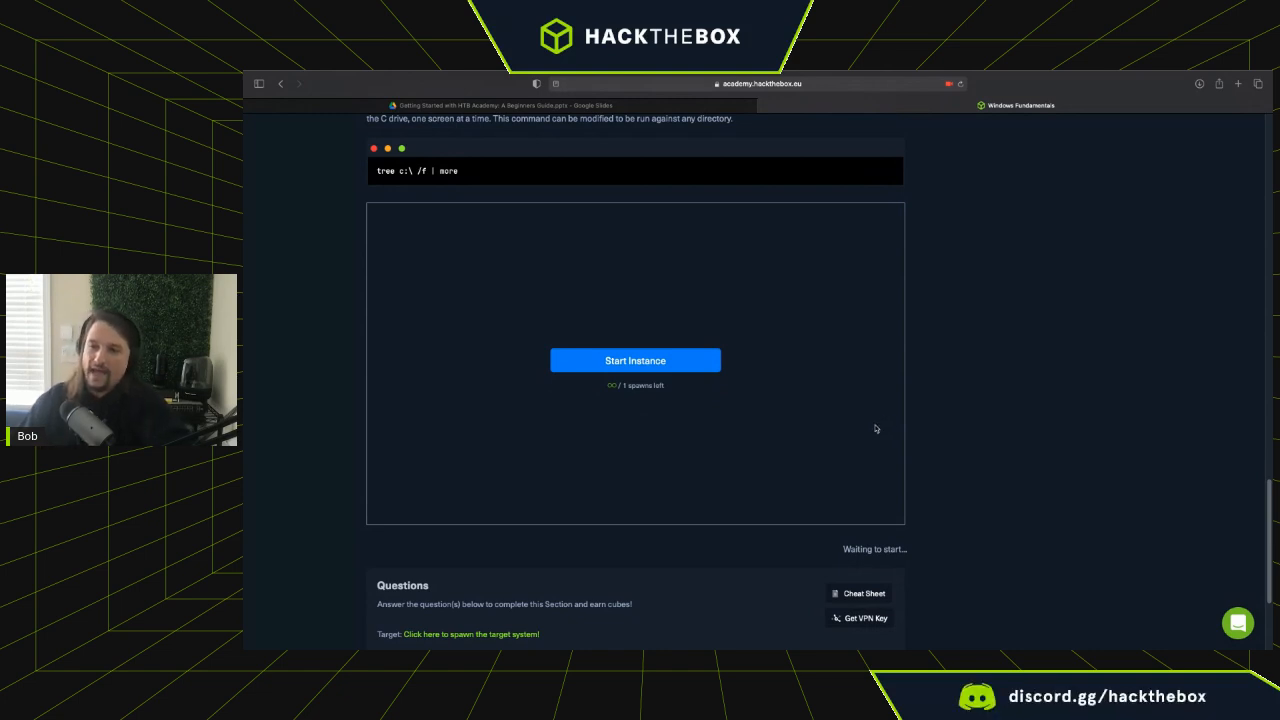
mouse_move(744, 428)
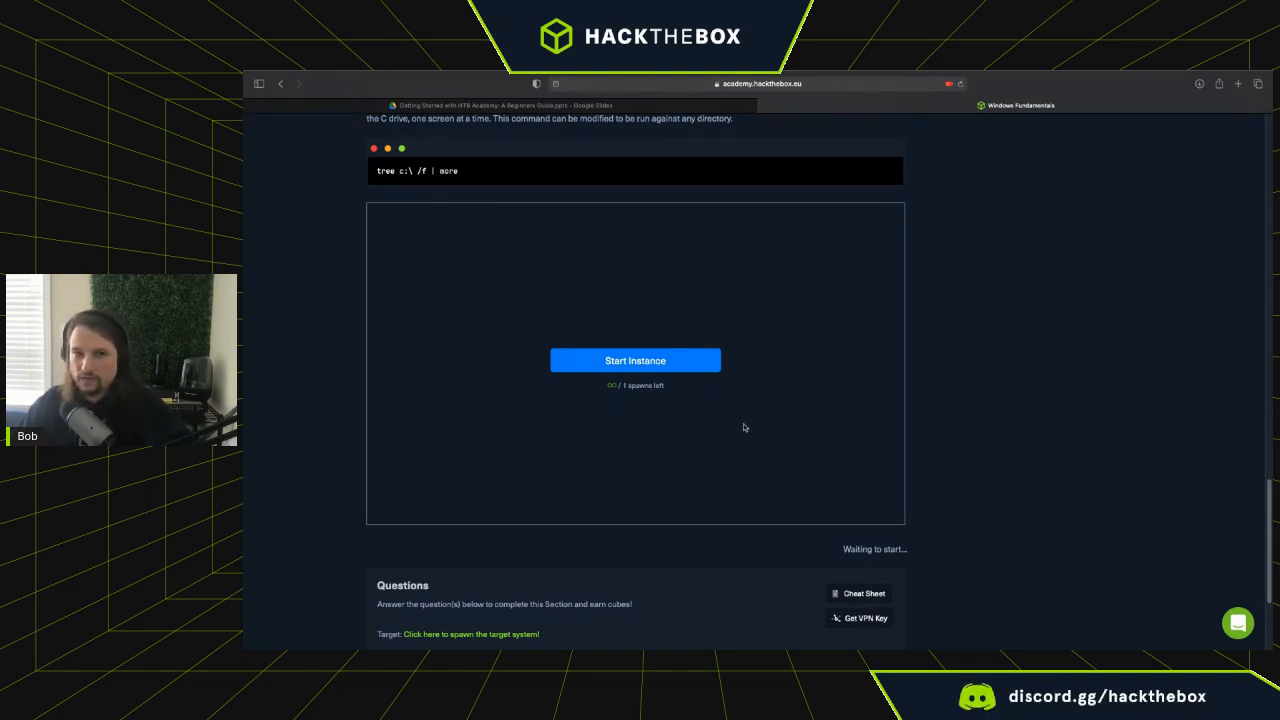
mouse_move(728, 288)
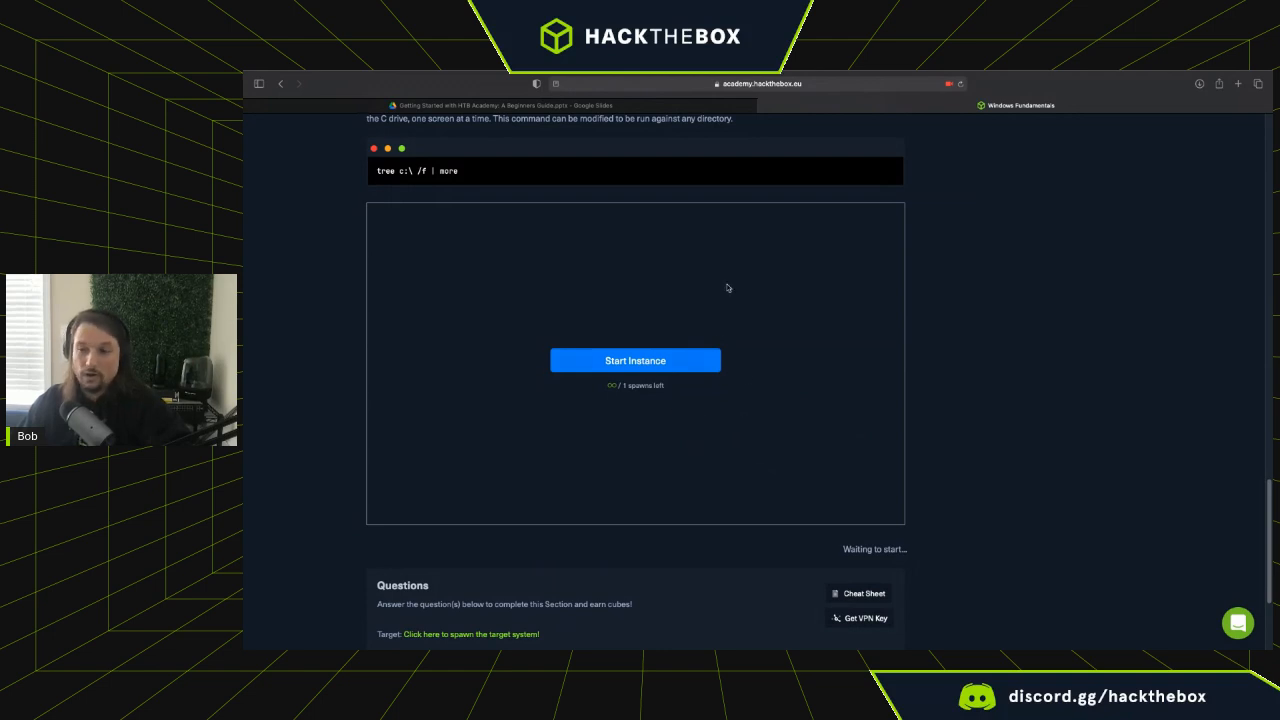
mouse_move(696, 402)
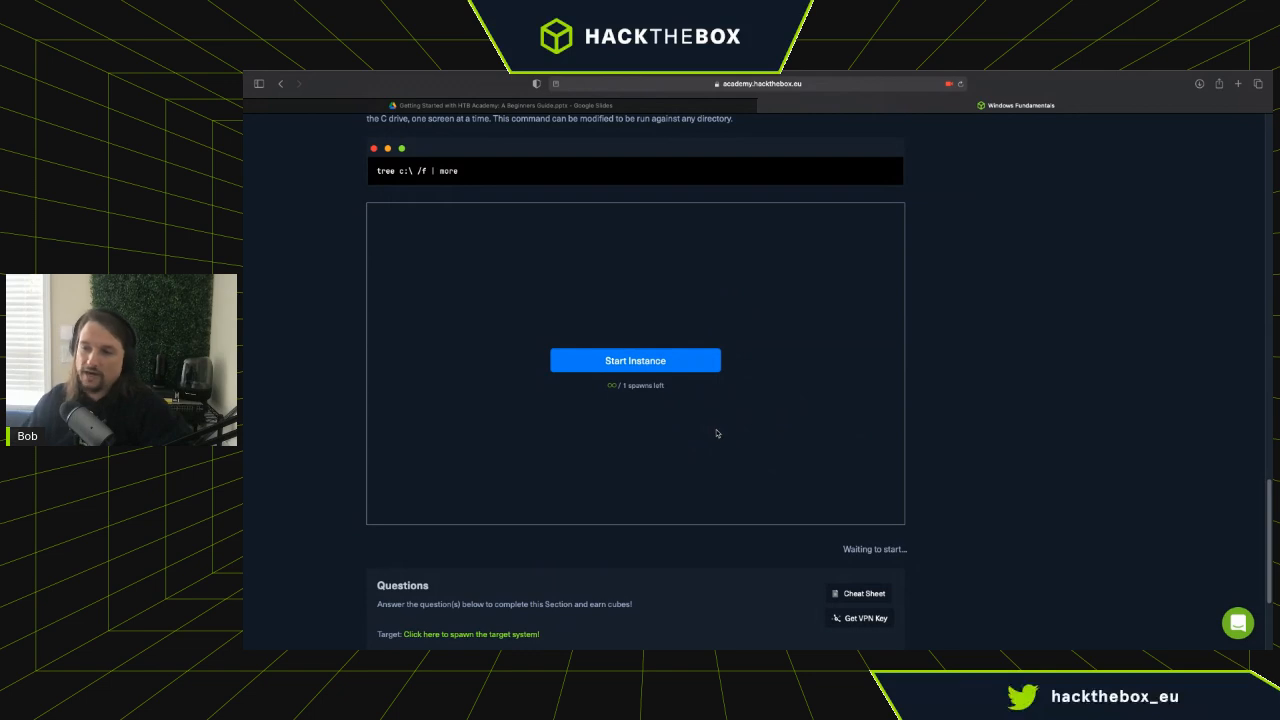
Launch the in-page Pwnbox workstation instance and let its Parrot desktop load
click(636, 360)
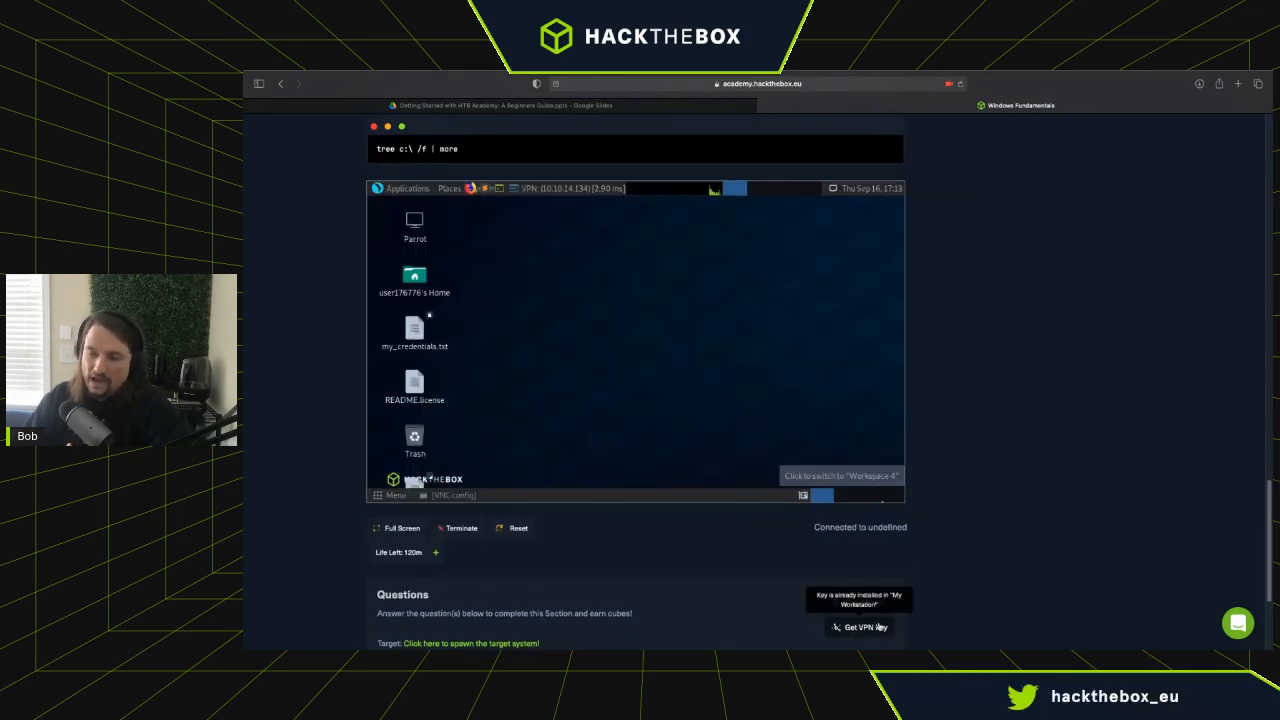
mouse_move(984, 472)
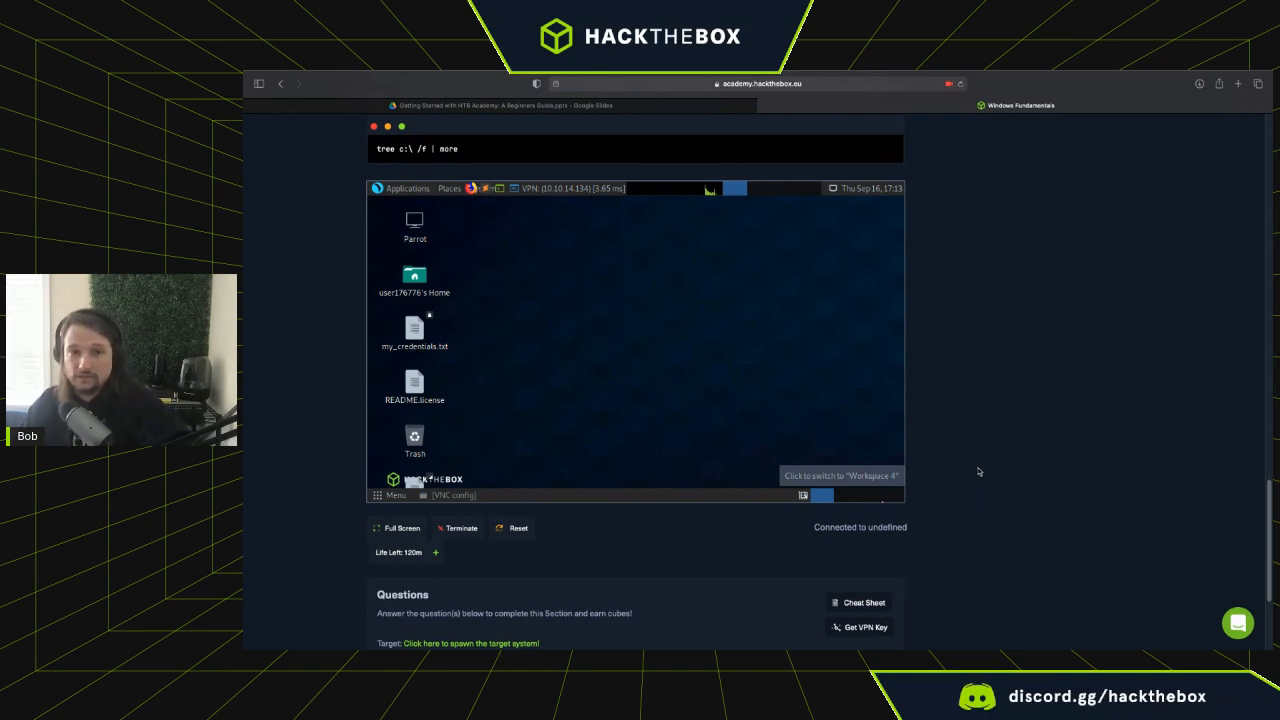
mouse_move(730, 246)
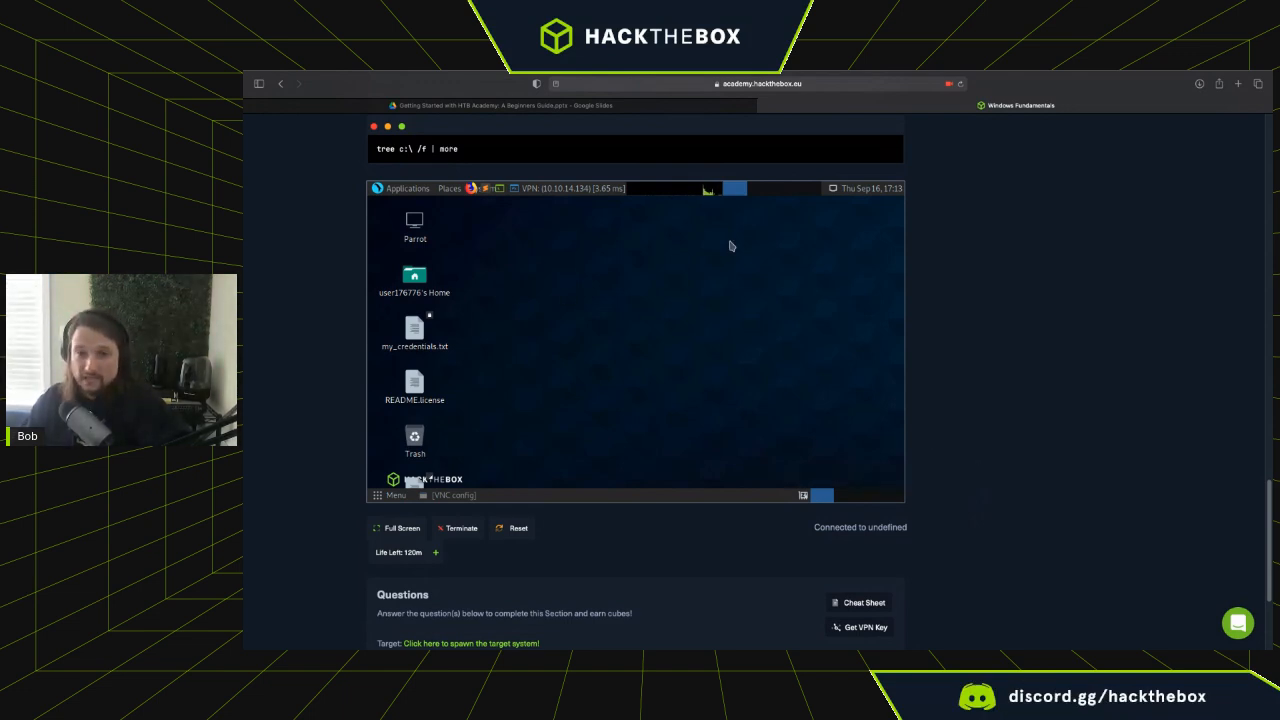
mouse_move(968, 360)
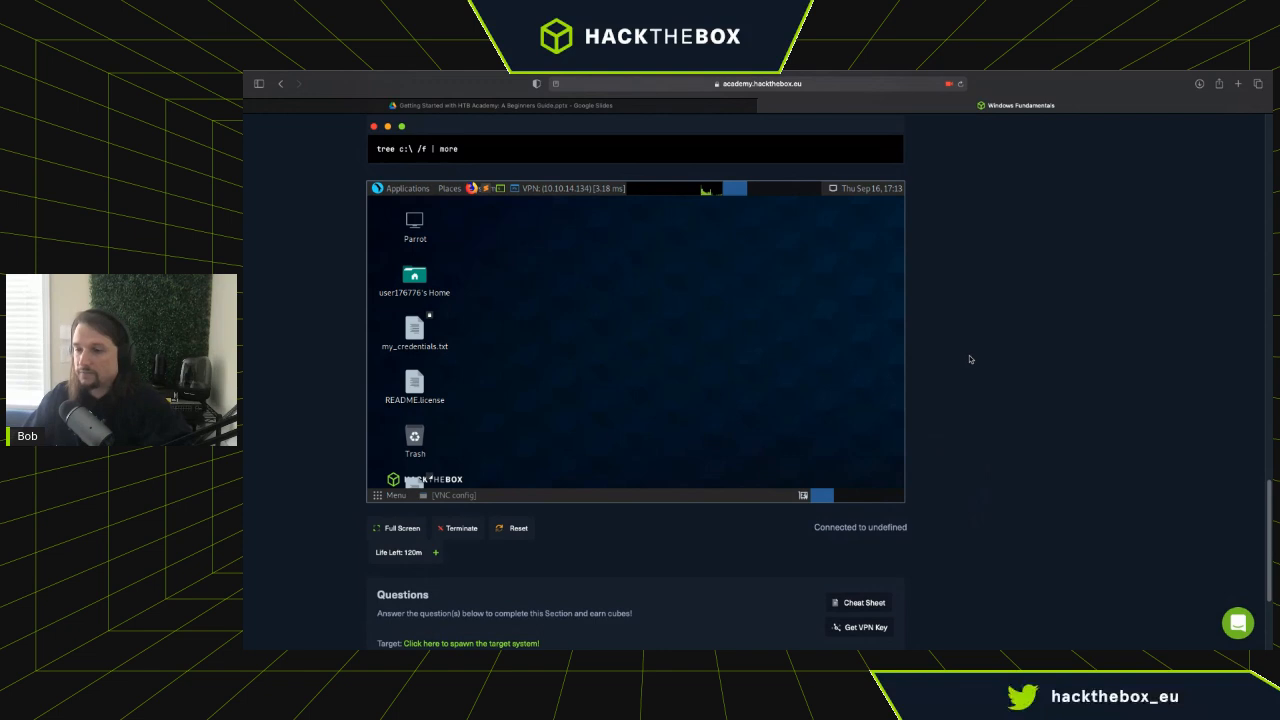
mouse_move(958, 358)
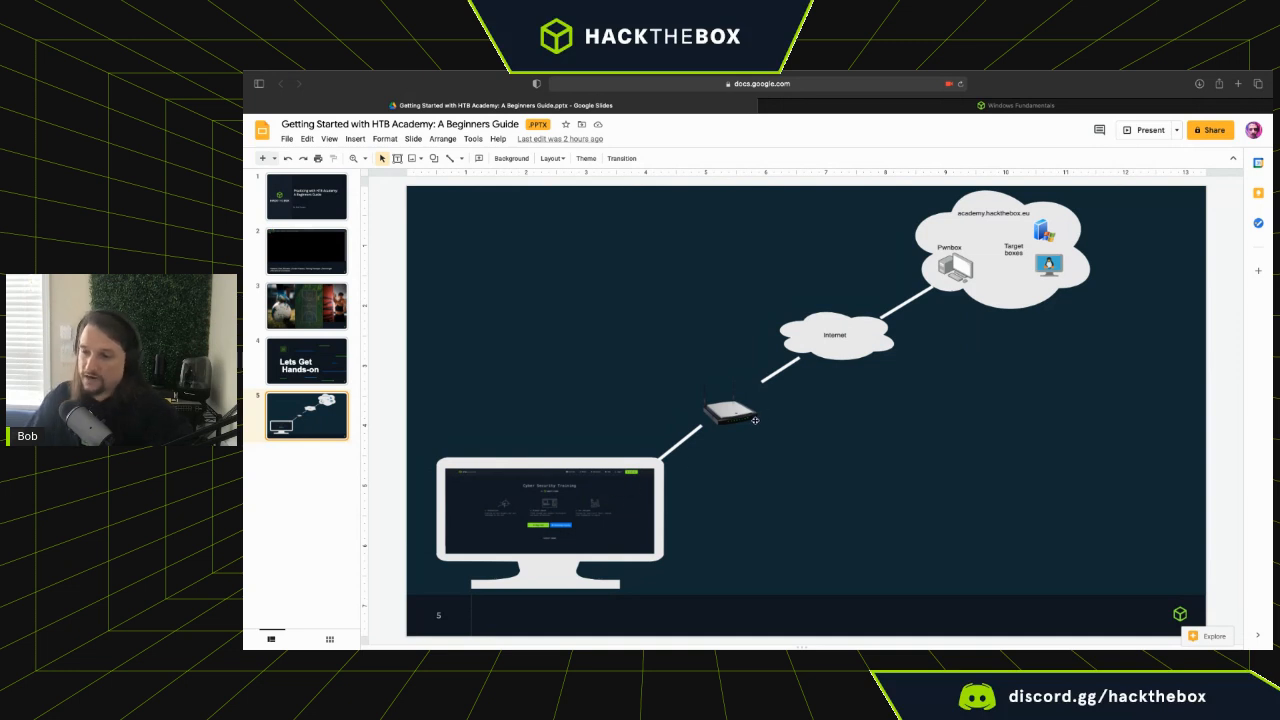
mouse_move(592, 558)
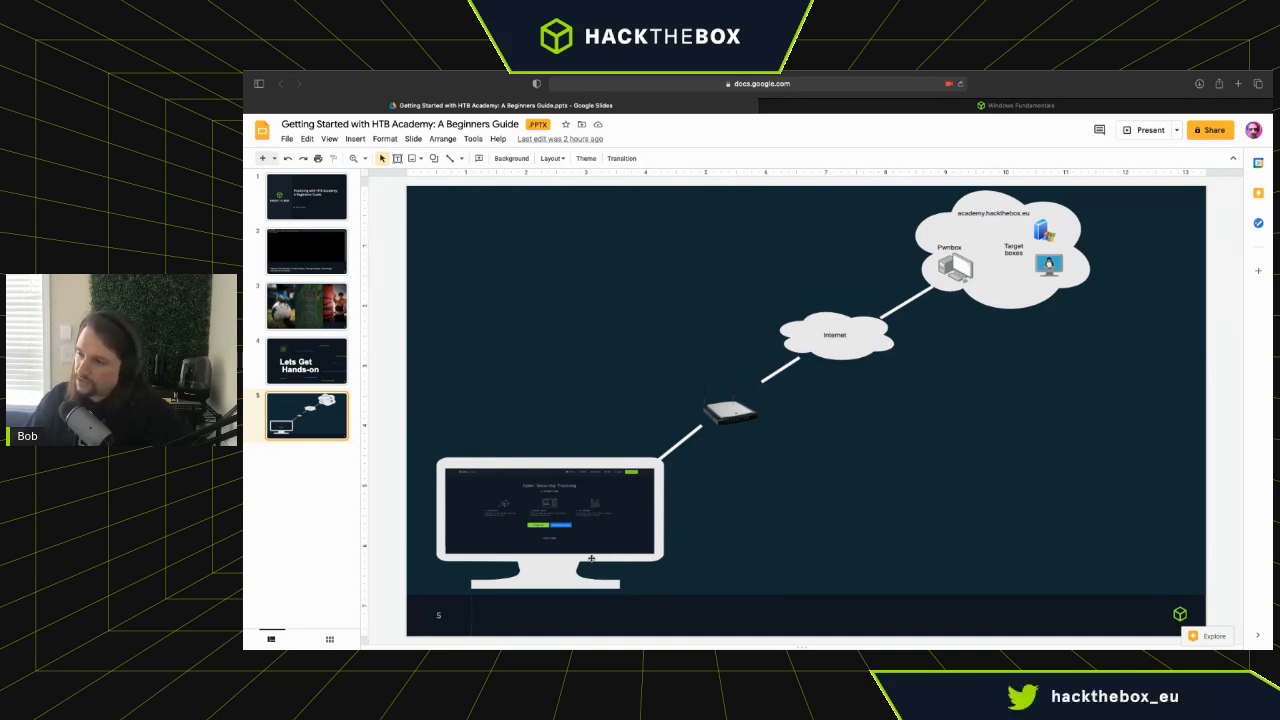
mouse_move(972, 244)
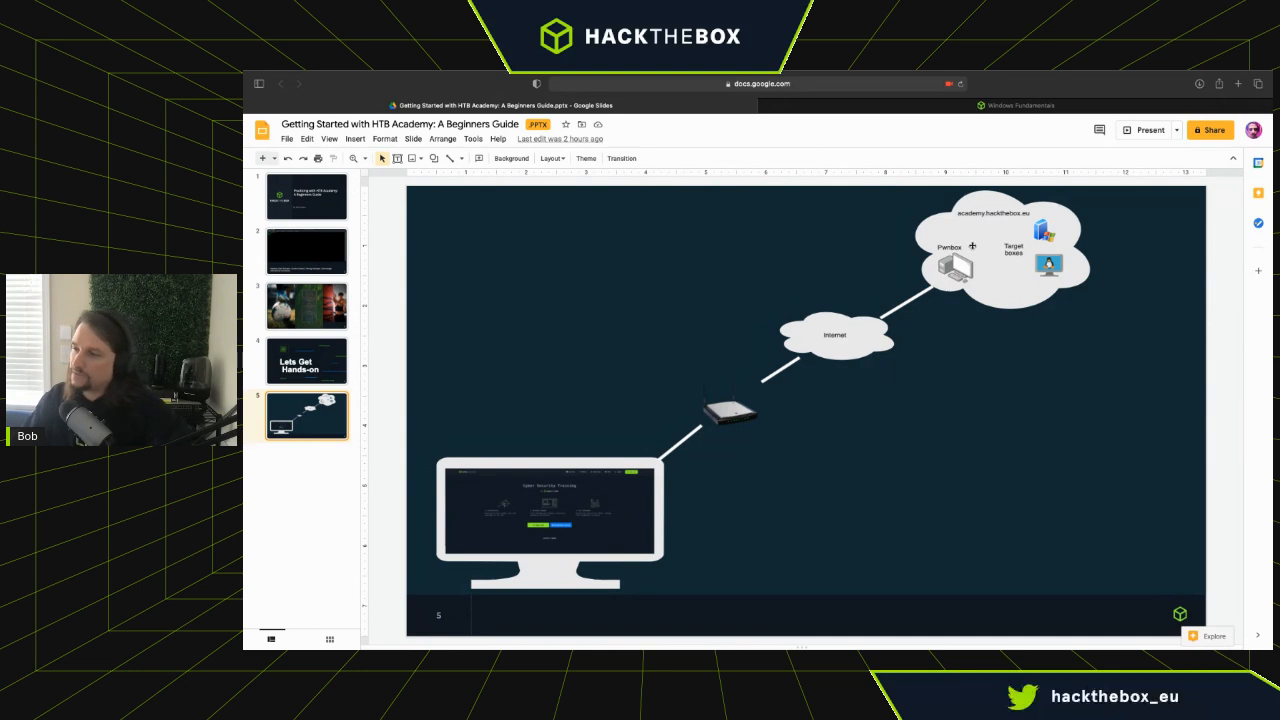
mouse_move(964, 304)
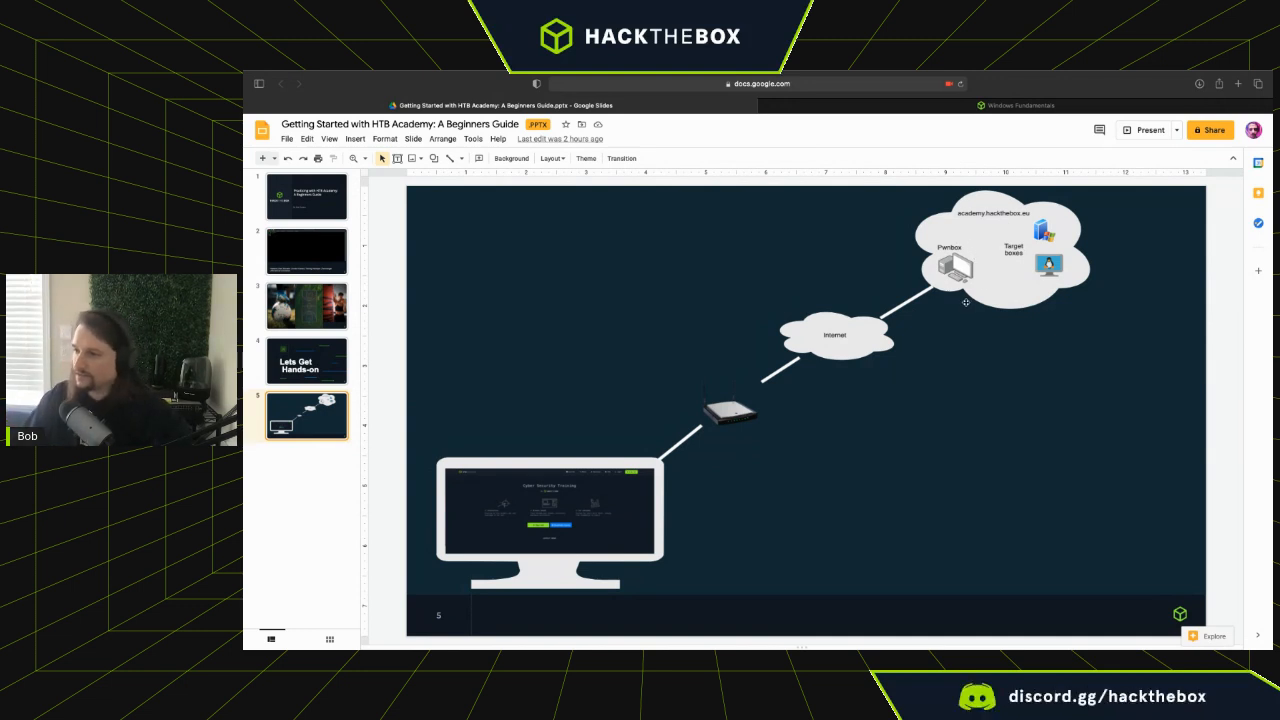
mouse_move(598, 522)
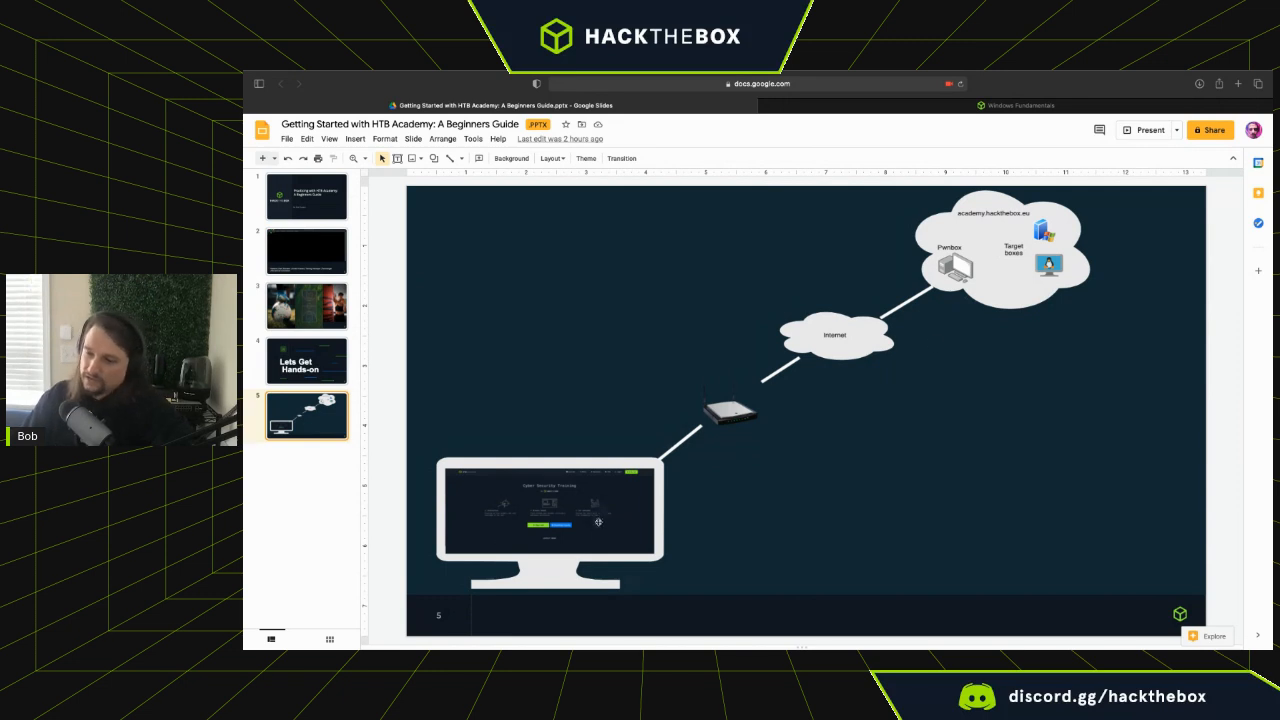
mouse_move(638, 440)
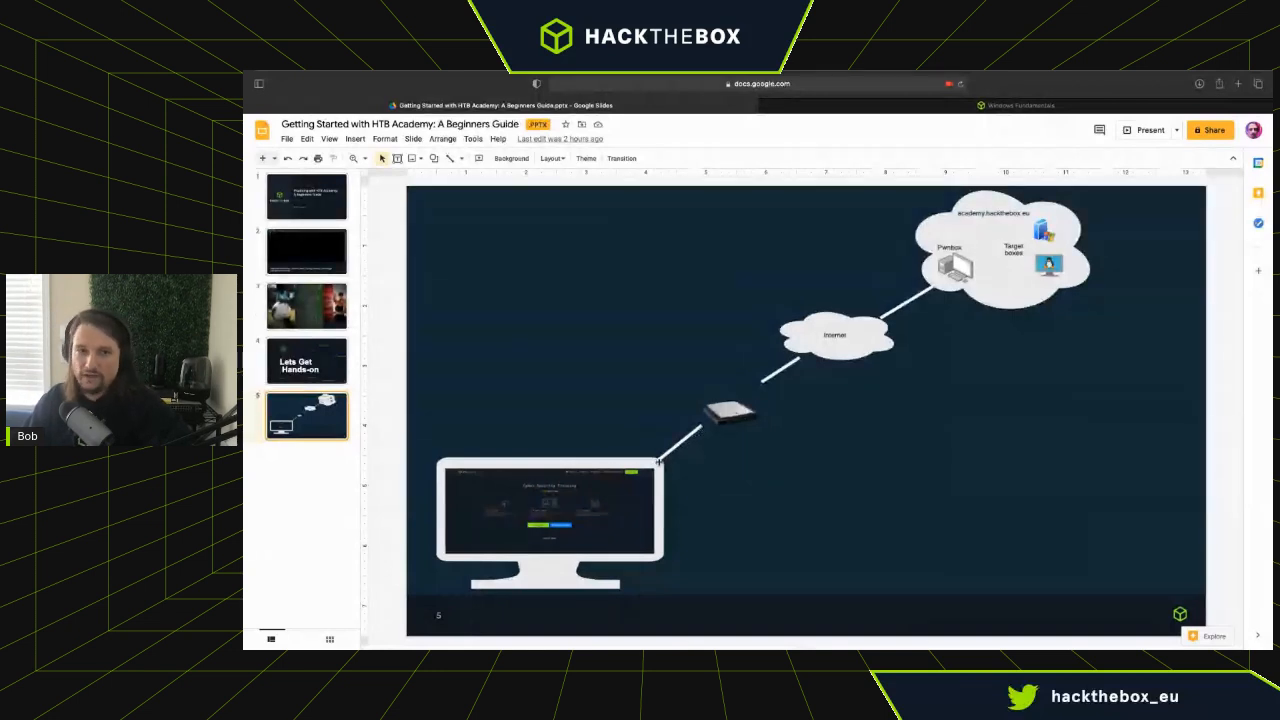
mouse_move(596, 516)
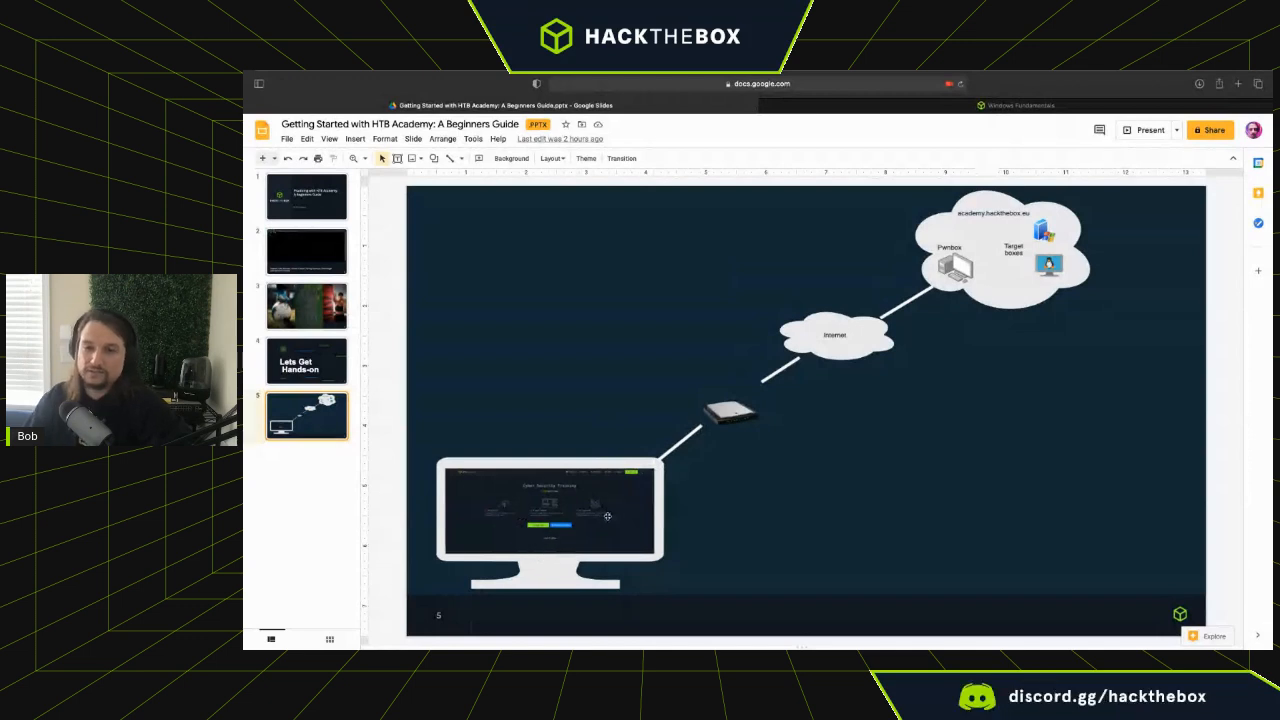
mouse_move(624, 500)
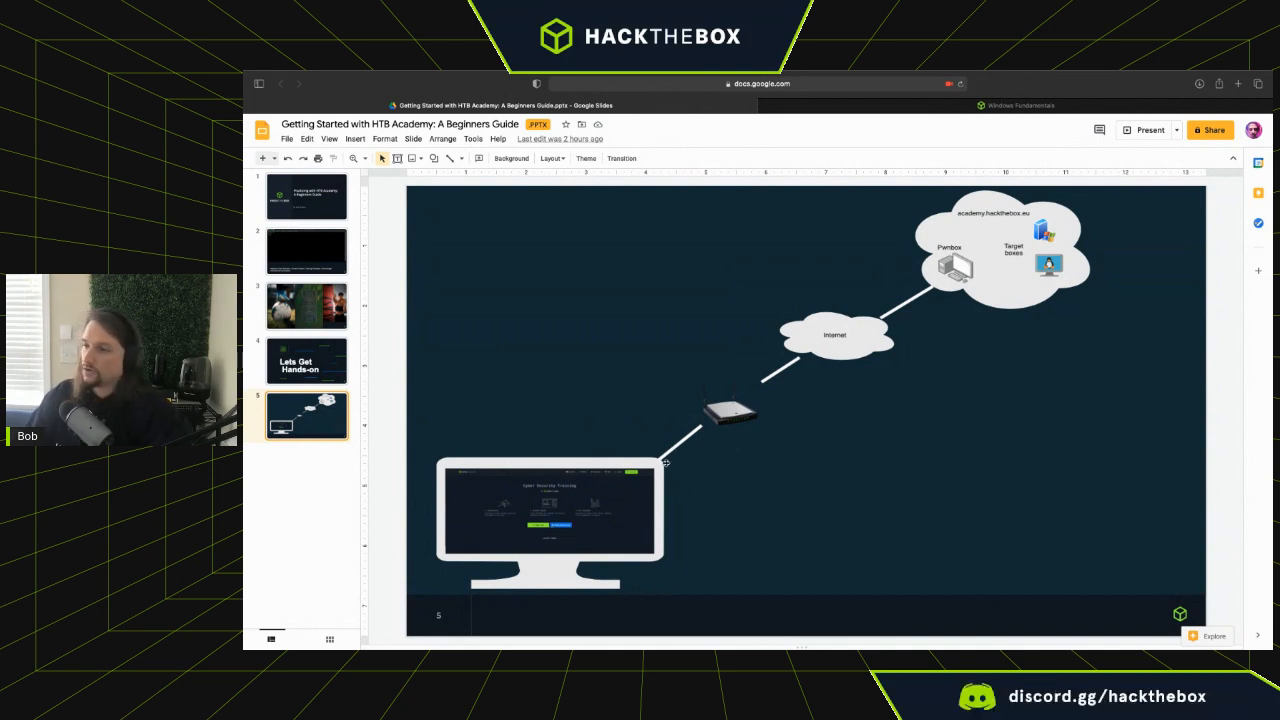
mouse_move(984, 266)
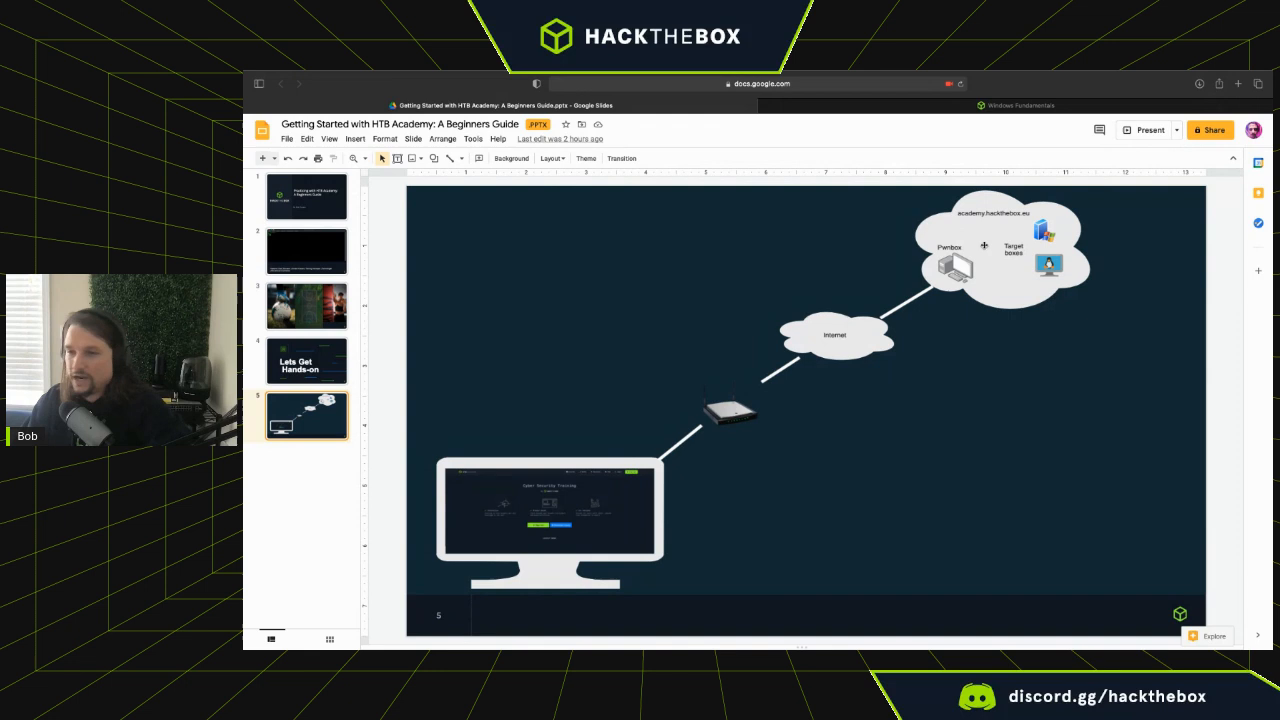
mouse_move(956, 284)
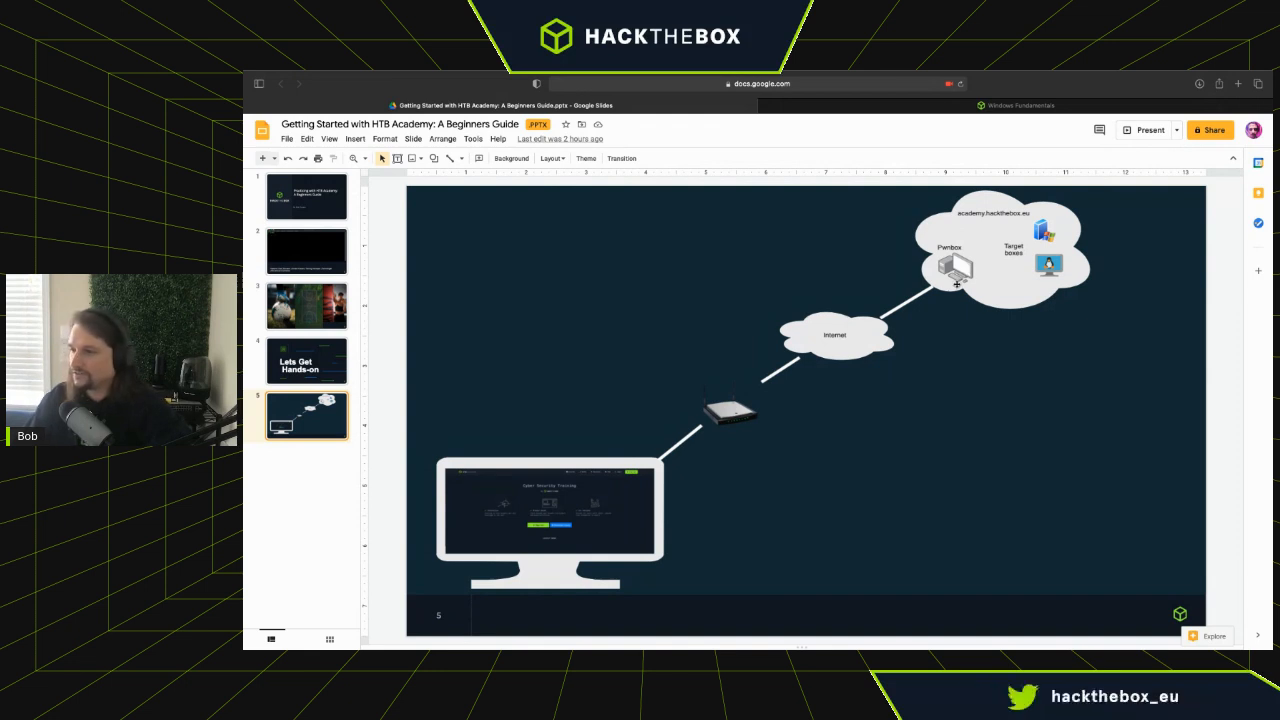
mouse_move(988, 274)
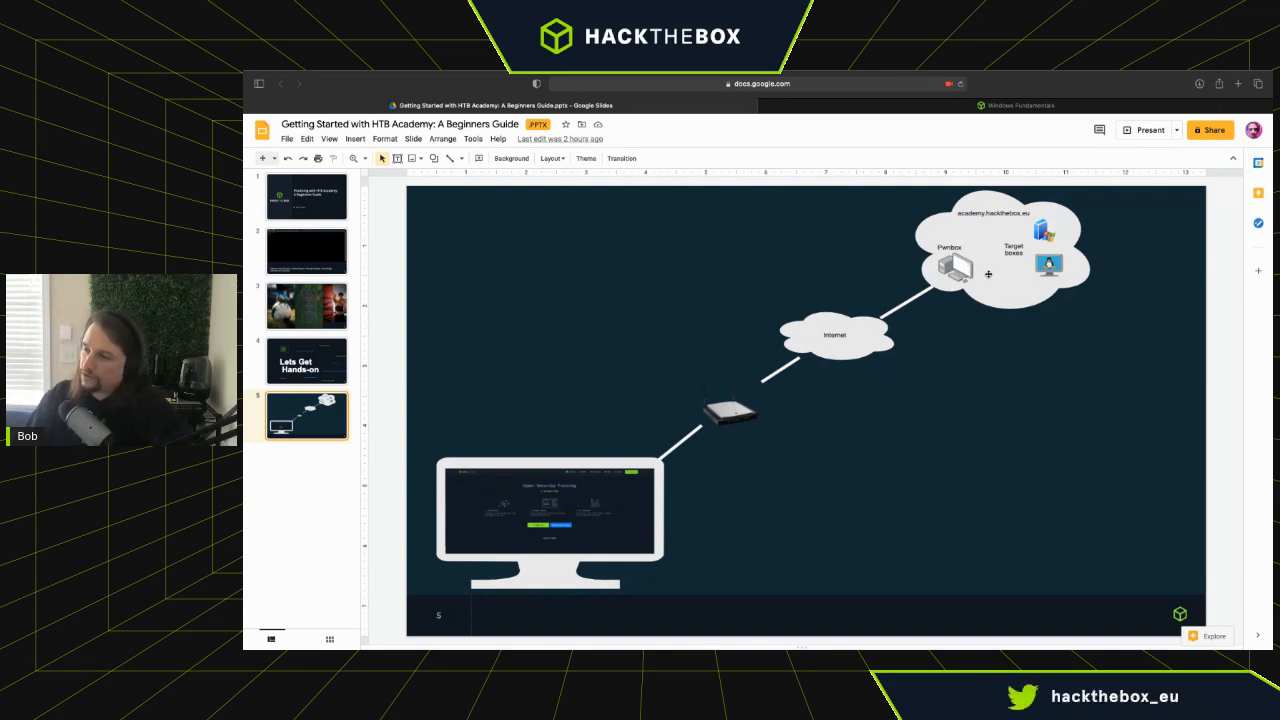
mouse_move(696, 468)
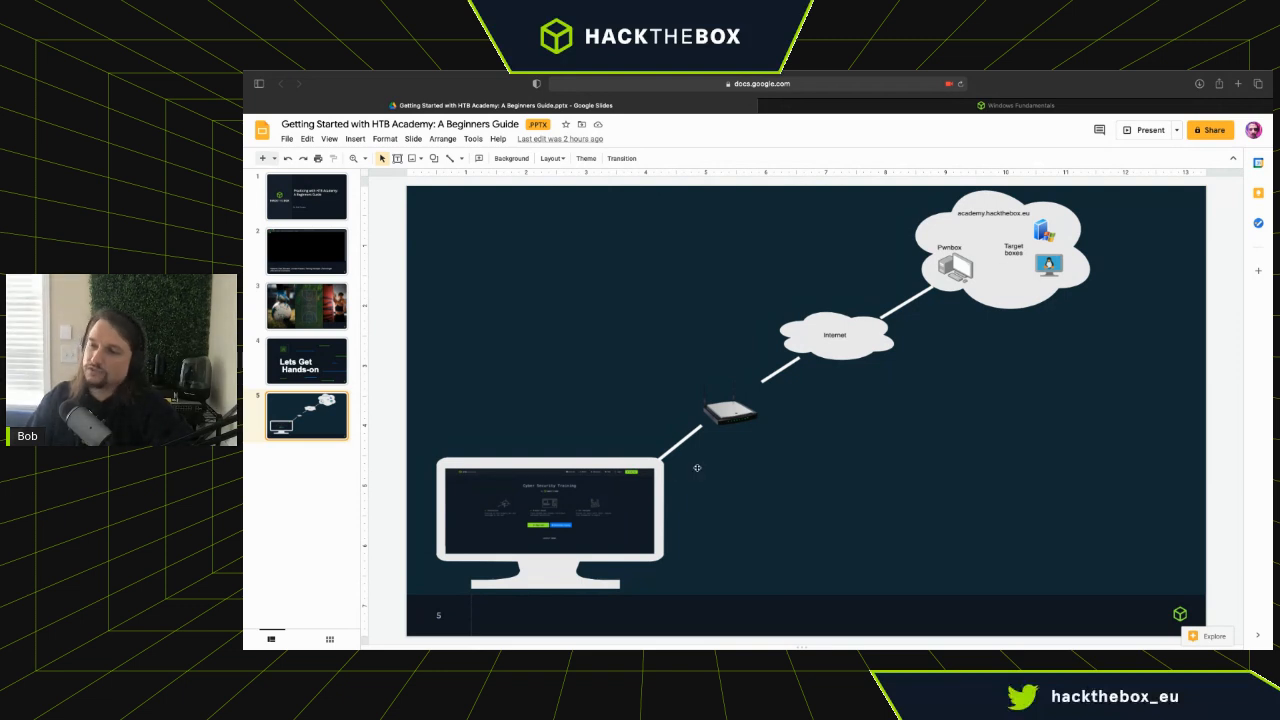
mouse_move(930, 288)
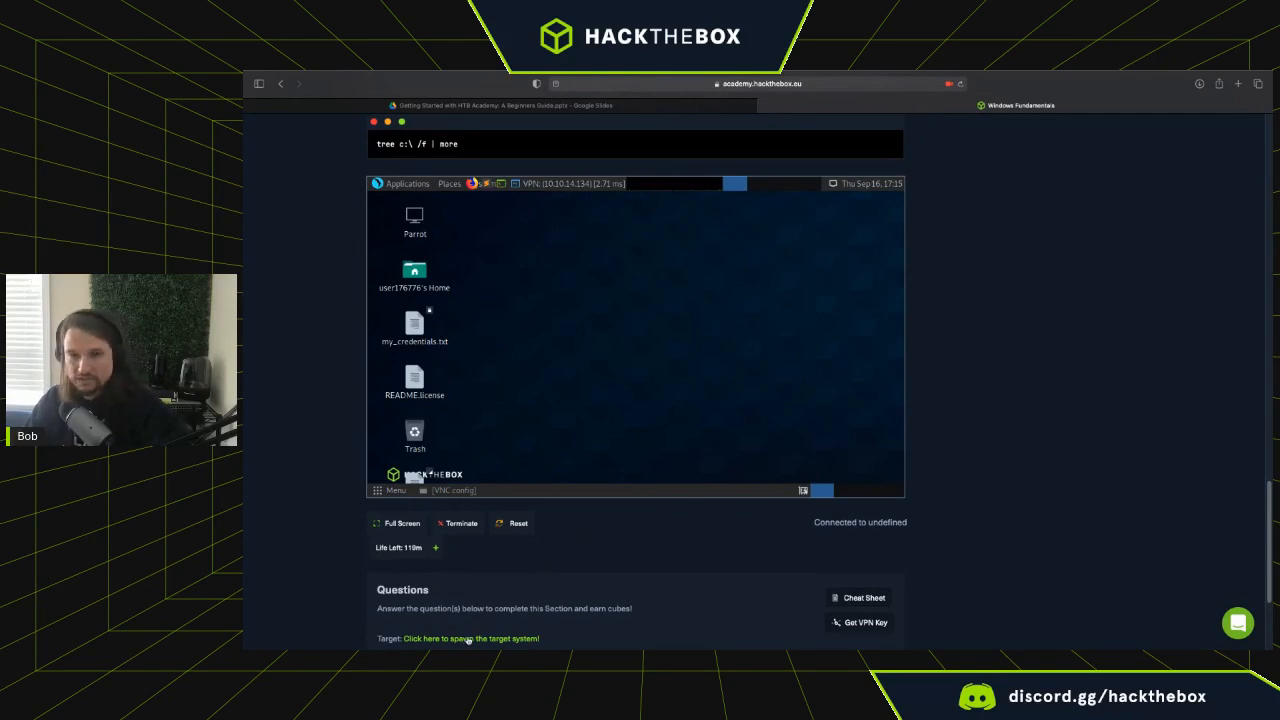
Spawn the target system for the section's questions
click(470, 638)
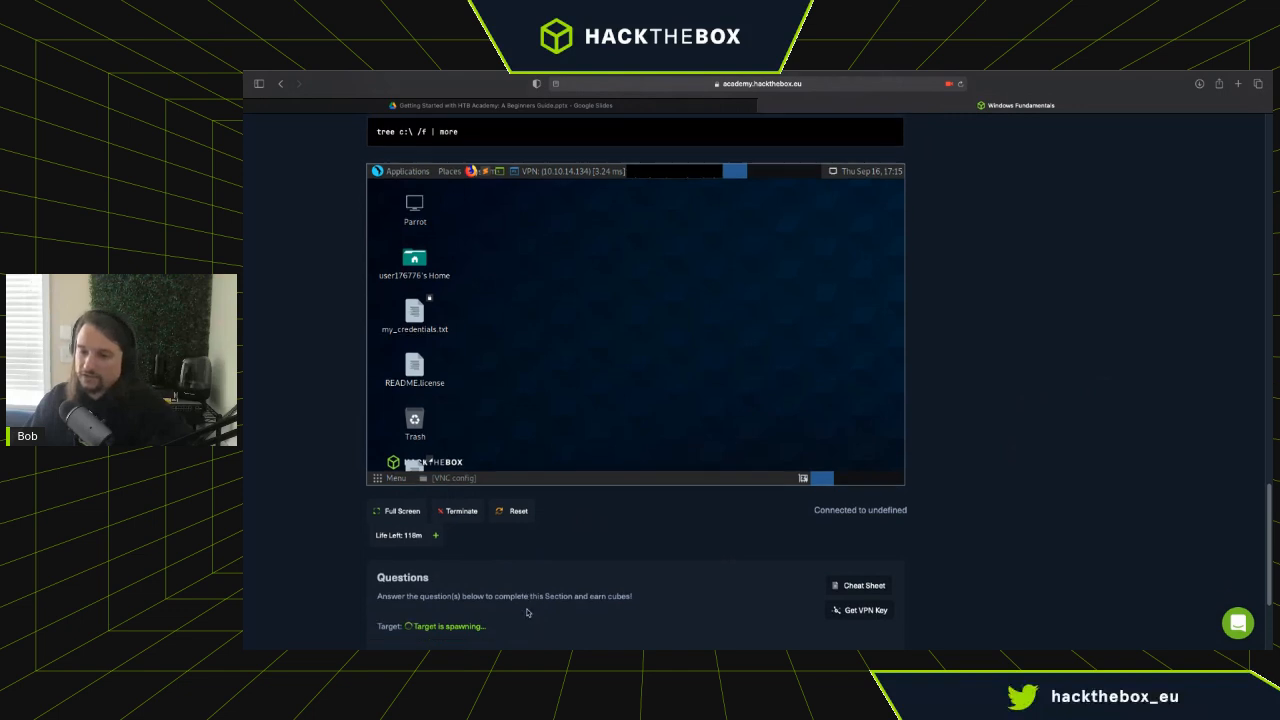
mouse_move(456, 576)
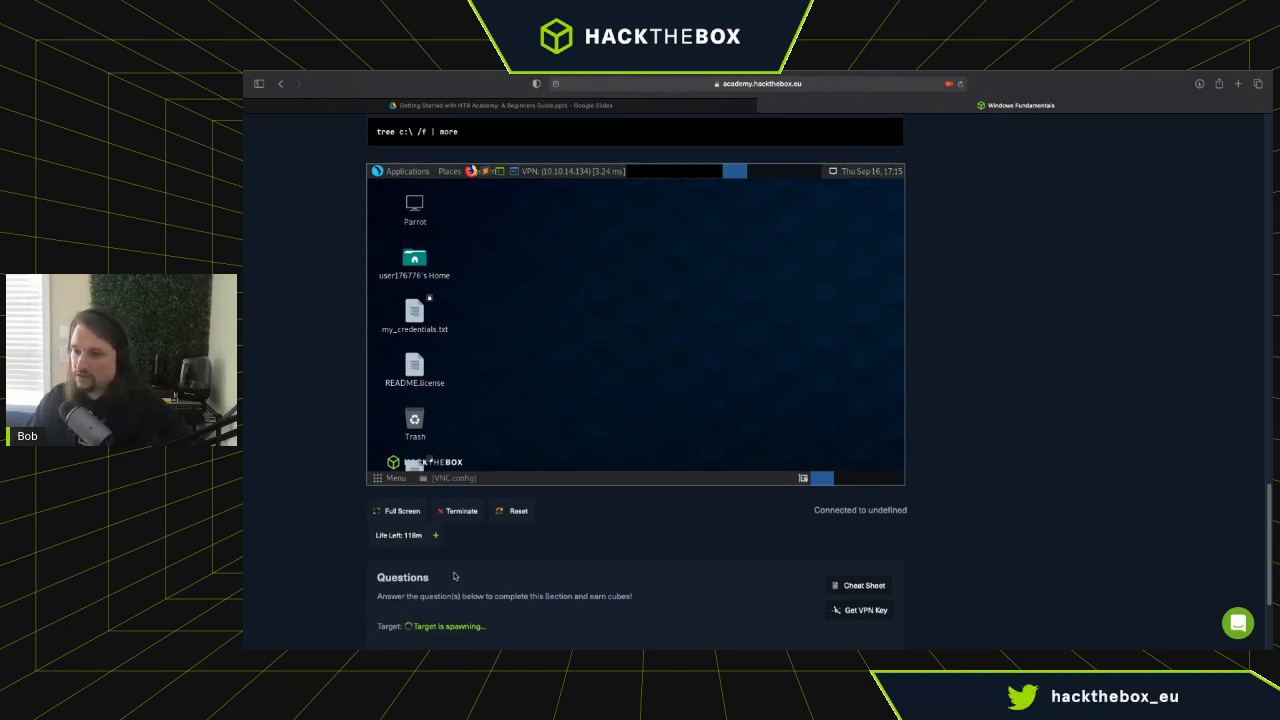
mouse_move(540, 624)
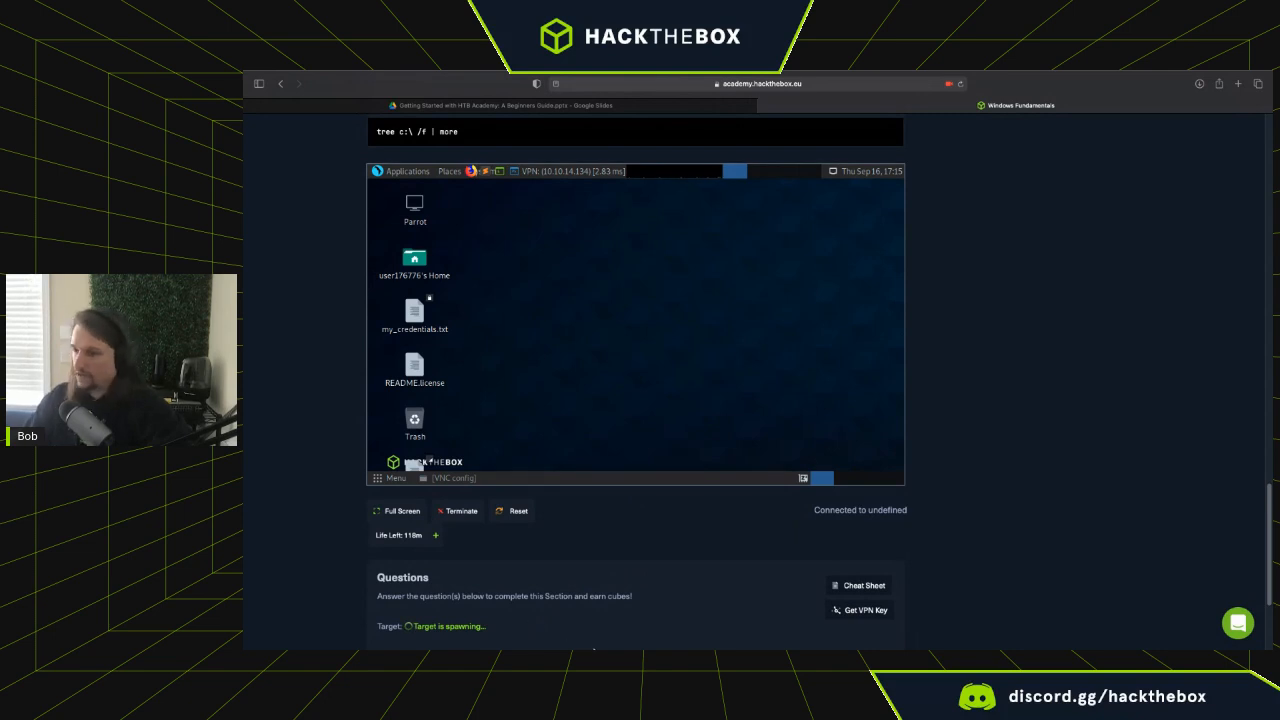
mouse_move(768, 552)
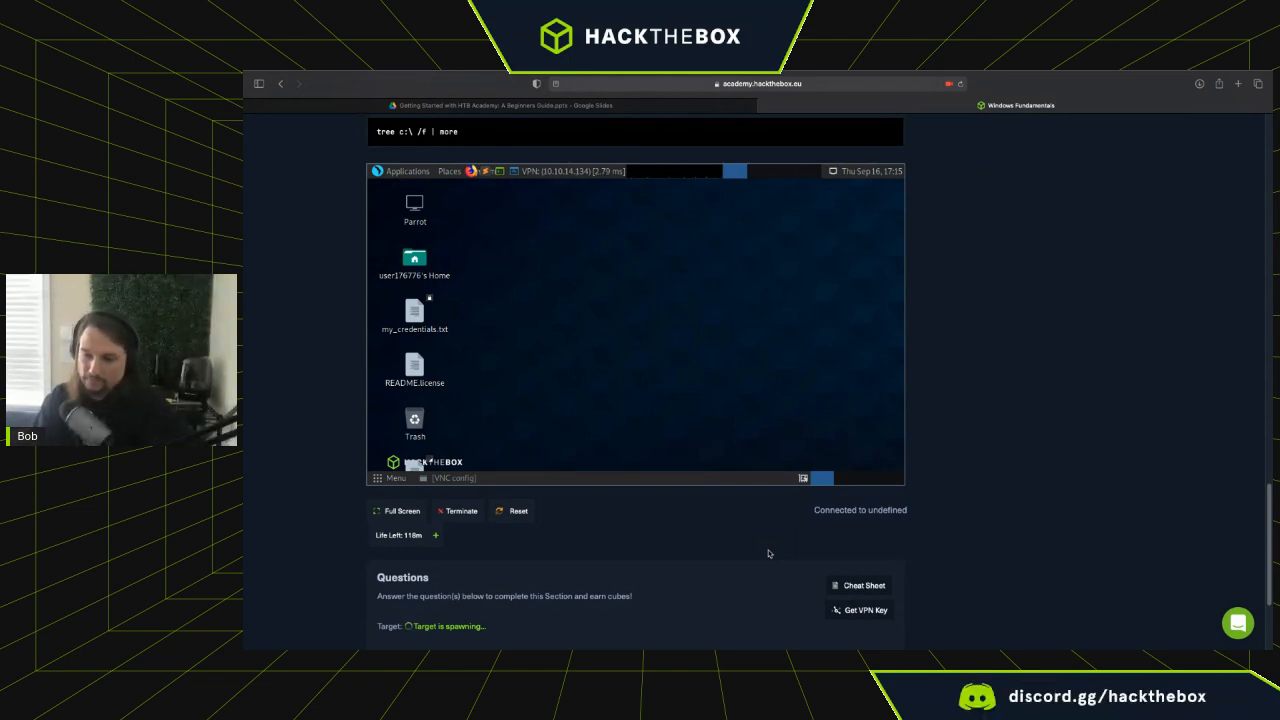
mouse_move(504, 624)
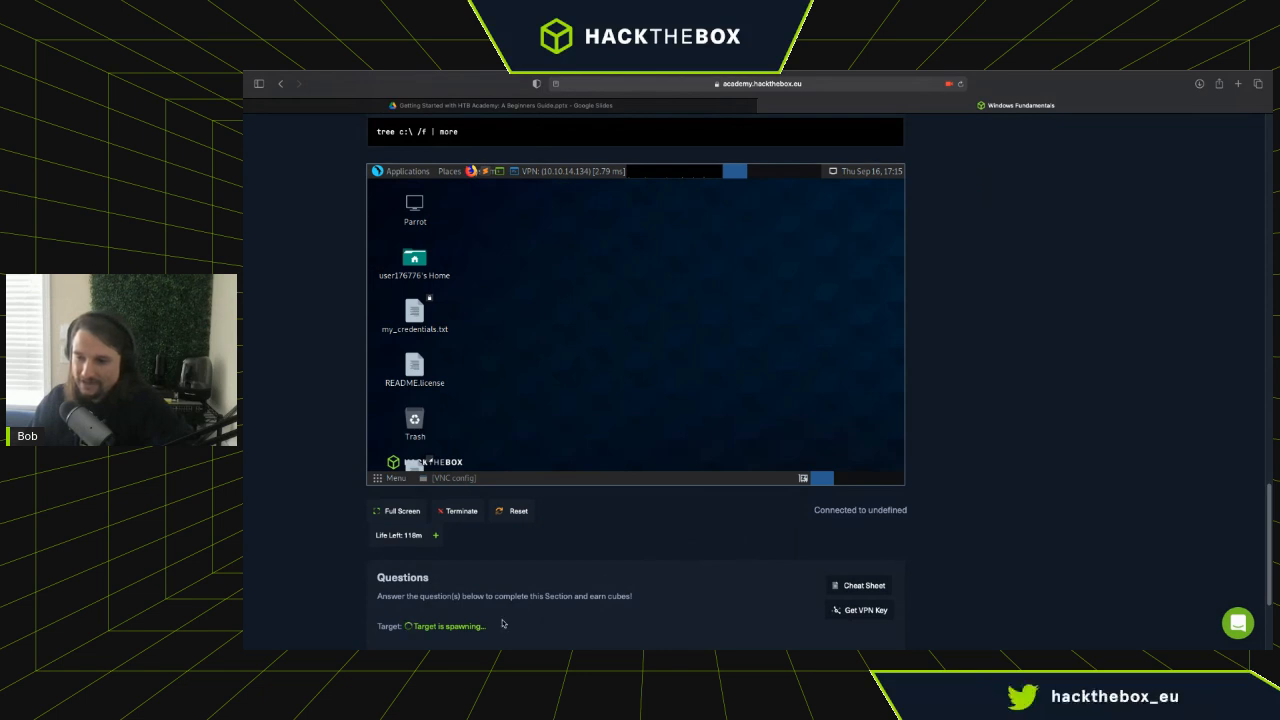
mouse_move(970, 516)
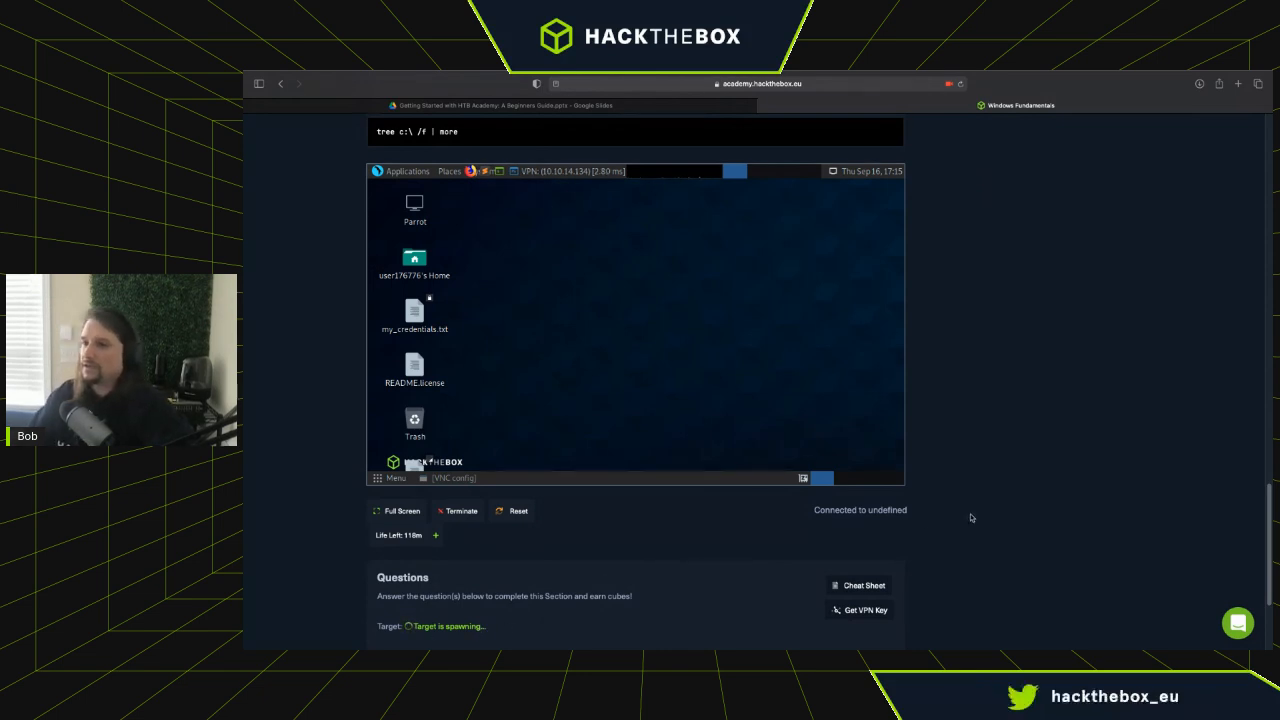
mouse_move(660, 534)
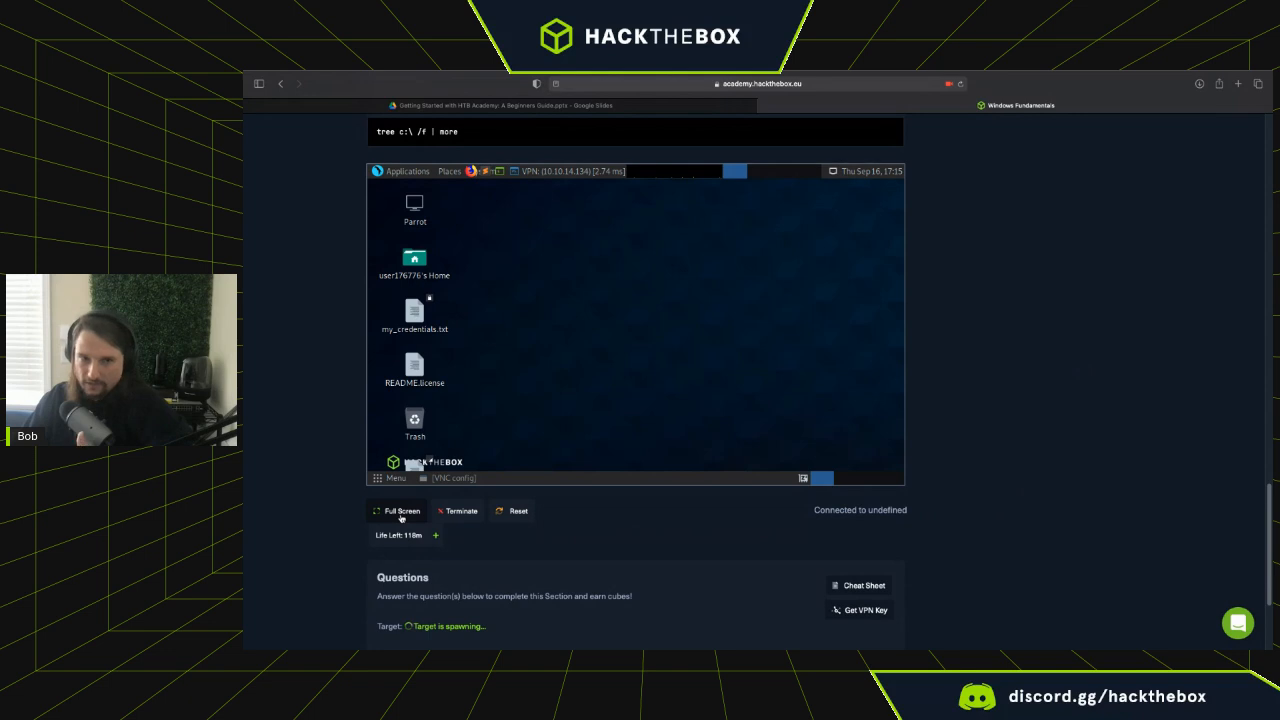
Show the Pwnbox desktop full screen and start a terminal on it
click(400, 512)
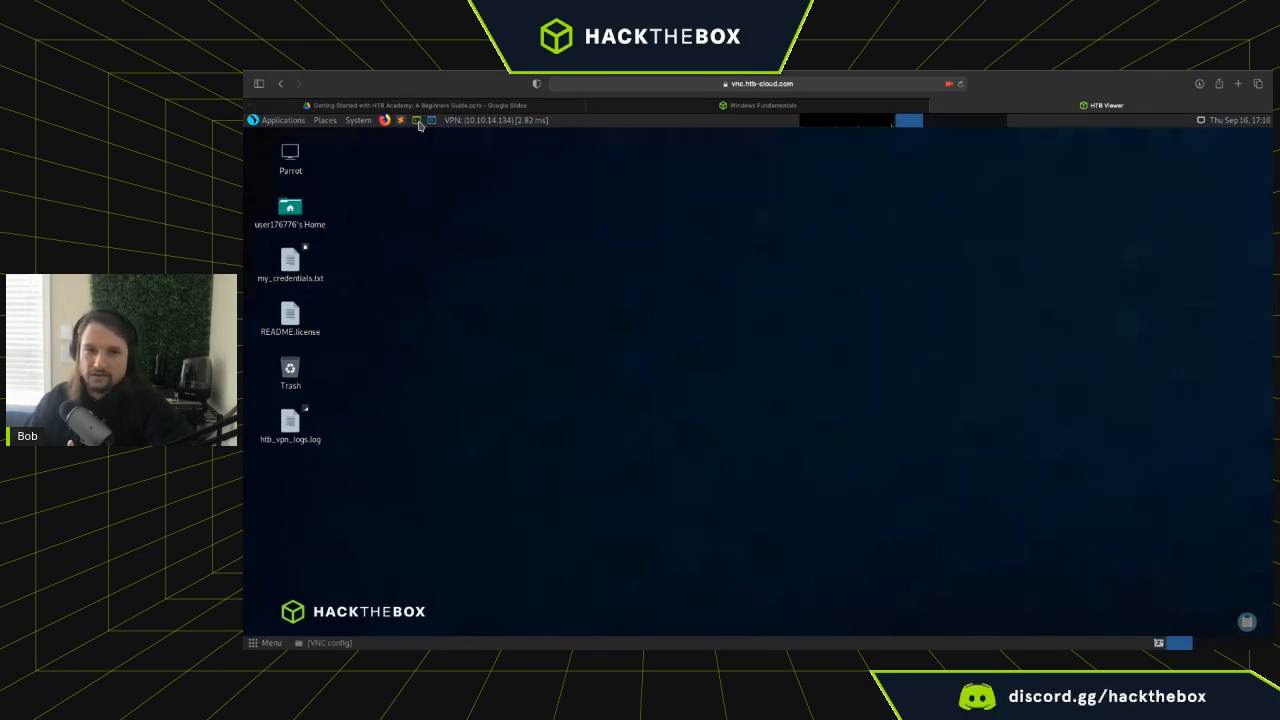
mouse_move(602, 352)
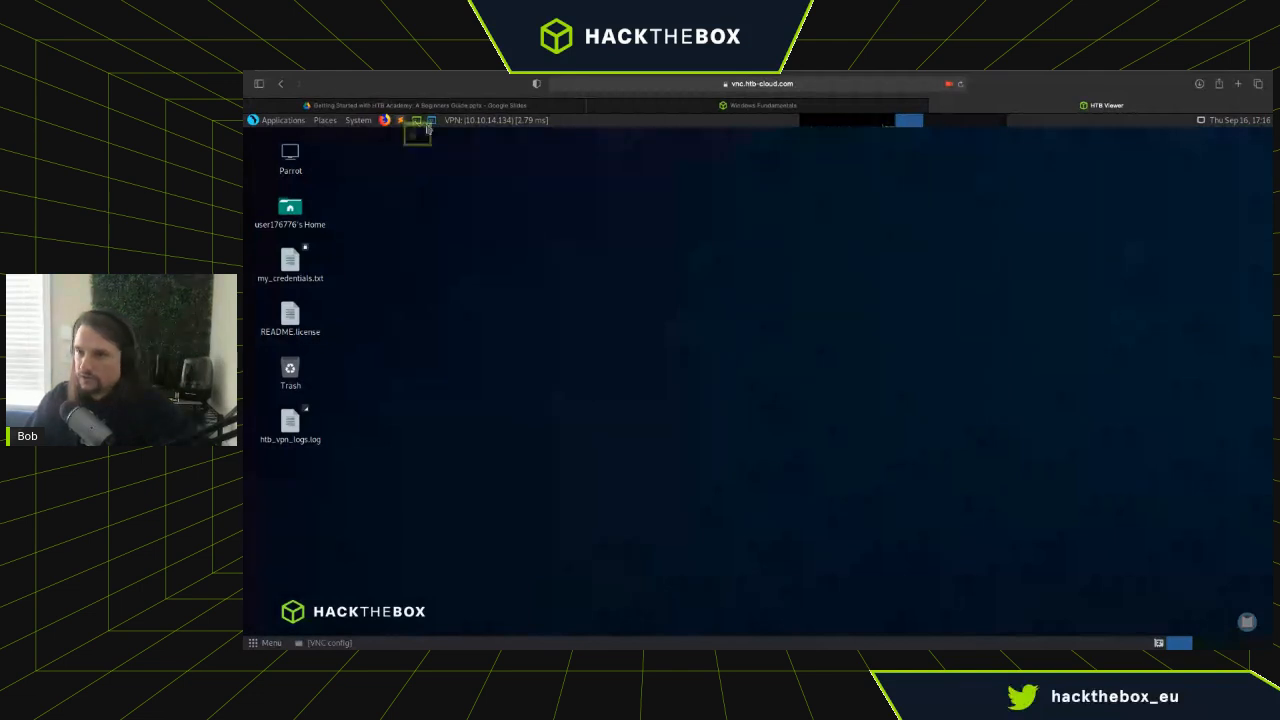
click(416, 120)
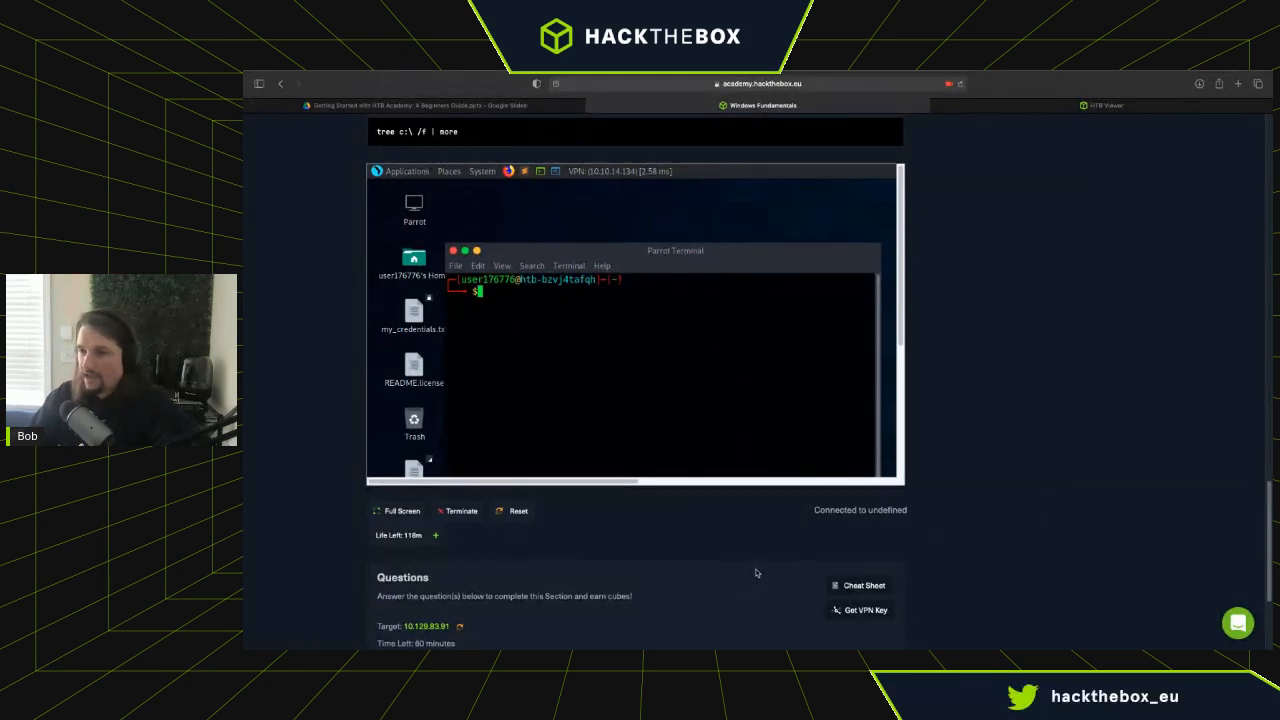
mouse_move(1050, 306)
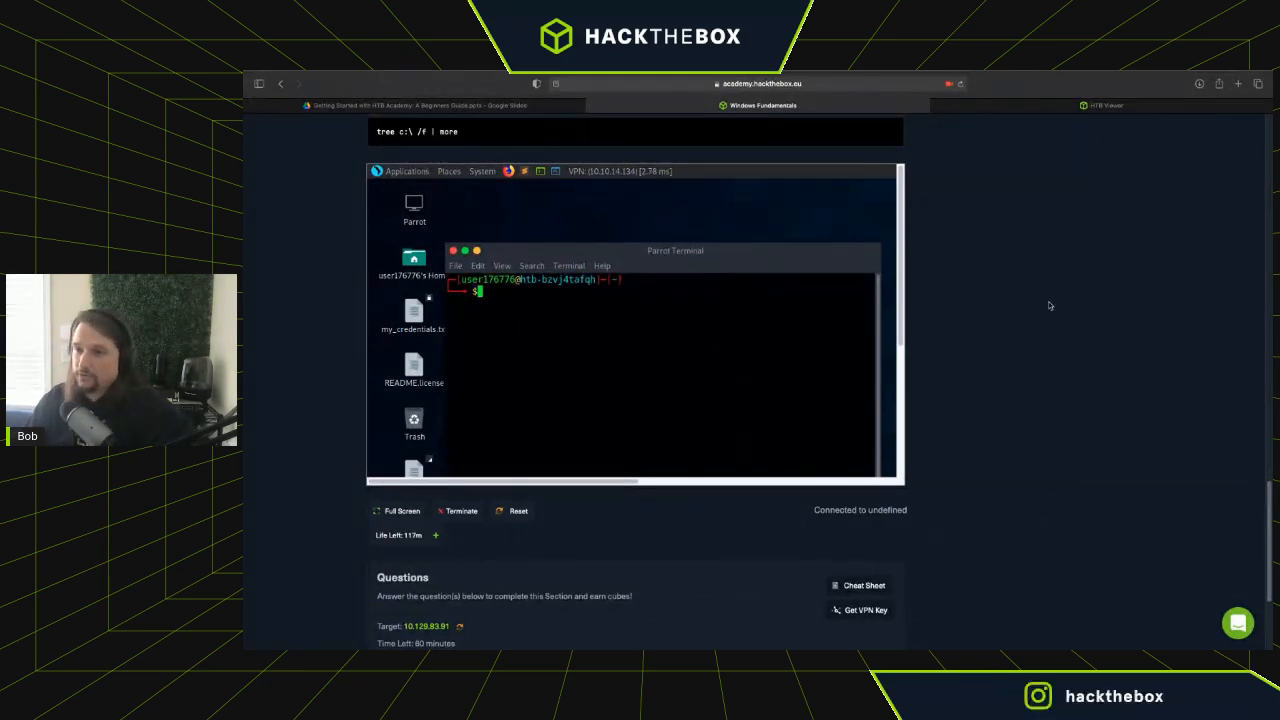
mouse_move(408, 172)
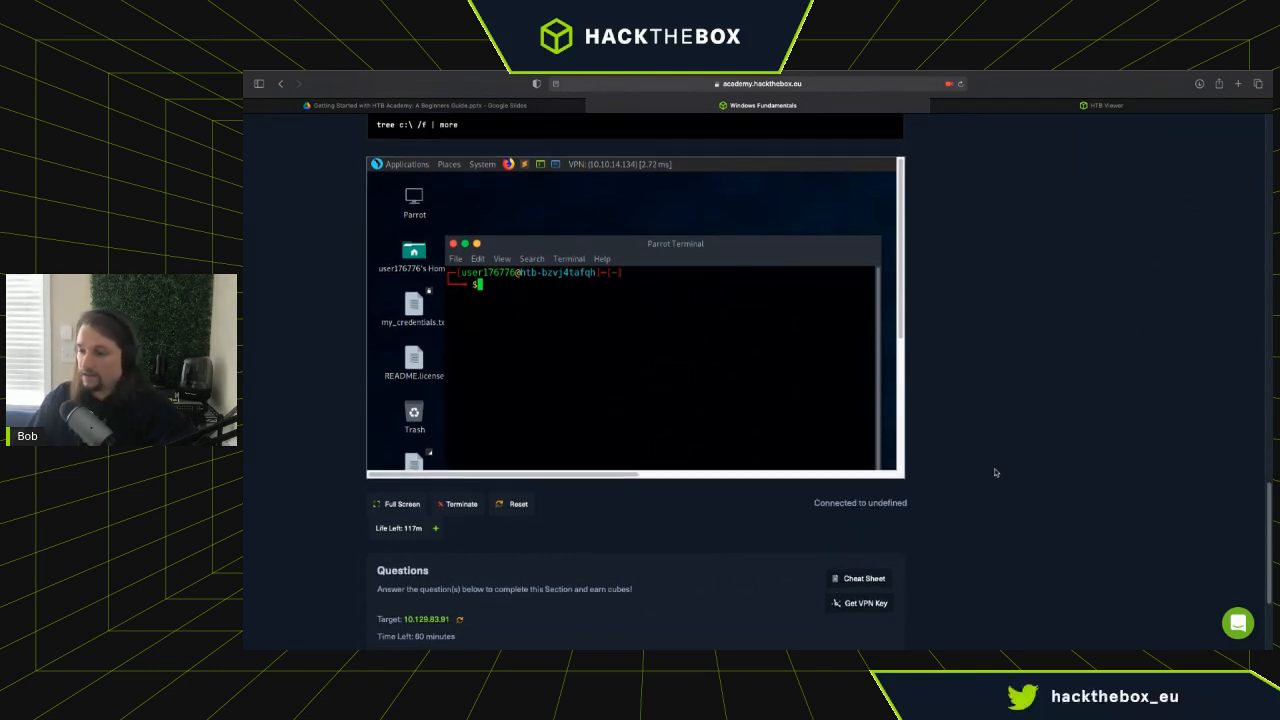
scroll(down, 3)
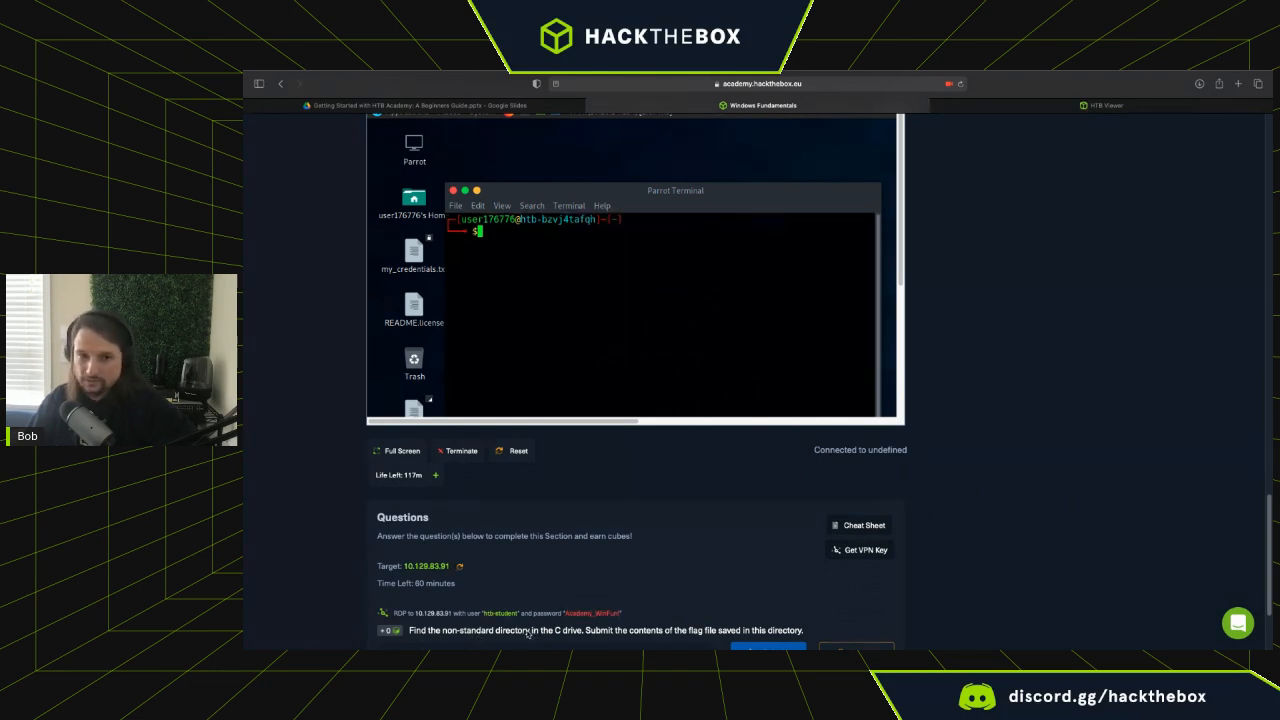
mouse_move(670, 586)
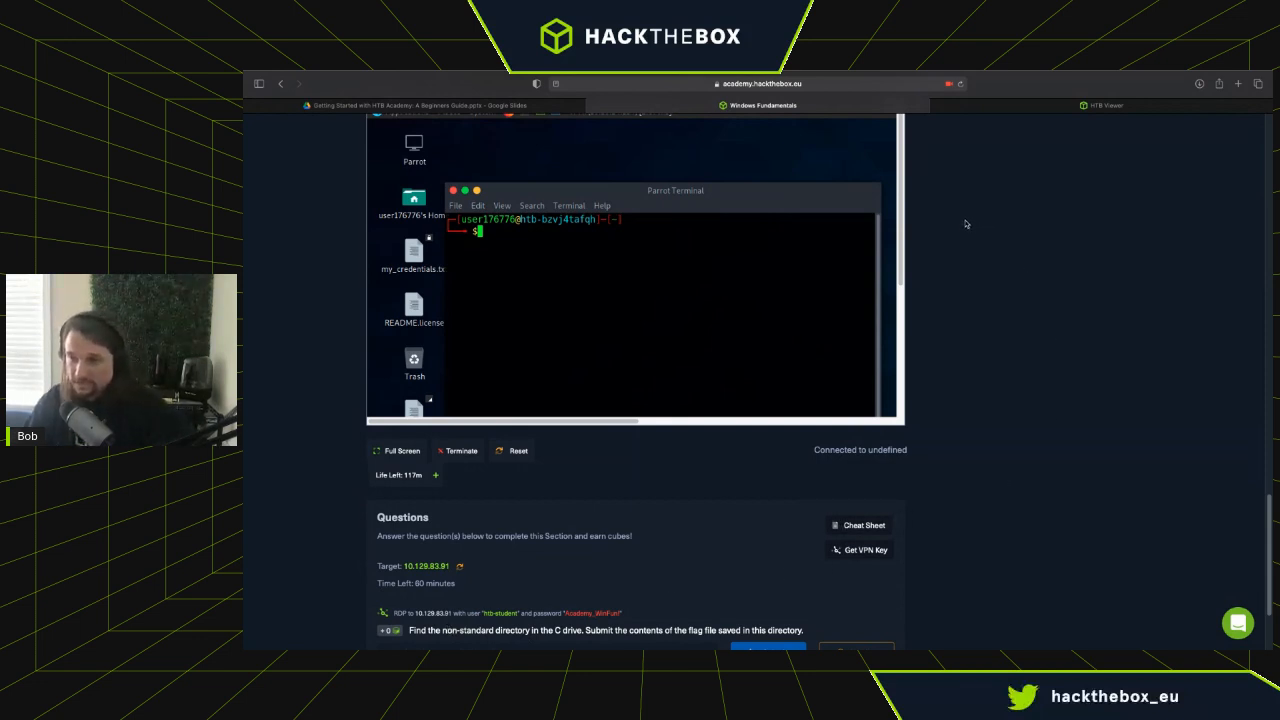
mouse_move(480, 600)
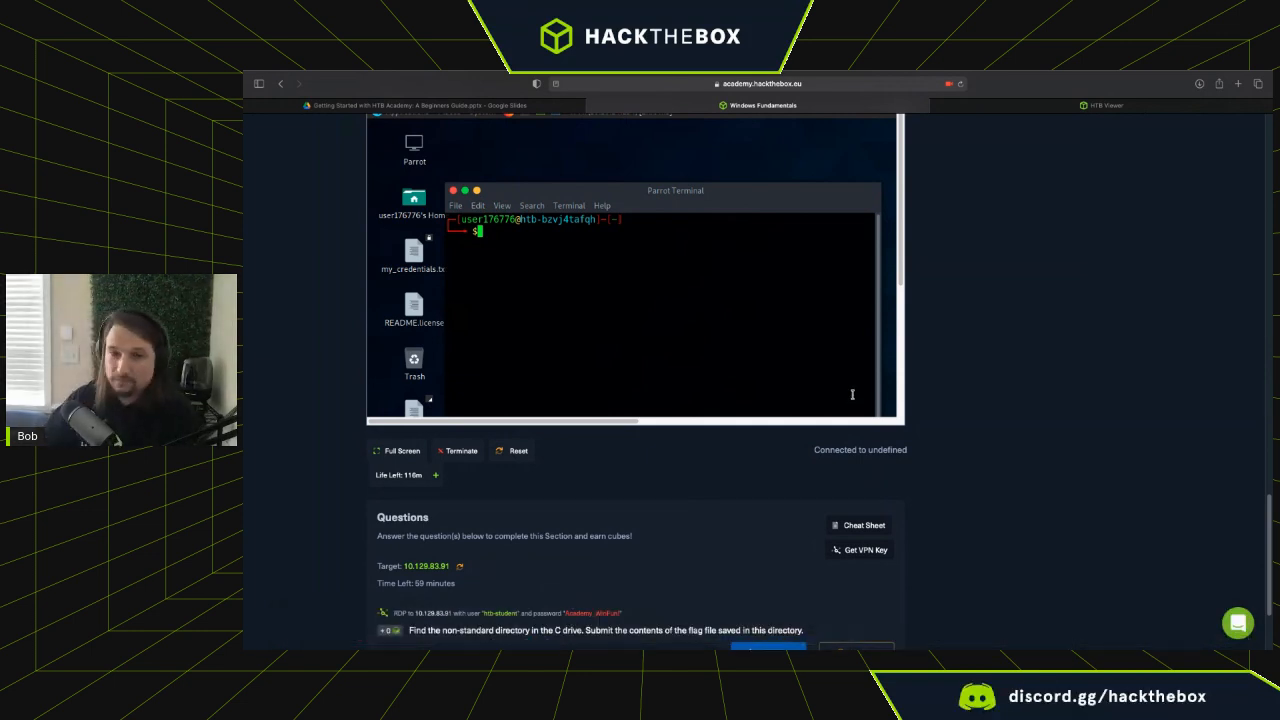
mouse_move(976, 384)
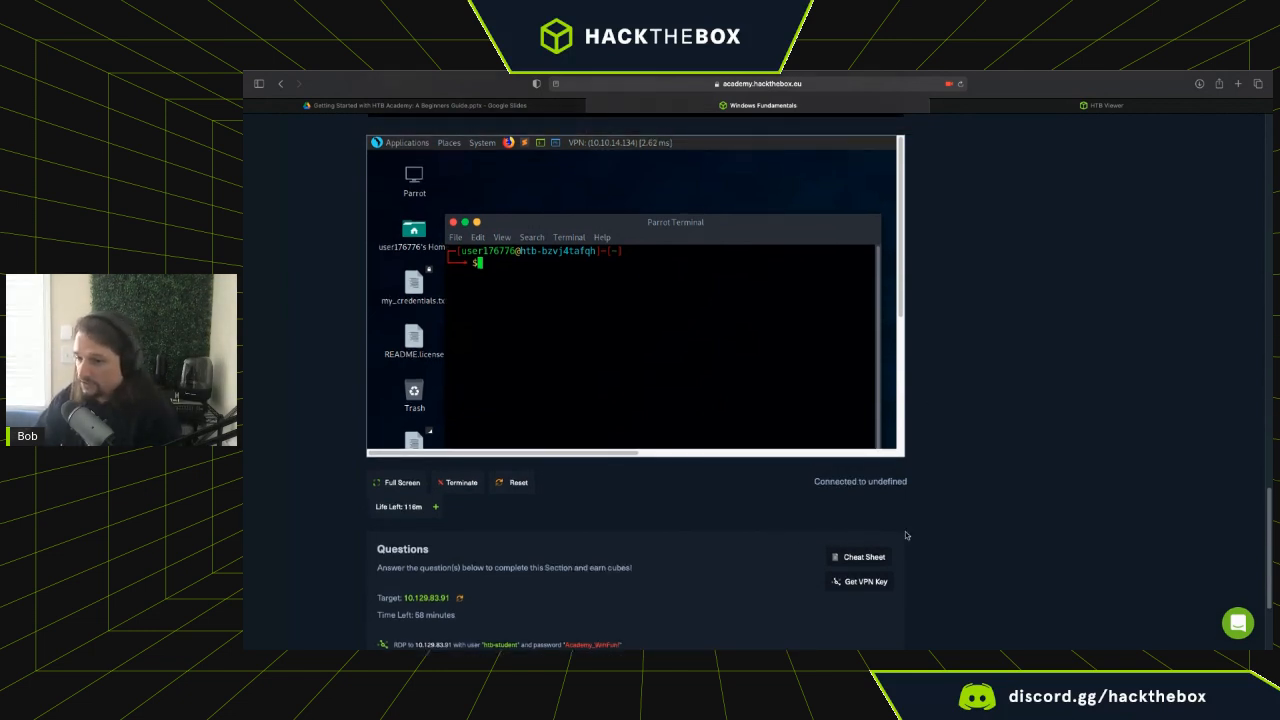
mouse_move(986, 430)
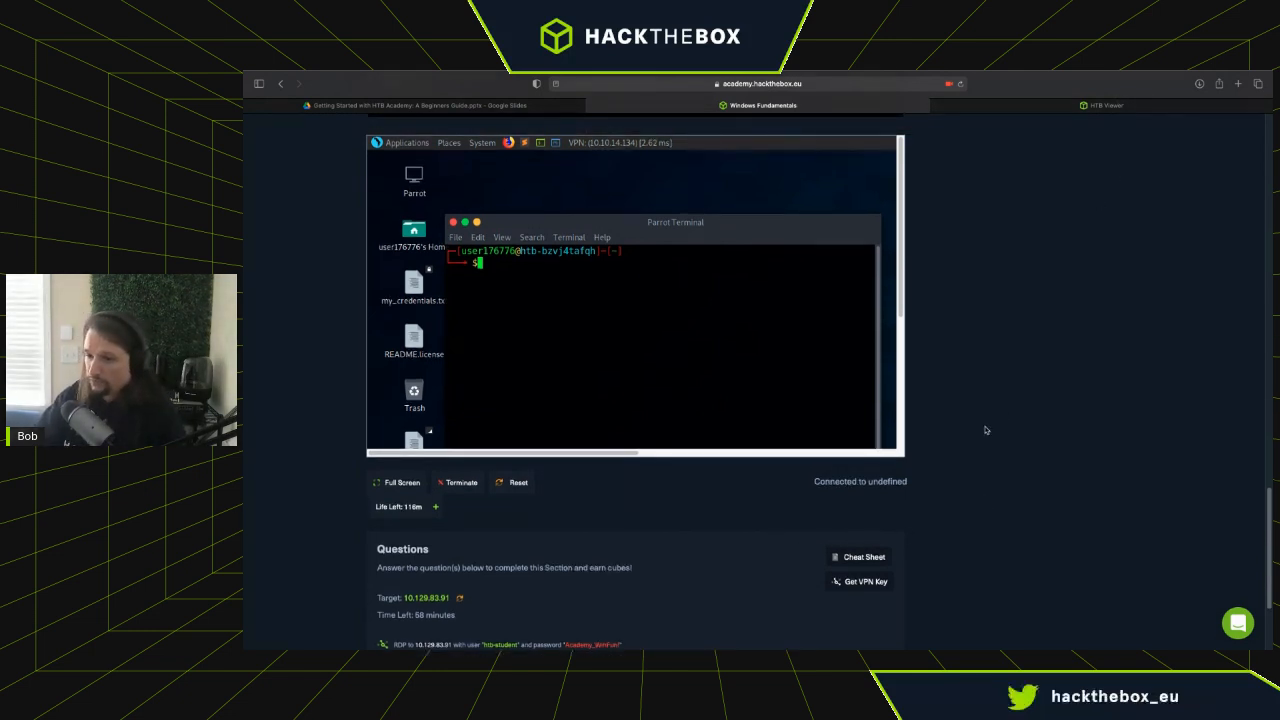
scroll(down, 3)
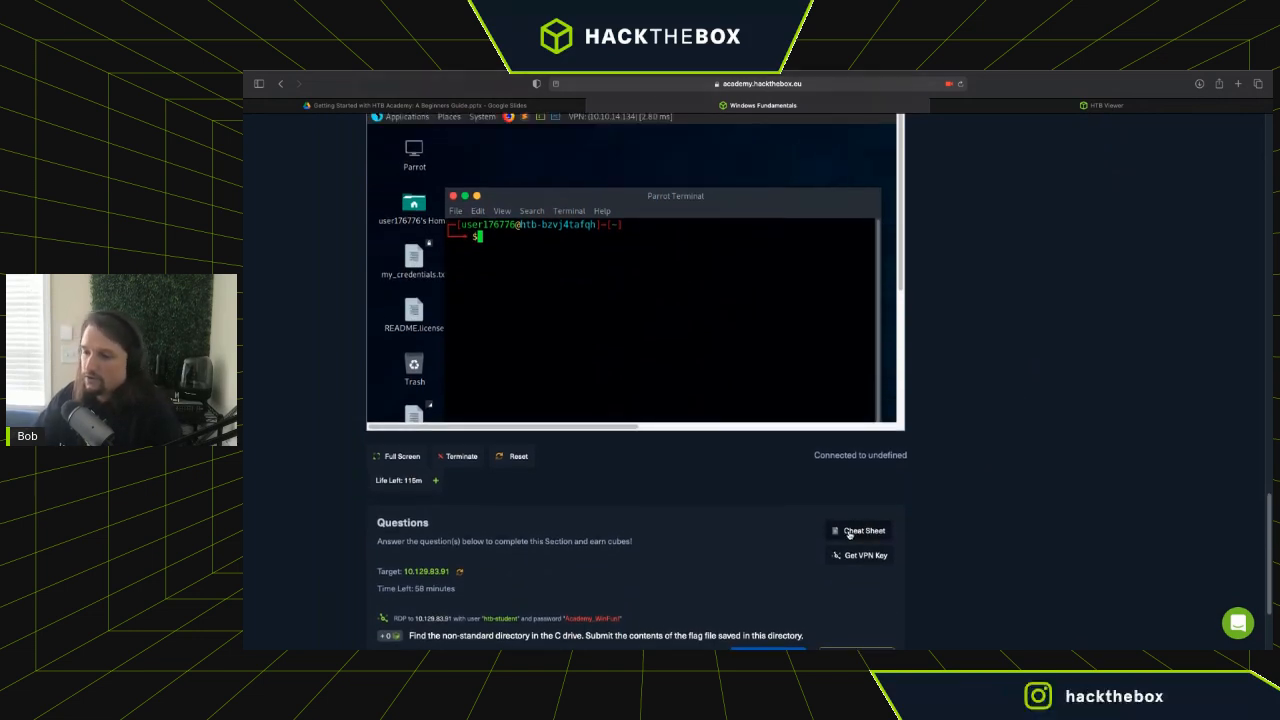
Bring up the module Cheat Sheet and select the xfreerdp RDP connection command
click(862, 532)
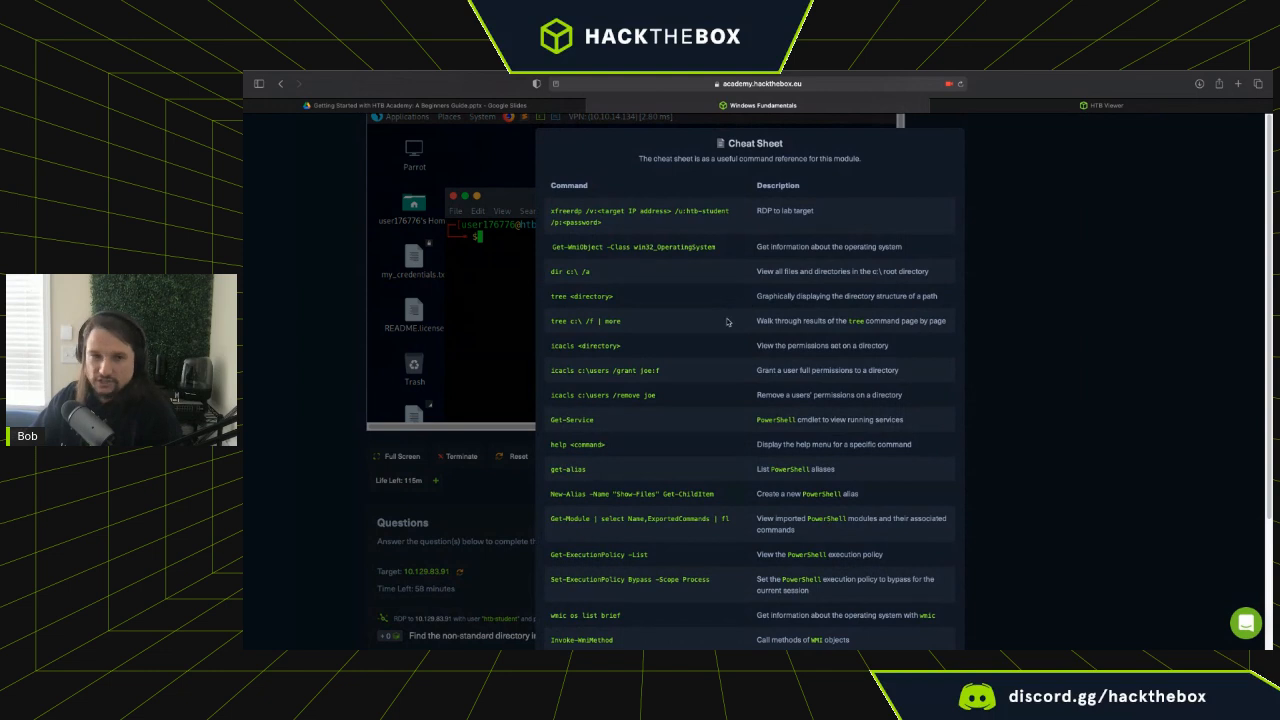
mouse_move(684, 174)
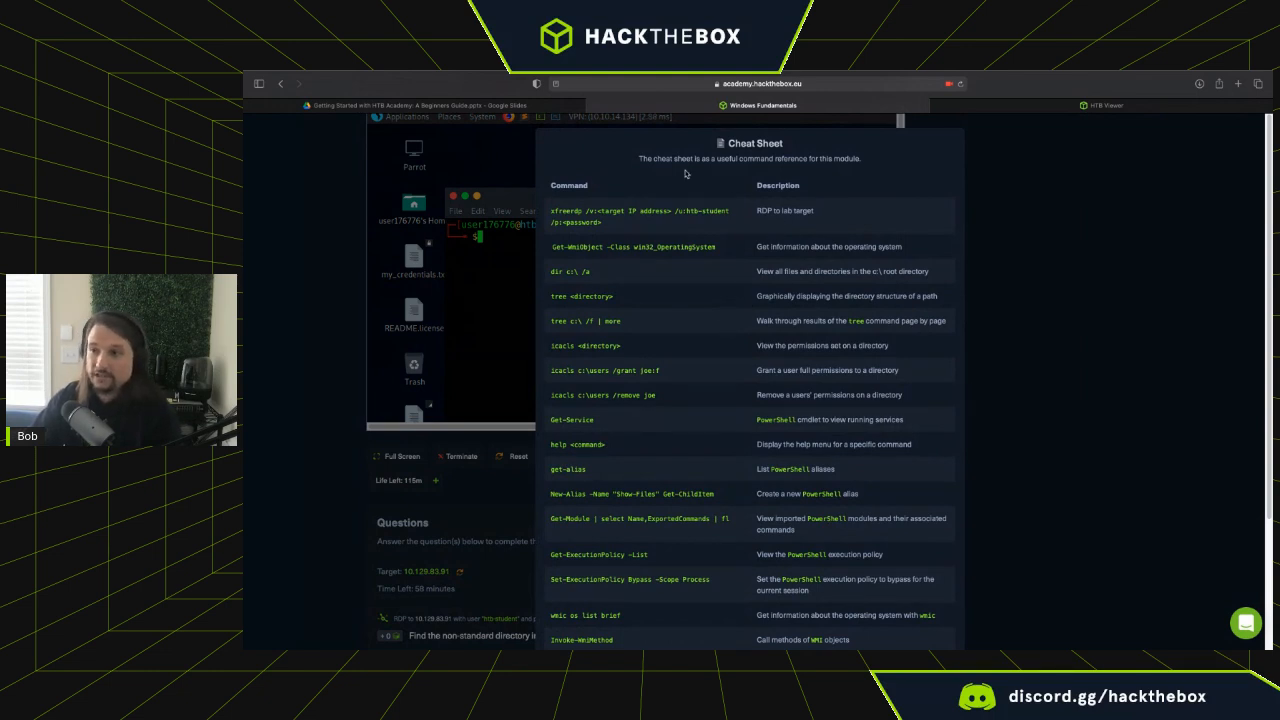
mouse_move(704, 198)
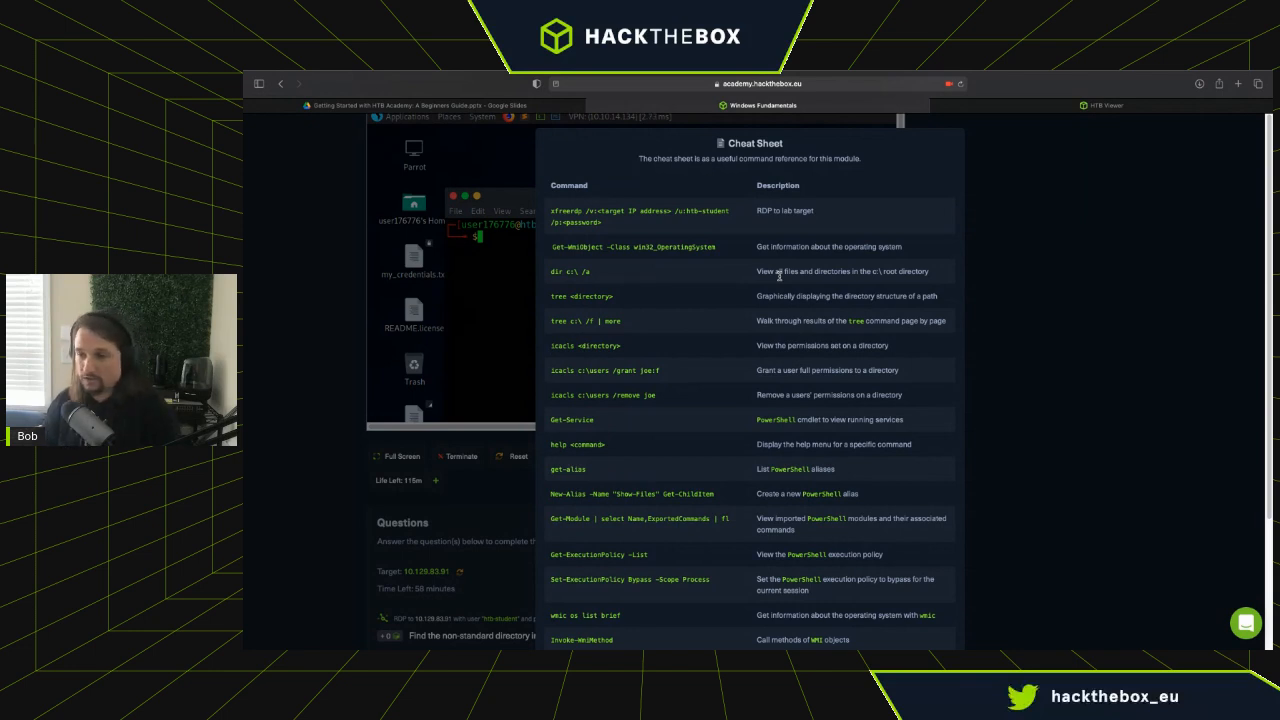
scroll(down, 3)
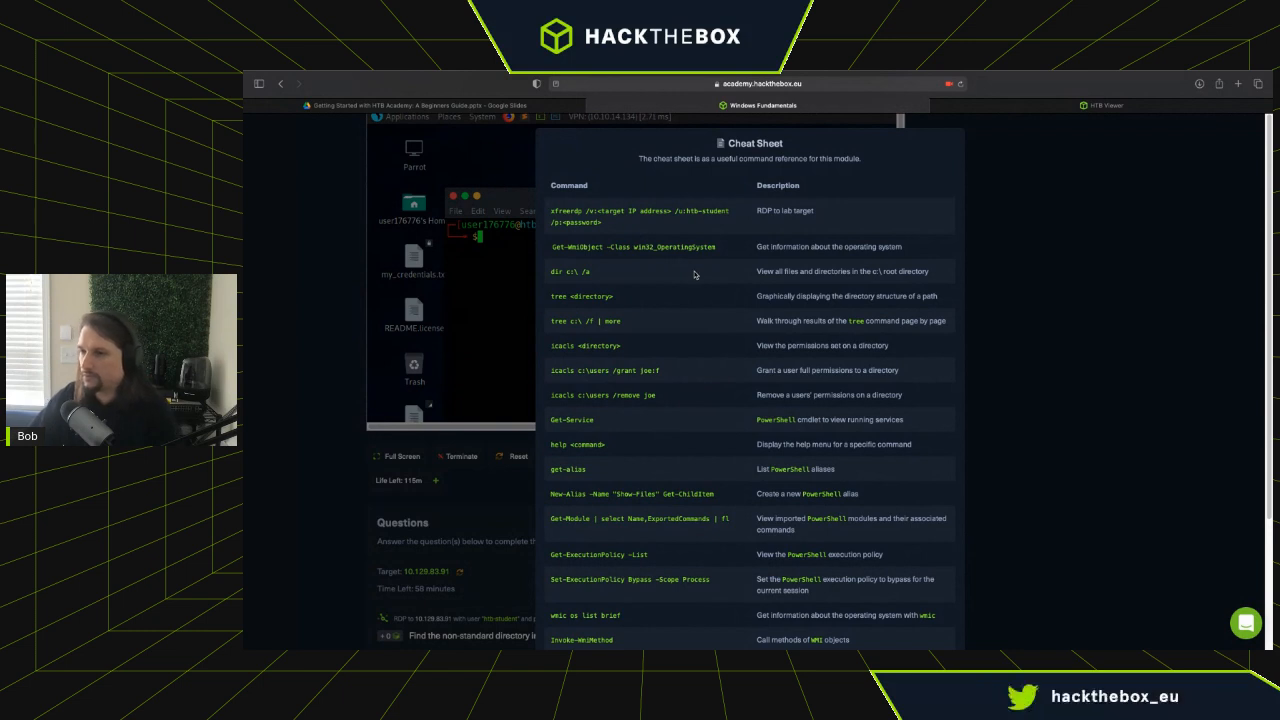
mouse_move(638, 232)
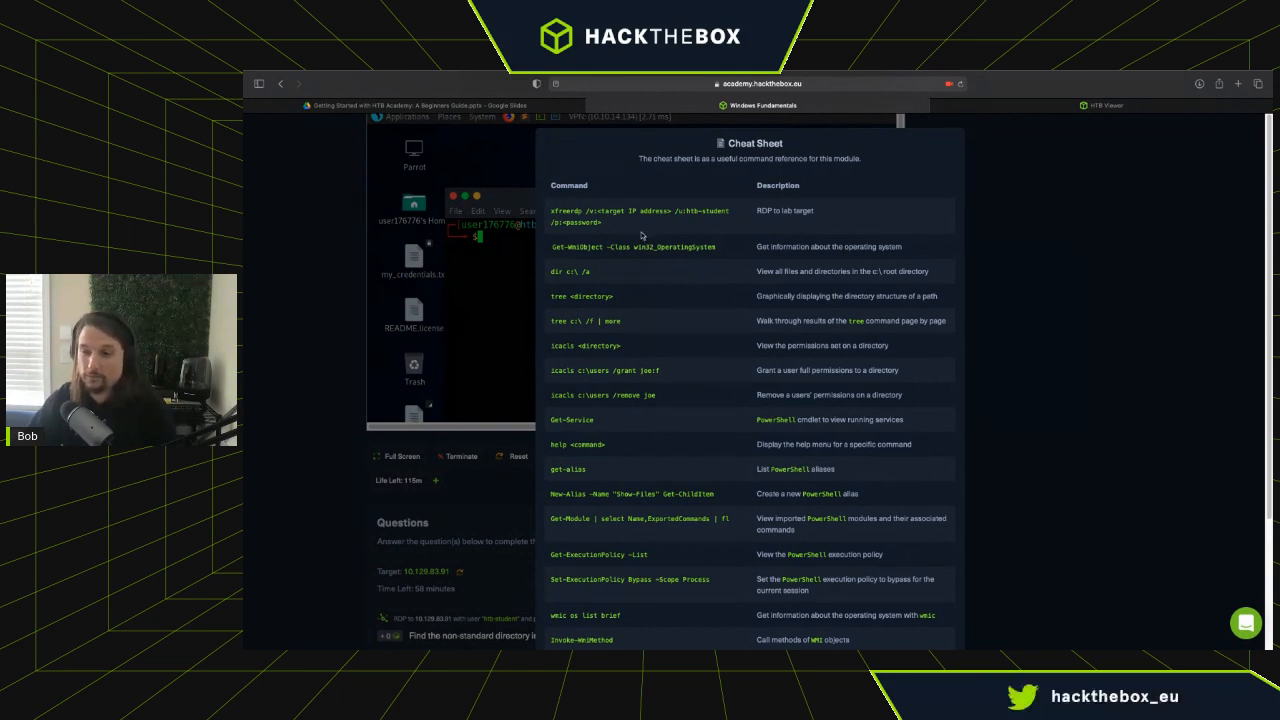
mouse_move(694, 272)
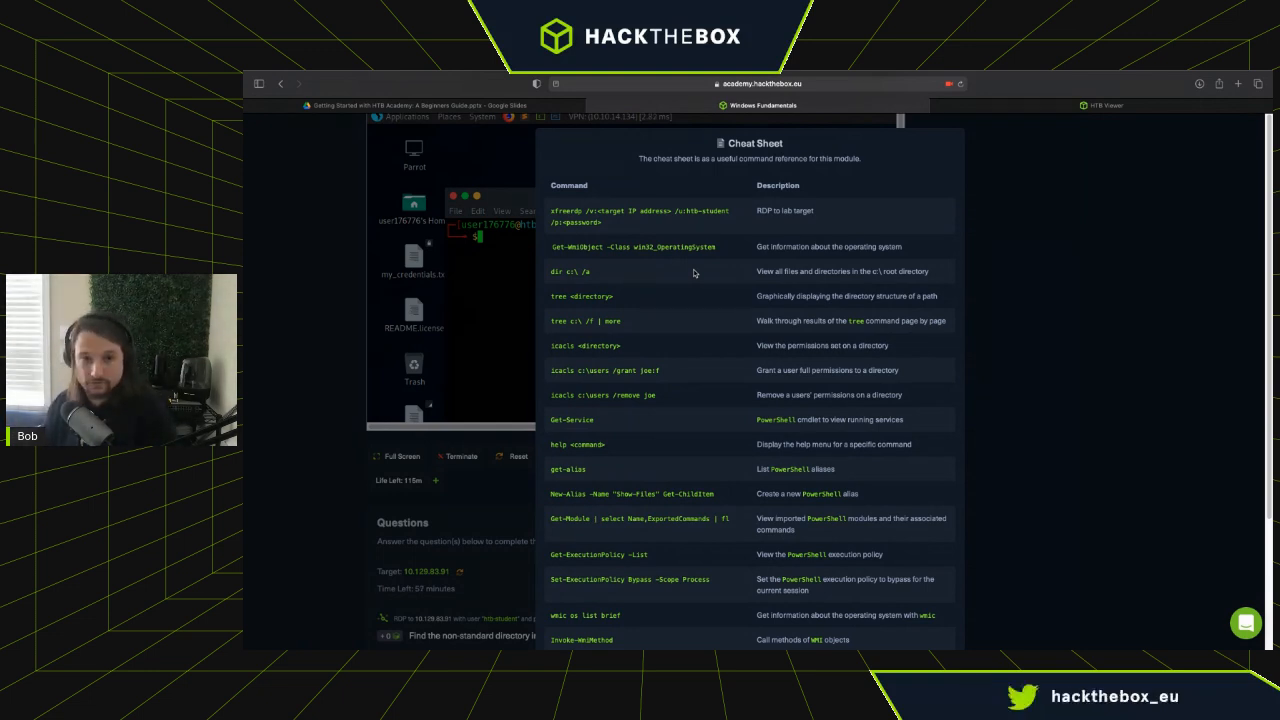
mouse_move(618, 224)
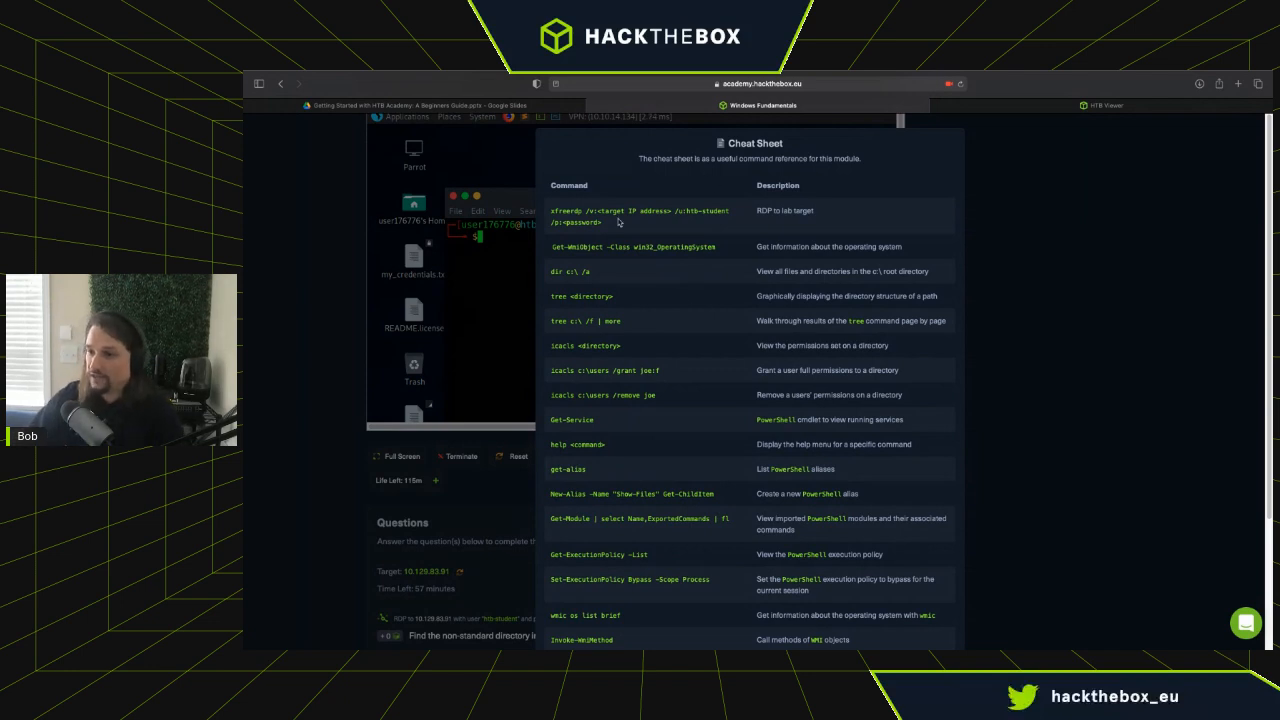
double_click(640, 210)
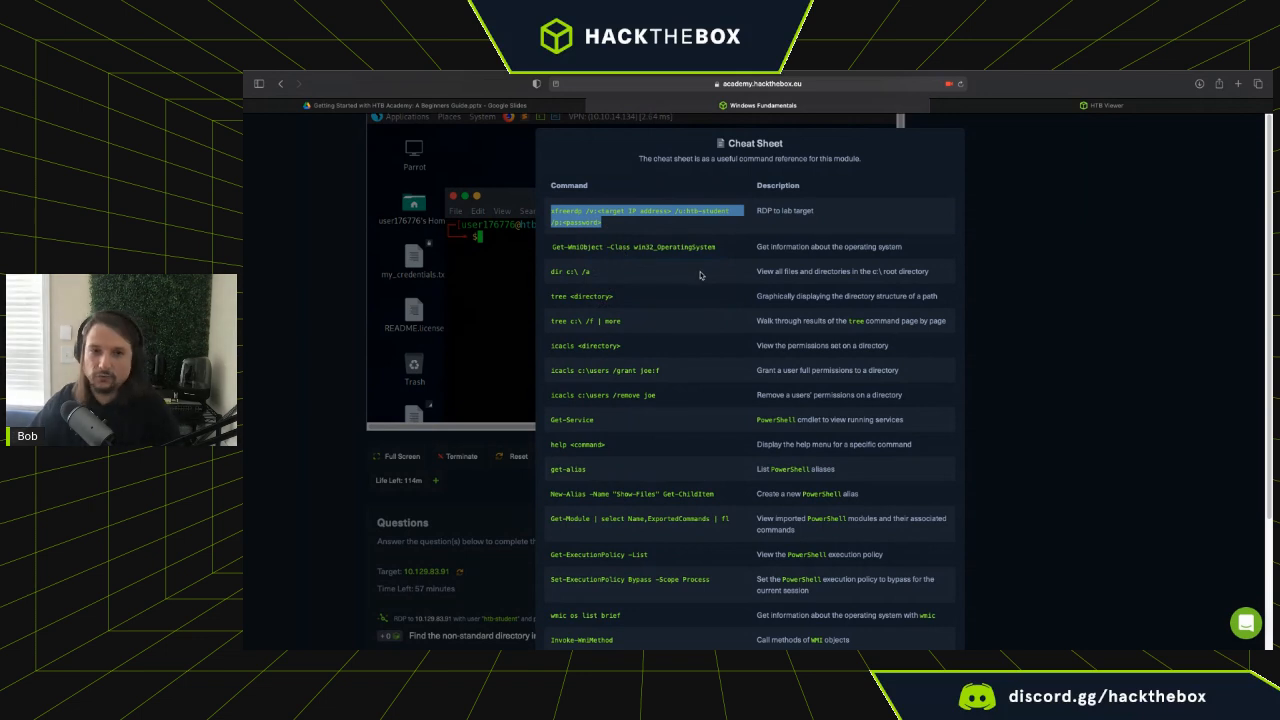
mouse_move(640, 220)
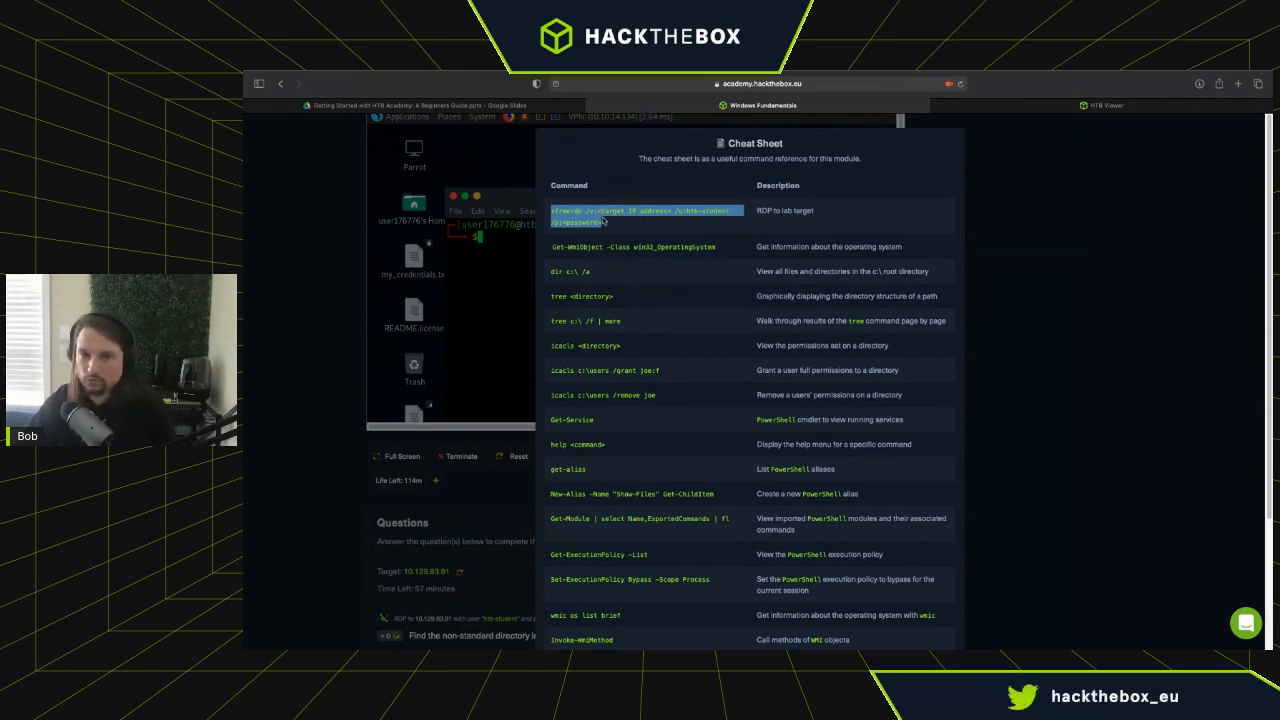
mouse_move(616, 236)
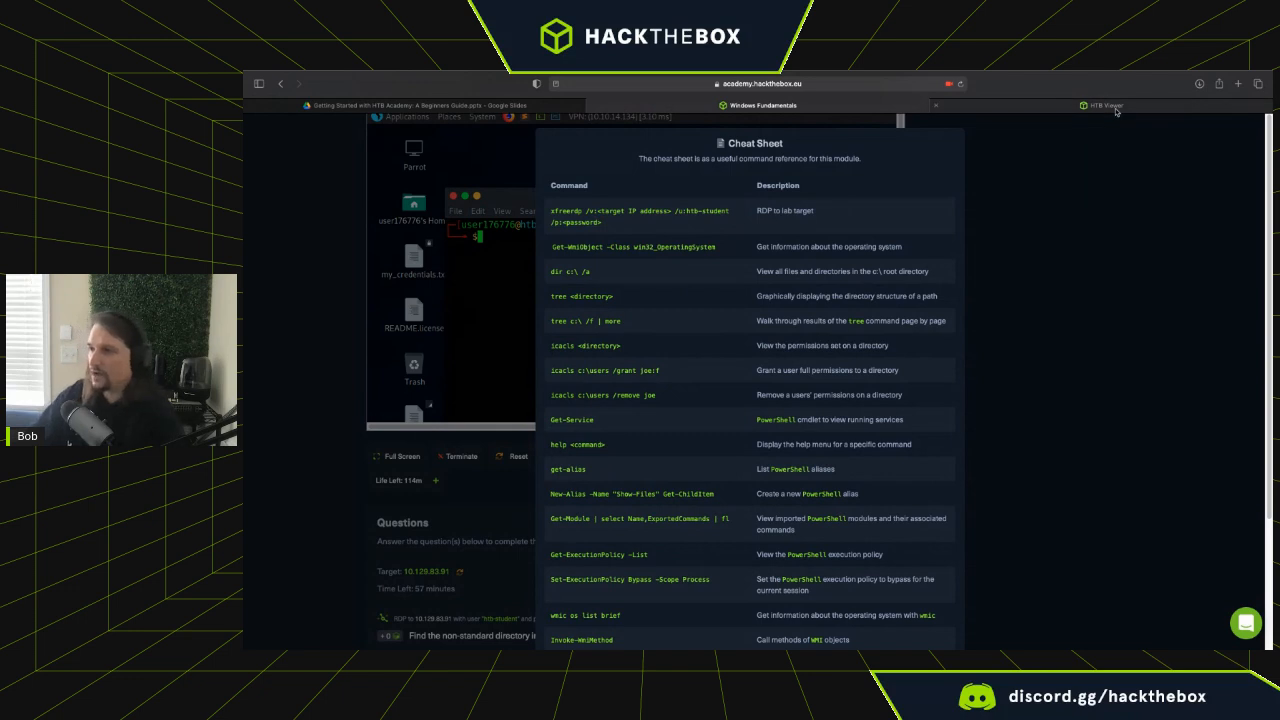
mouse_move(1100, 104)
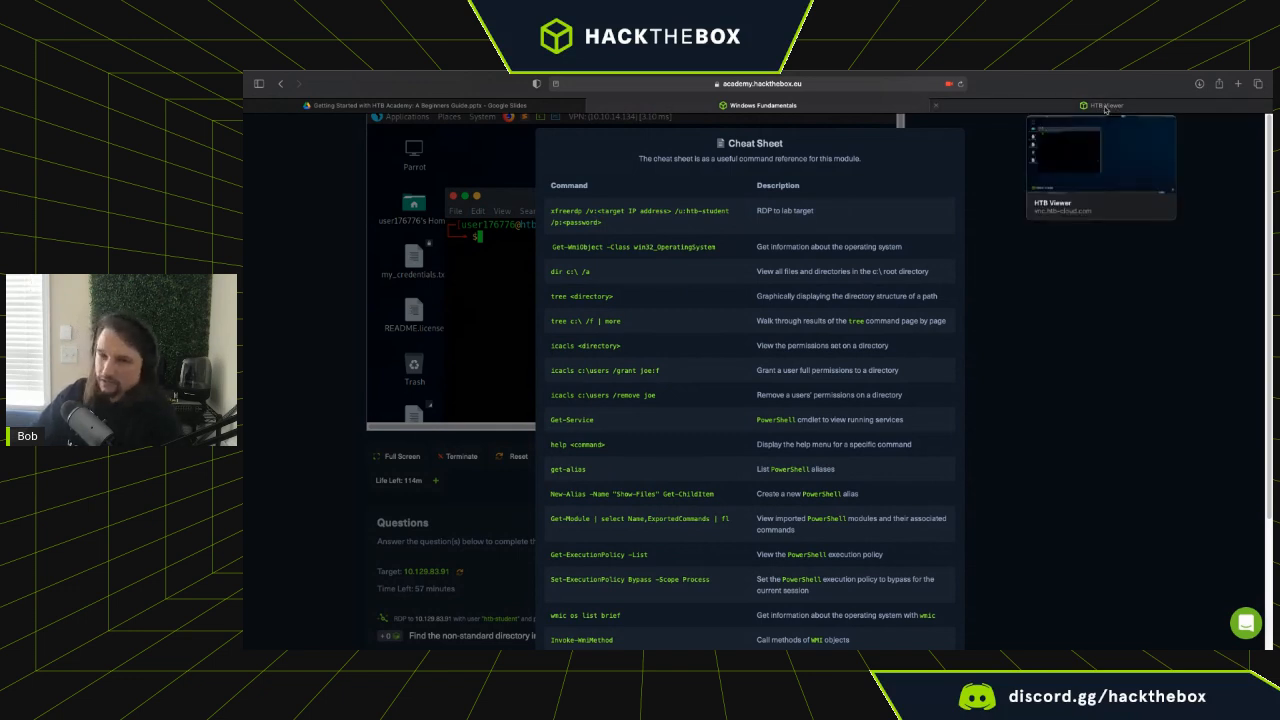
Switch to the HTB Viewer tab with the full-window Pwnbox desktop
click(1104, 104)
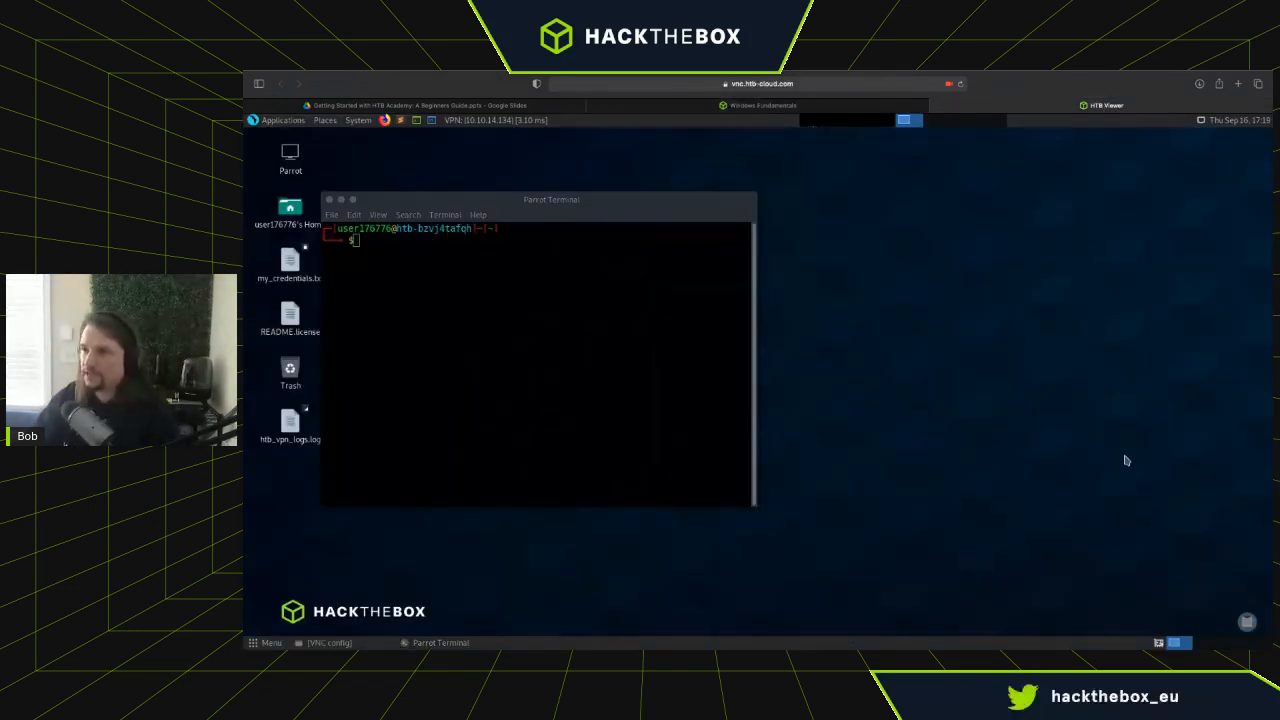
mouse_move(1098, 480)
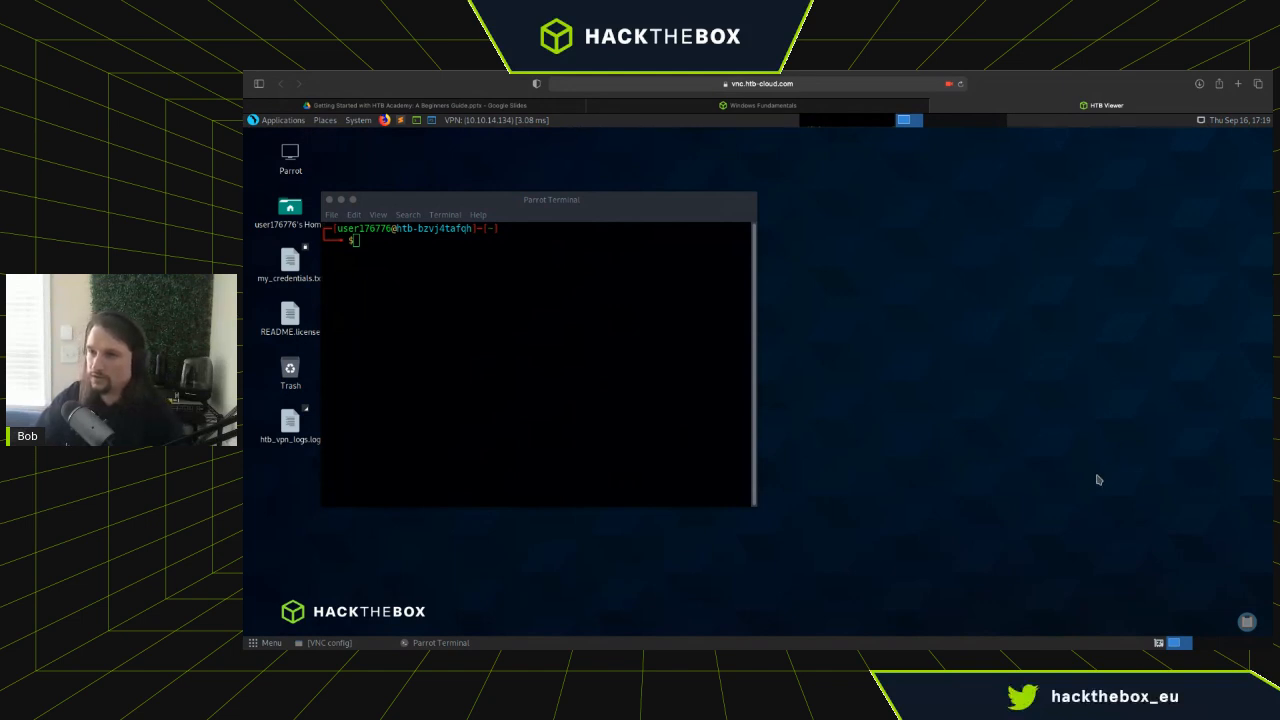
mouse_move(982, 530)
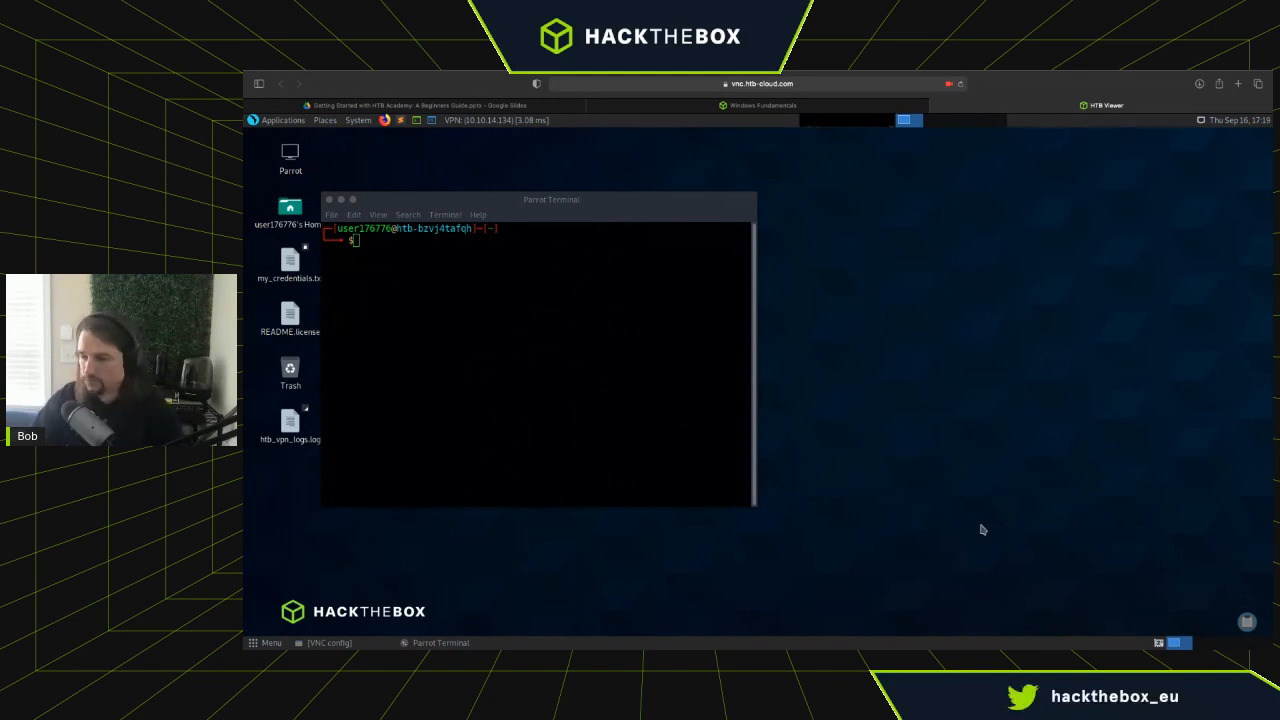
mouse_move(1130, 510)
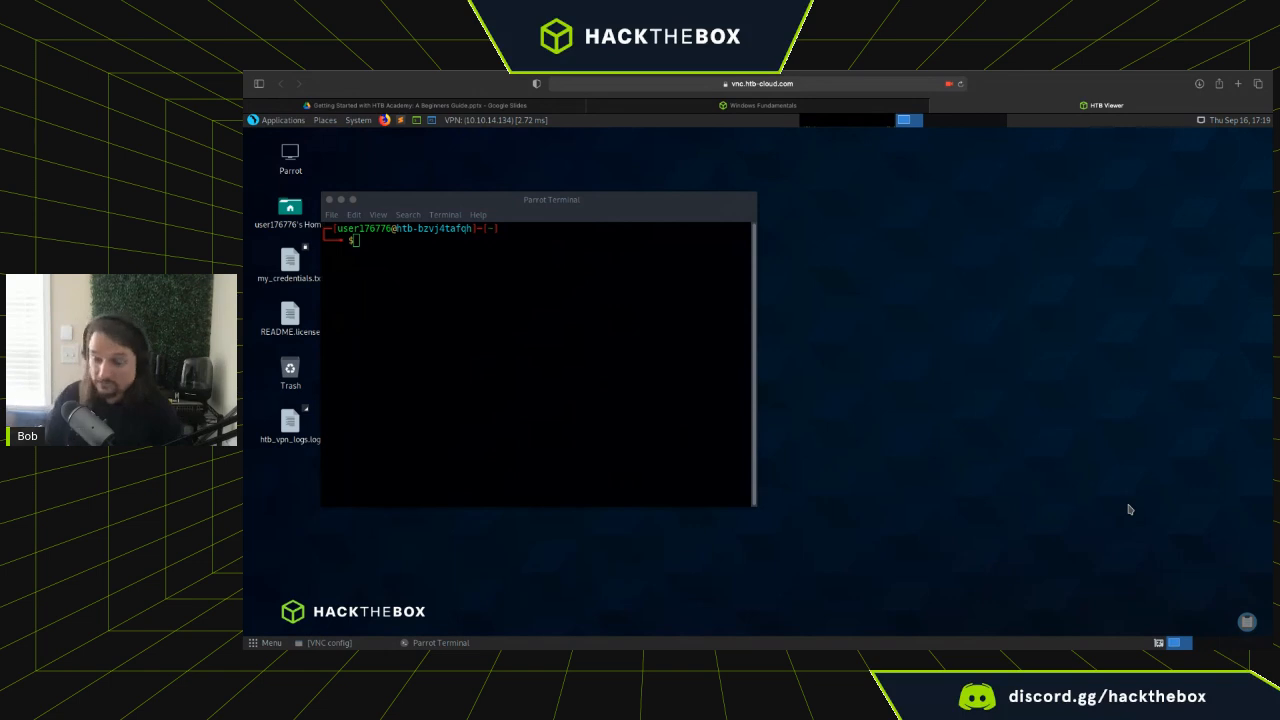
Paste the copied xfreerdp command into the Pwnbox clipboard box
click(1248, 620)
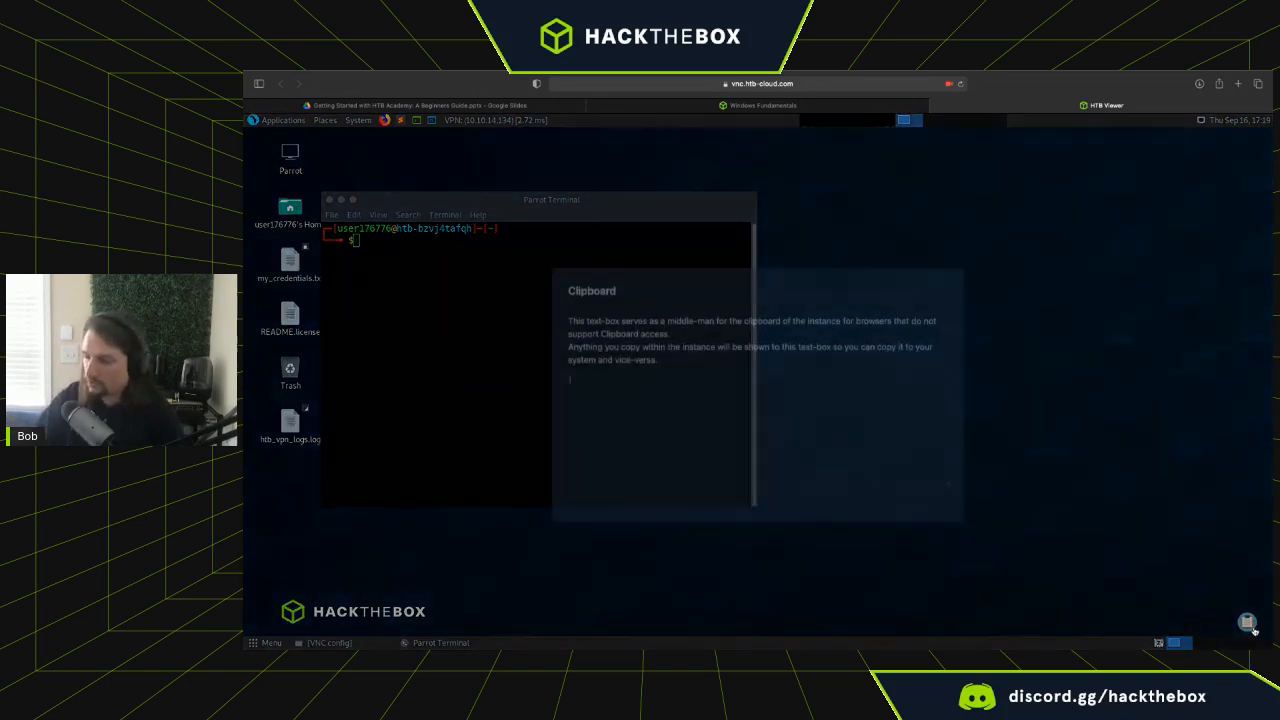
right_click(668, 400)
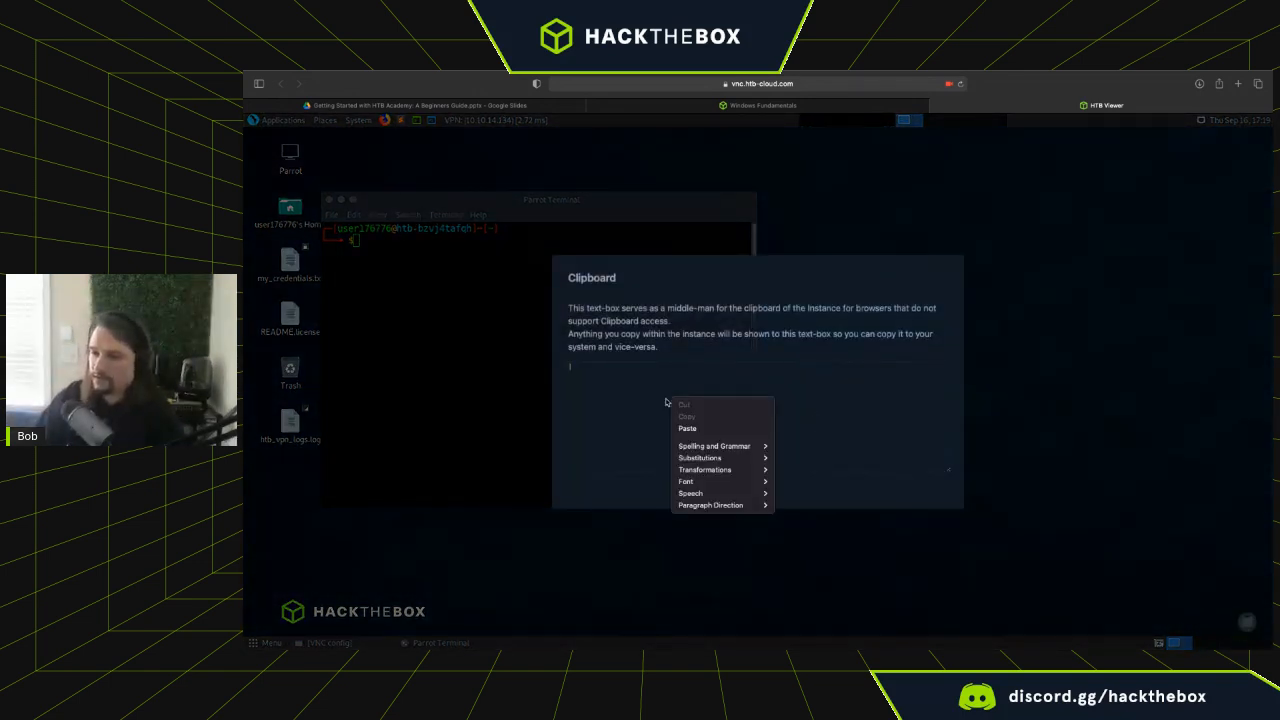
mouse_move(712, 428)
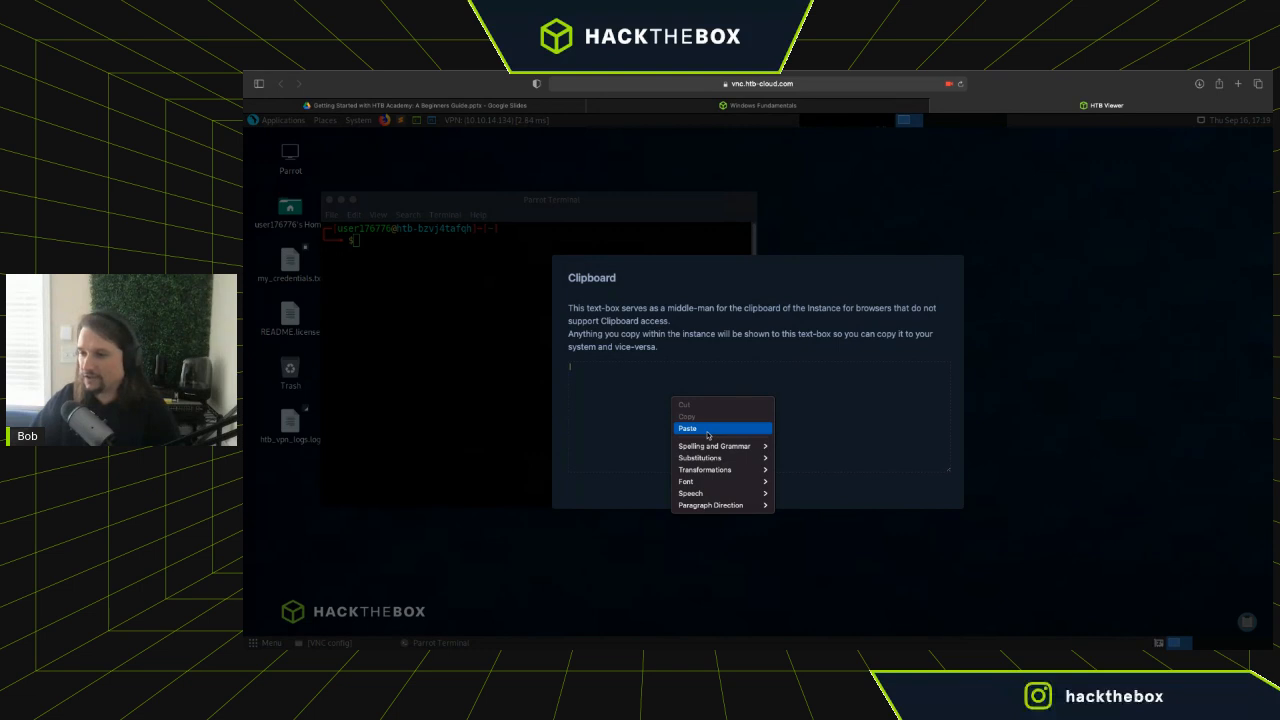
click(688, 428)
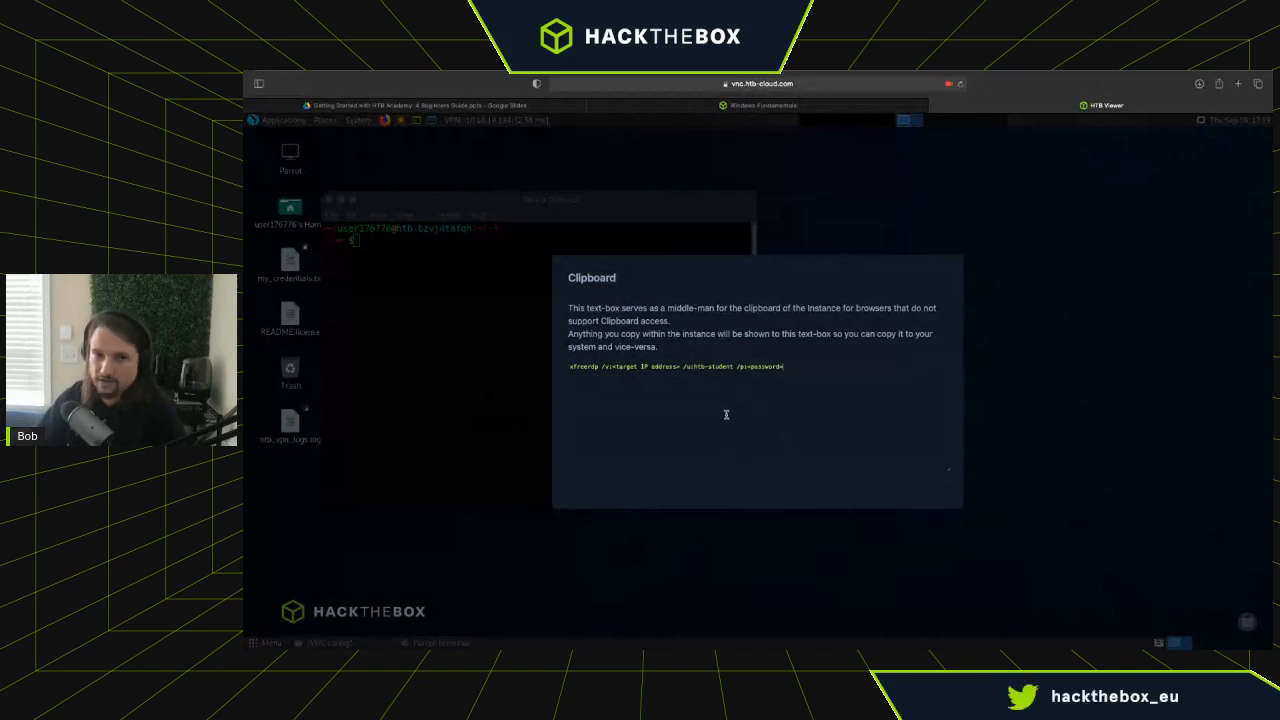
mouse_move(660, 464)
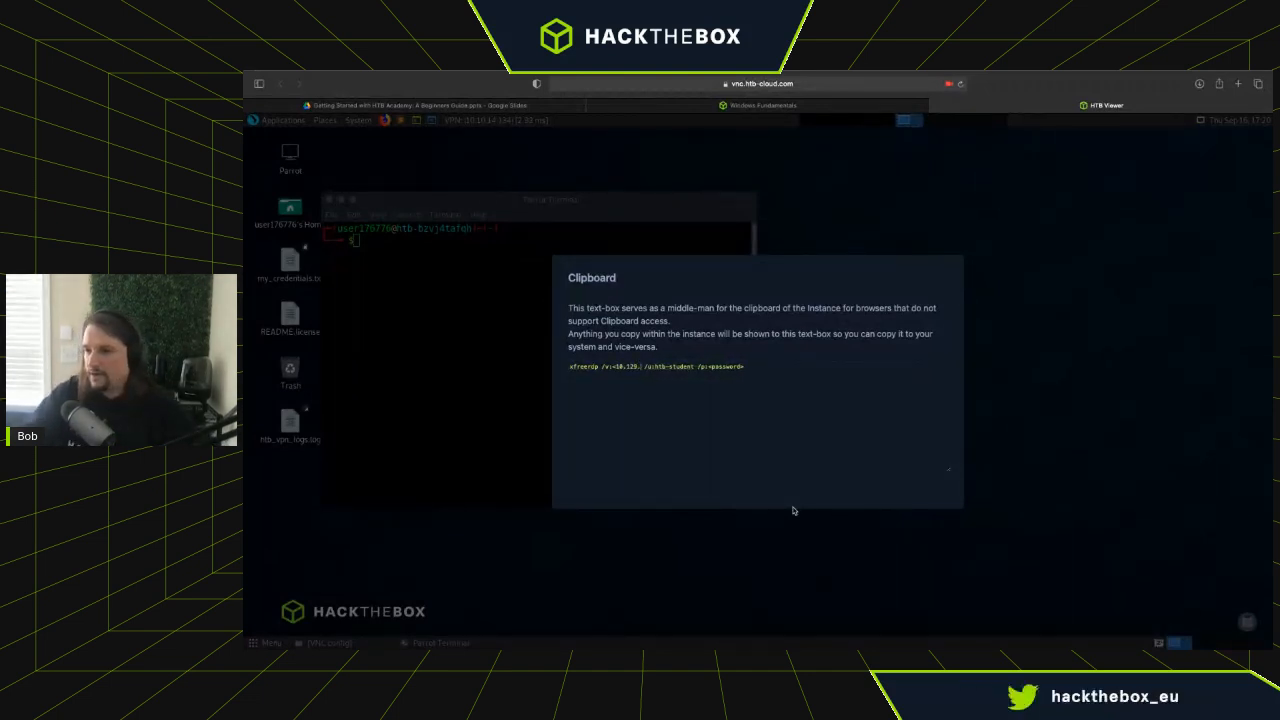
Check the target details on the module page, then select the edited xfreerdp command
click(762, 104)
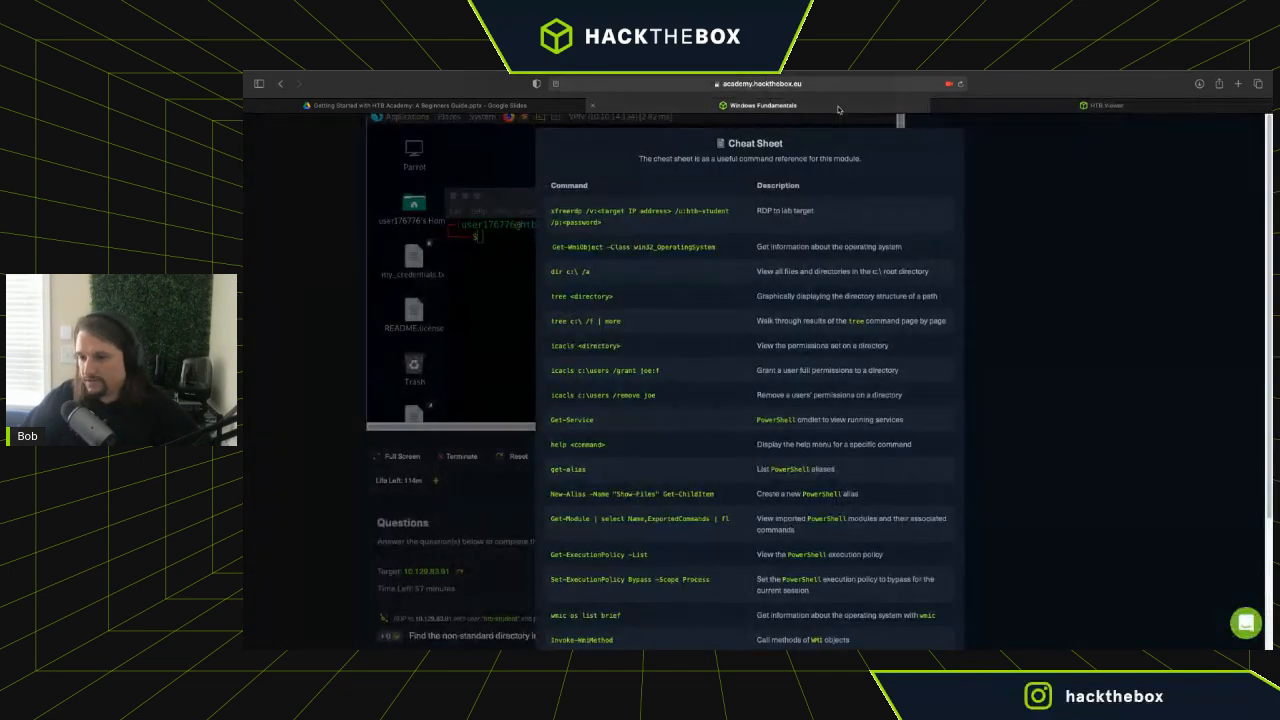
click(1104, 104)
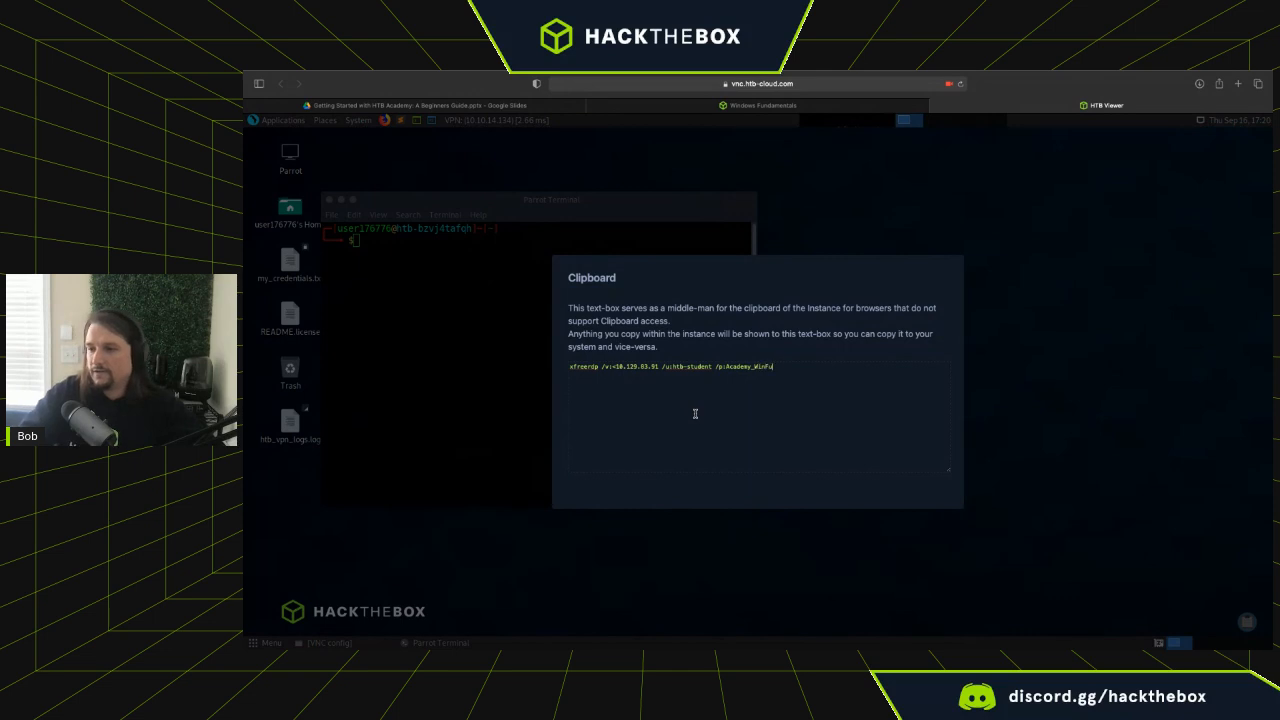
triple_click(670, 366)
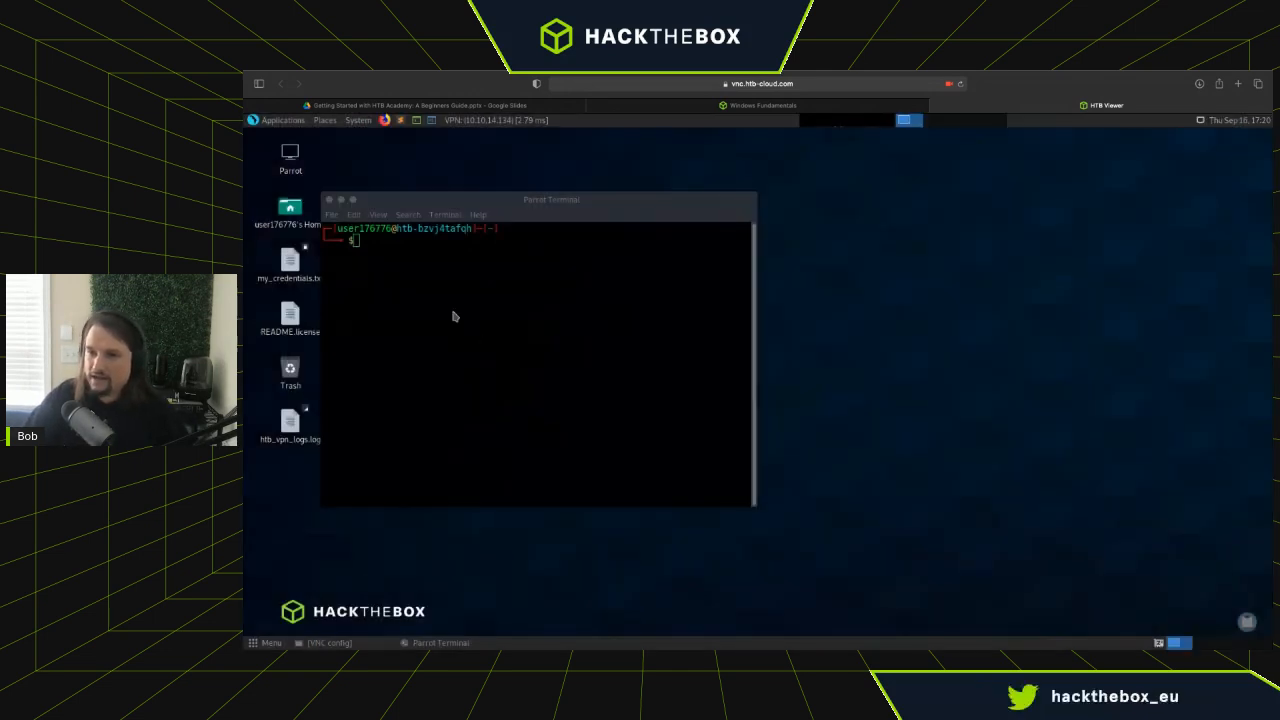
text(xfreerdp /v:<10.129.83.91 /u:htb-student /p:Academy WinFun!)
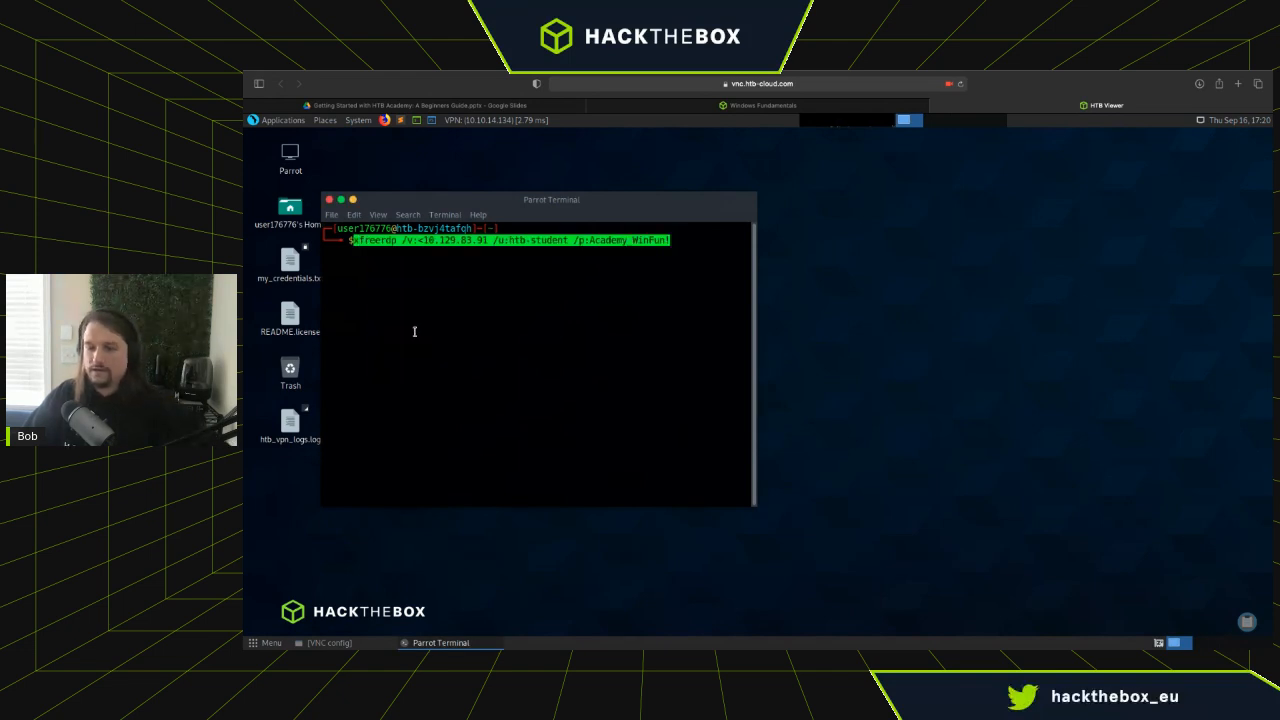
key(Return)
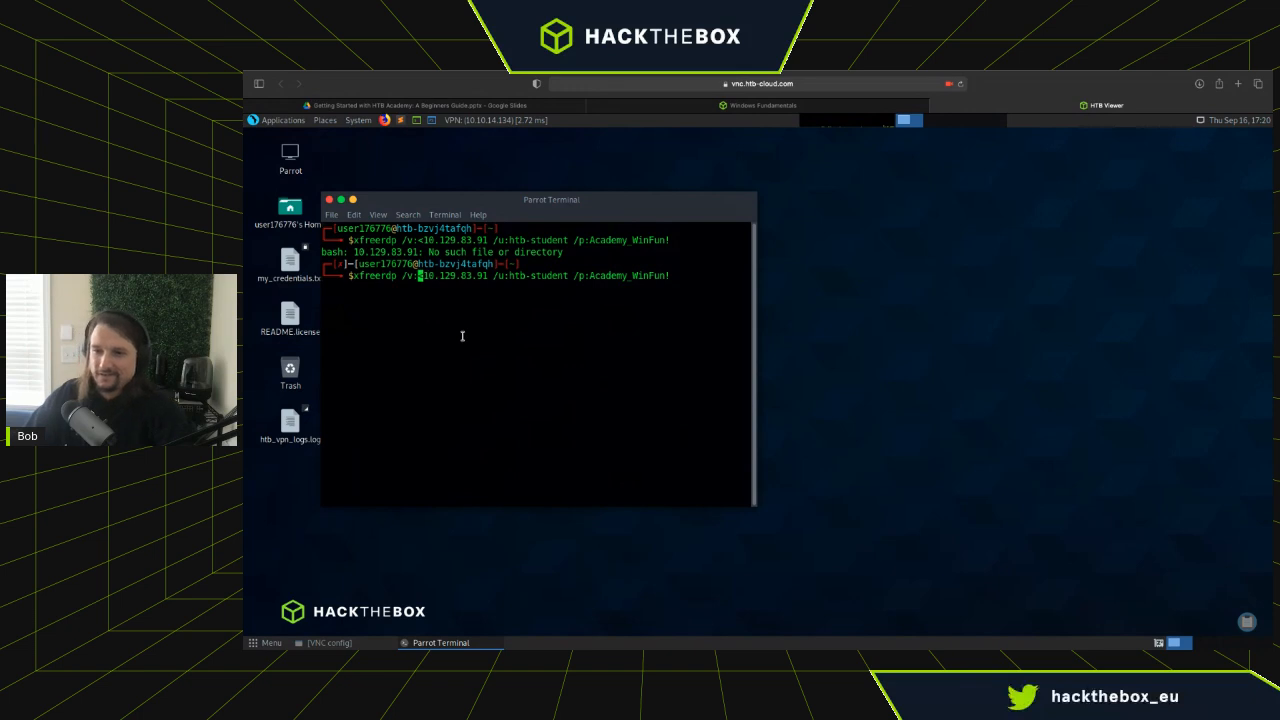
key(Return)
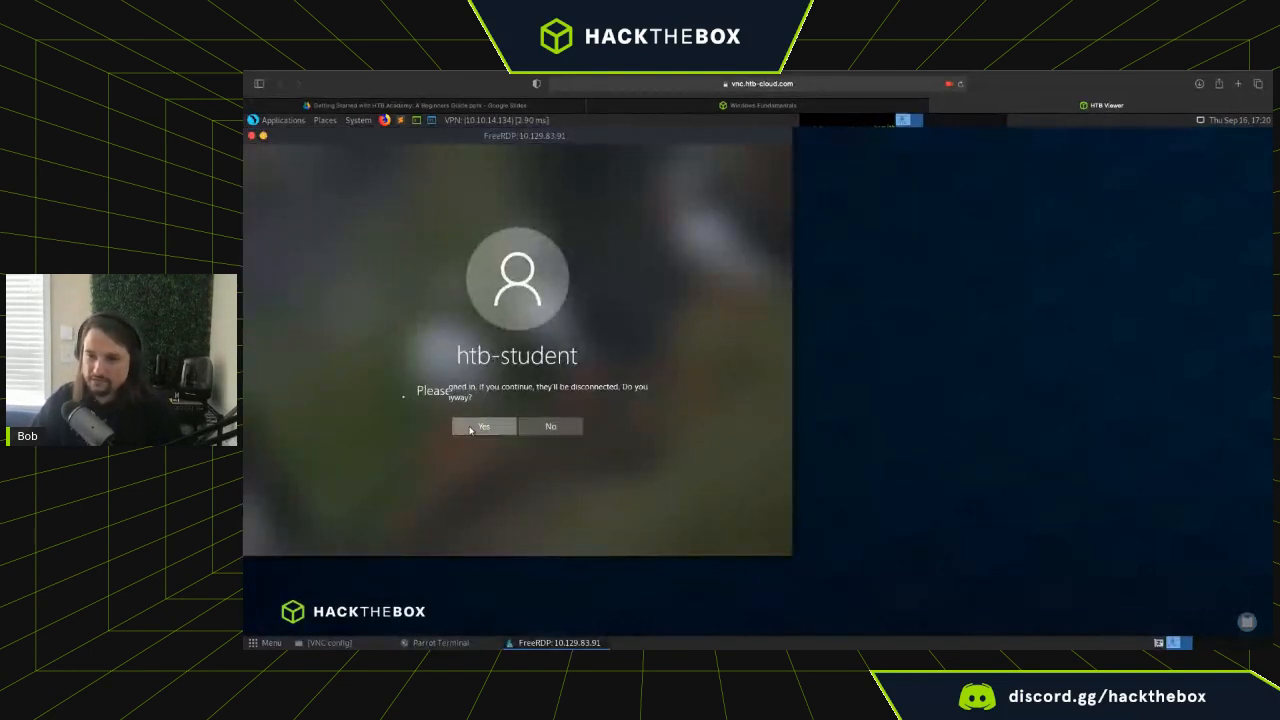
Continue the htb-student sign-in so the Windows 10 desktop appears in the xfreerdp window
click(484, 426)
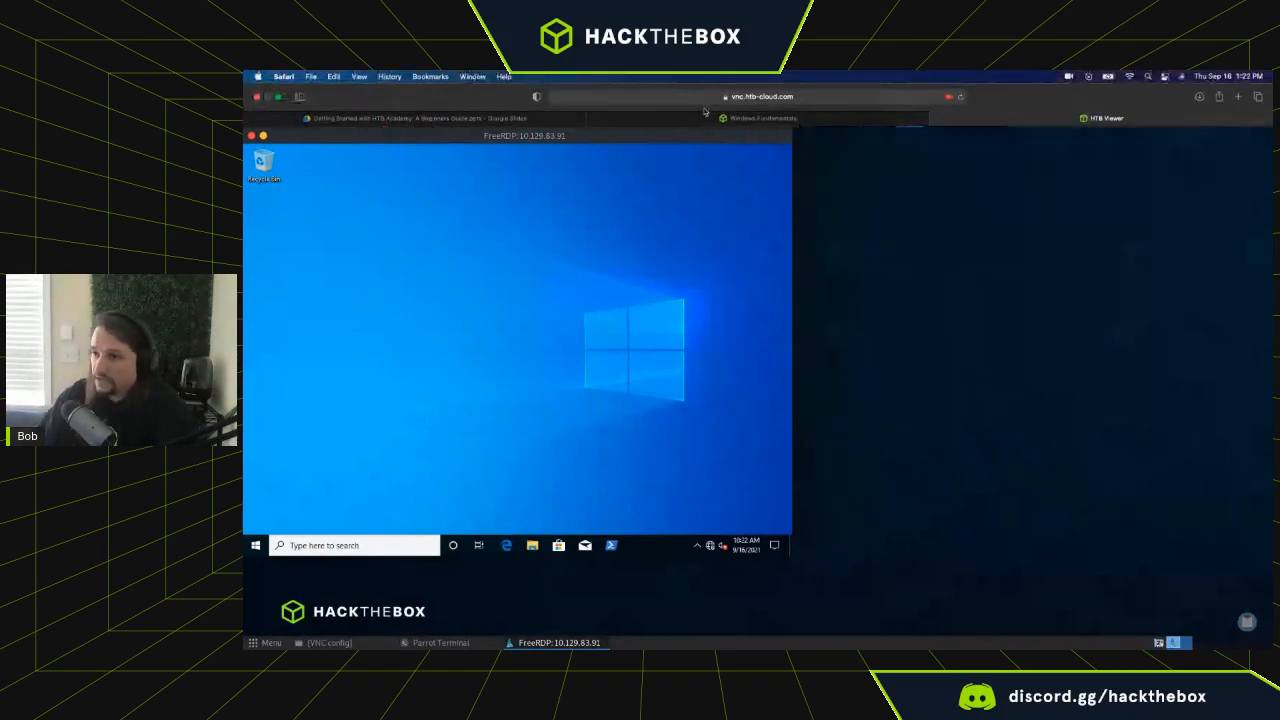
Switch to the Windows Fundamentals tab and scroll to the Operating System Structure section
click(764, 104)
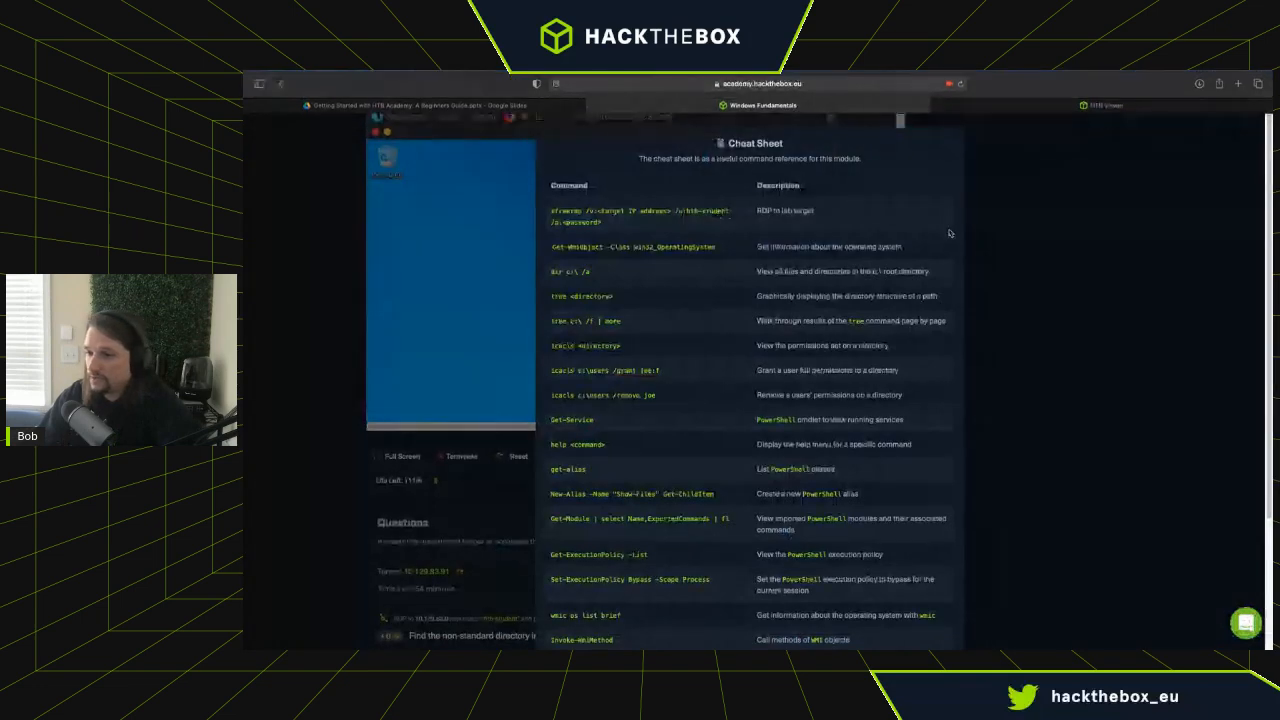
scroll(up, 3)
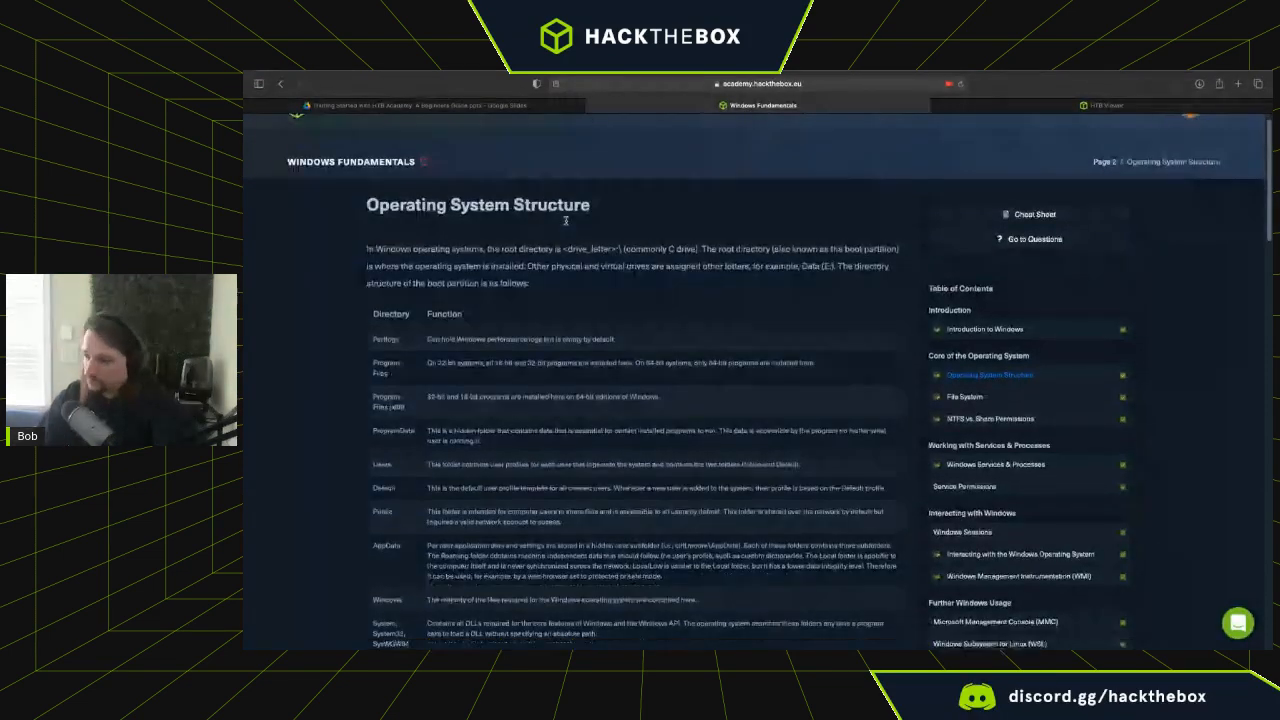
scroll(down, 3)
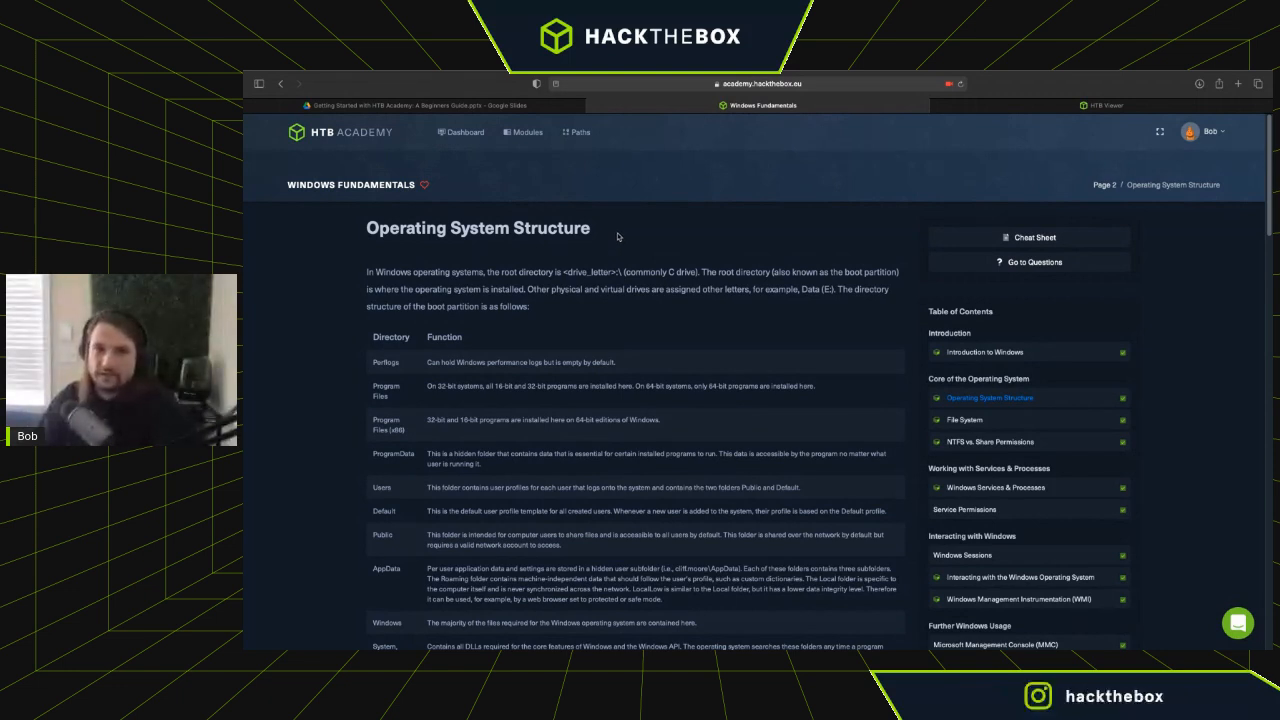
mouse_move(636, 236)
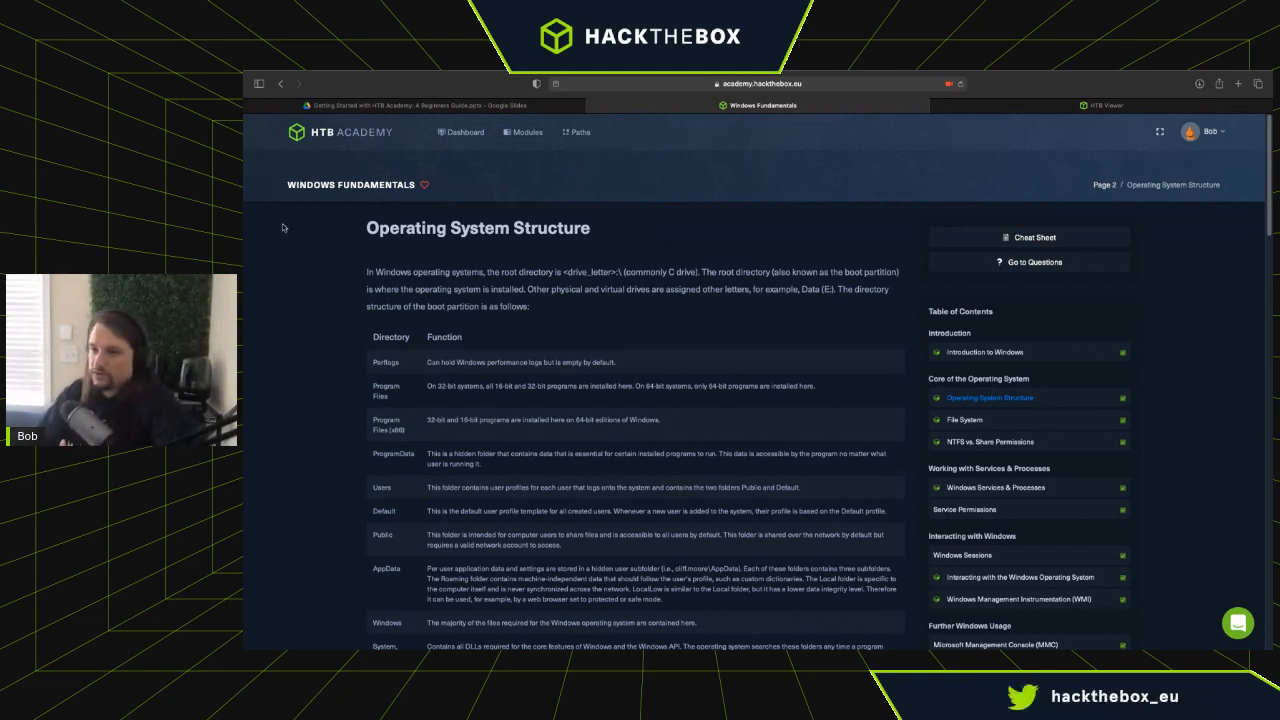
mouse_move(812, 272)
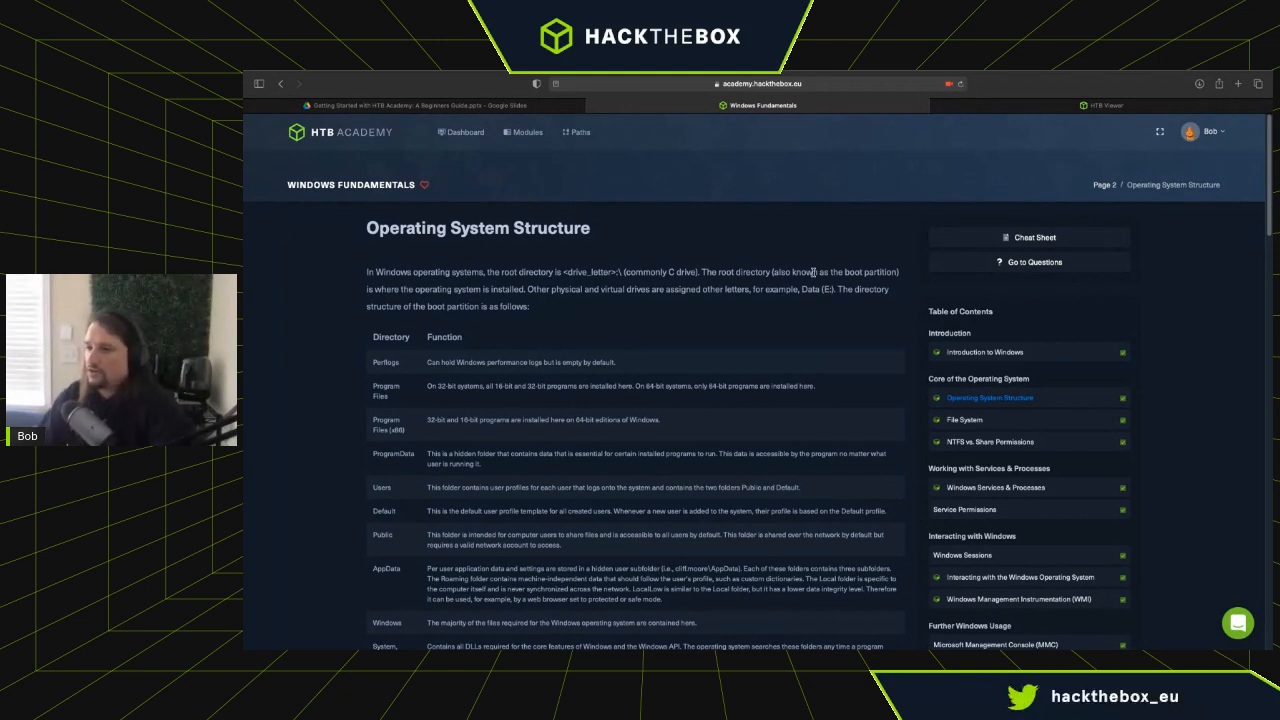
mouse_move(680, 260)
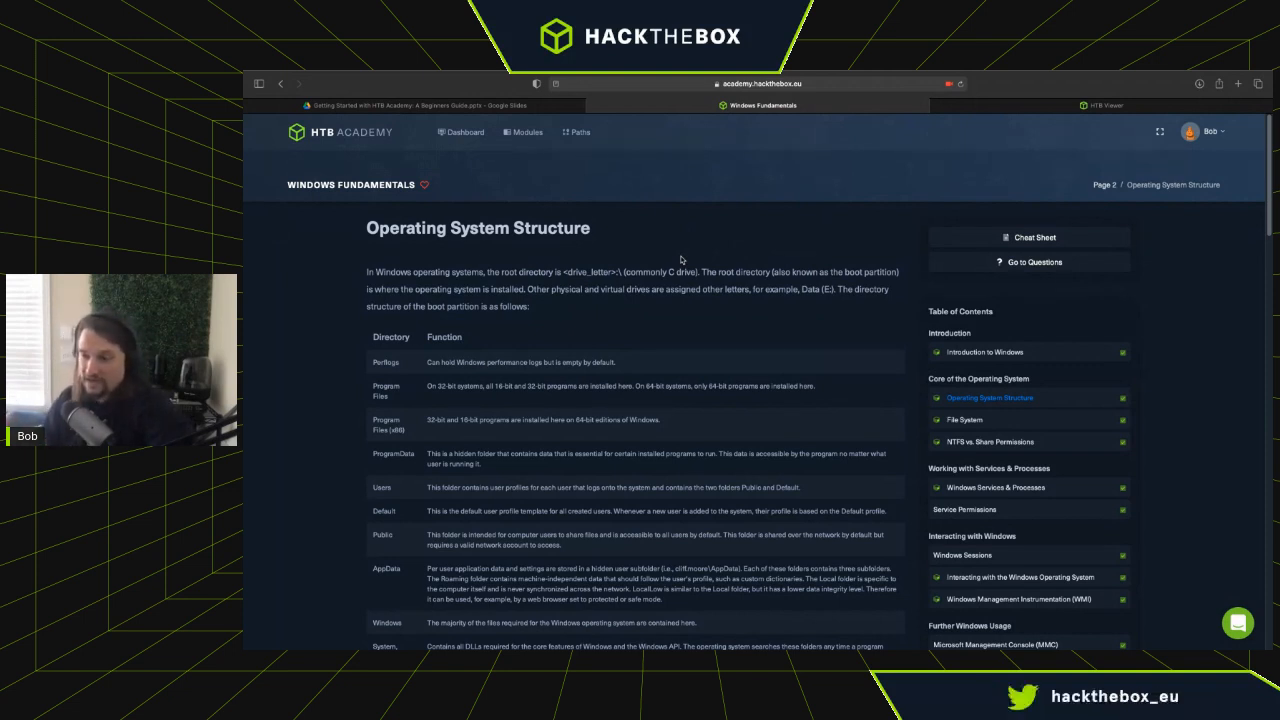
mouse_move(924, 216)
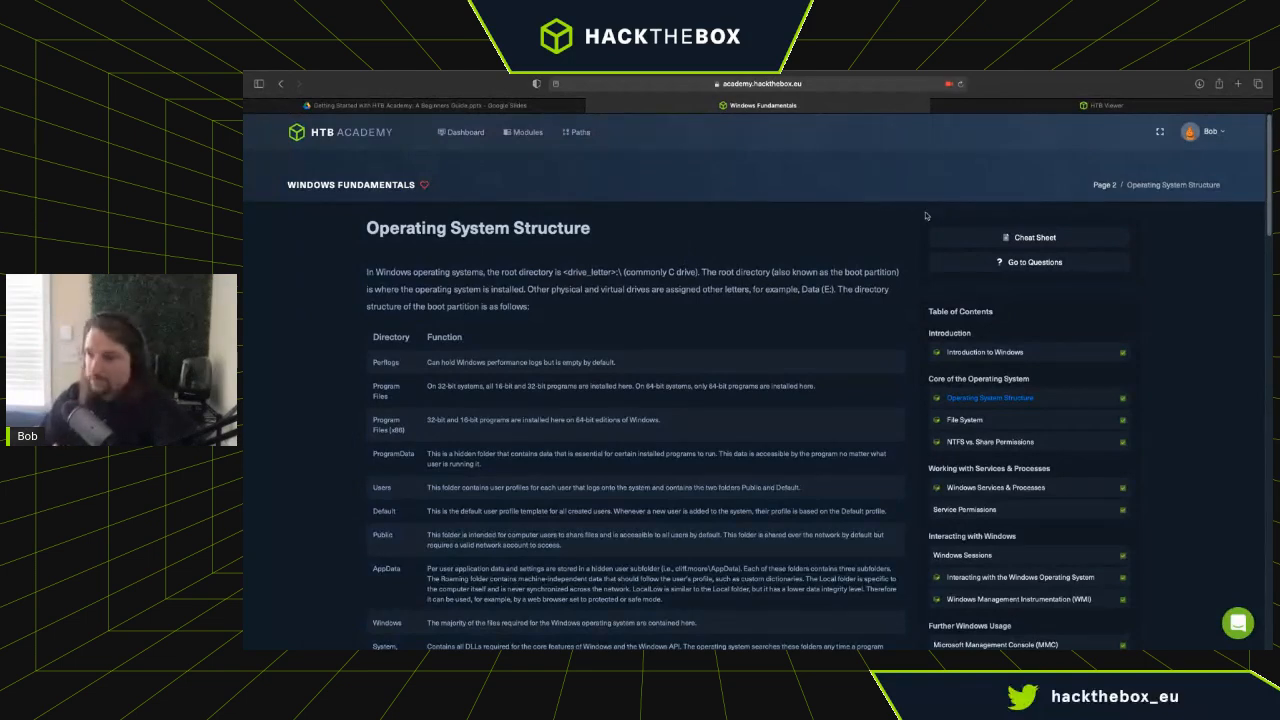
Look over the module's command cheat sheet
click(1036, 236)
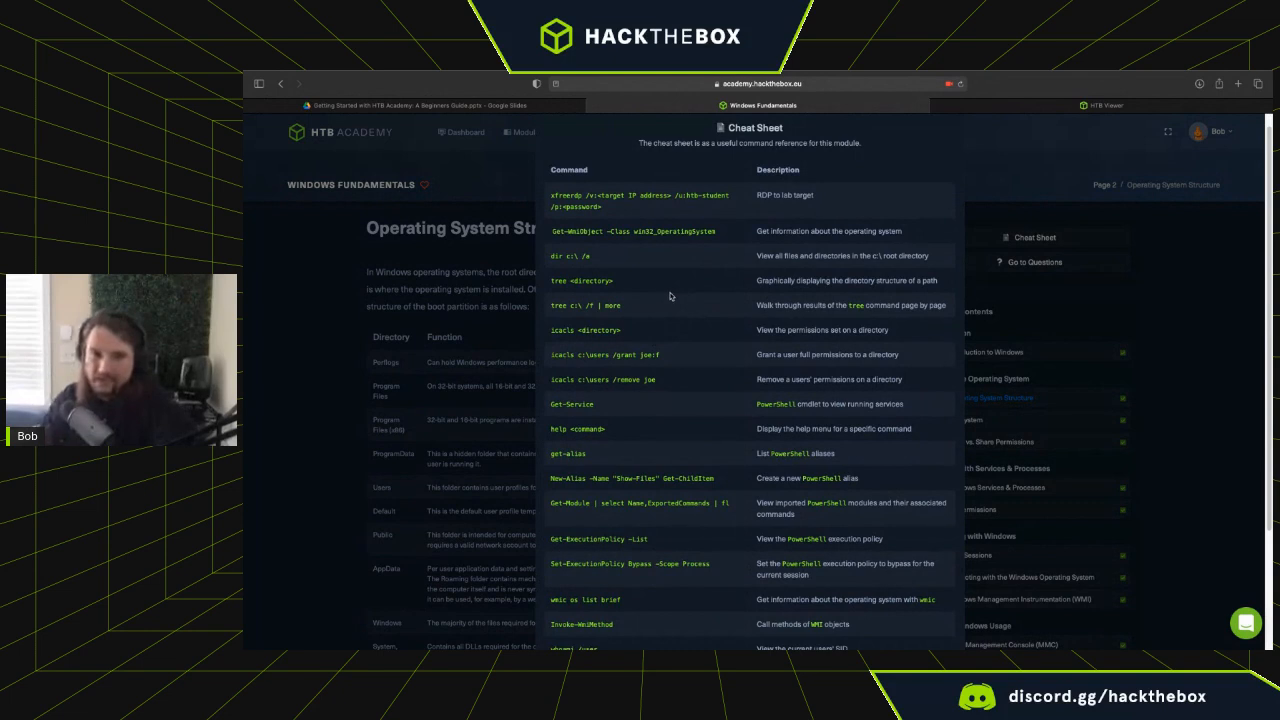
mouse_move(668, 364)
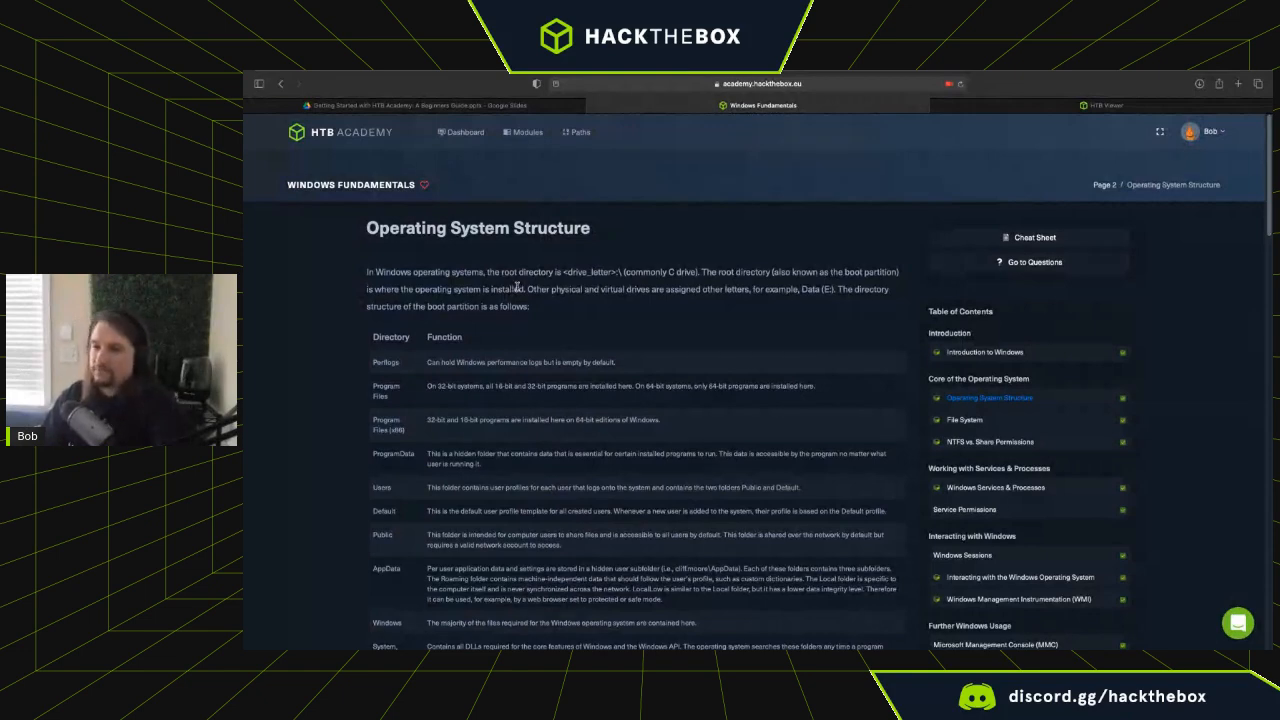
scroll(down, 3)
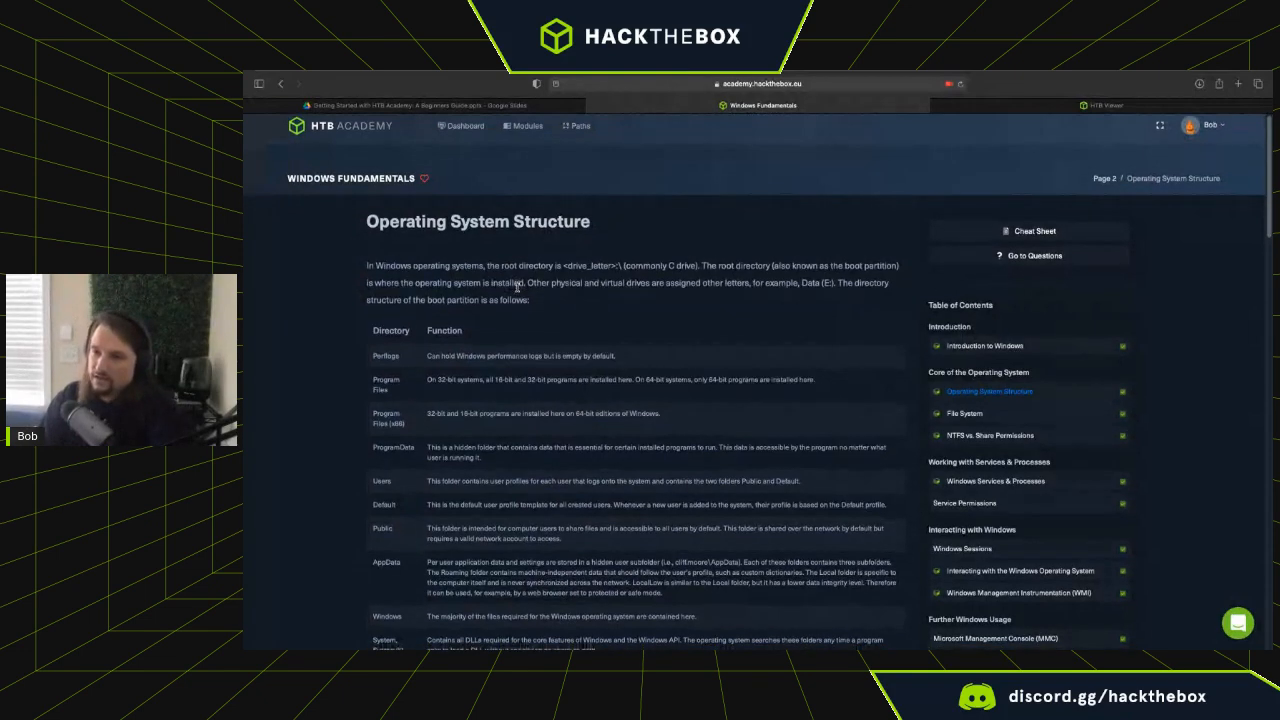
scroll(down, 3)
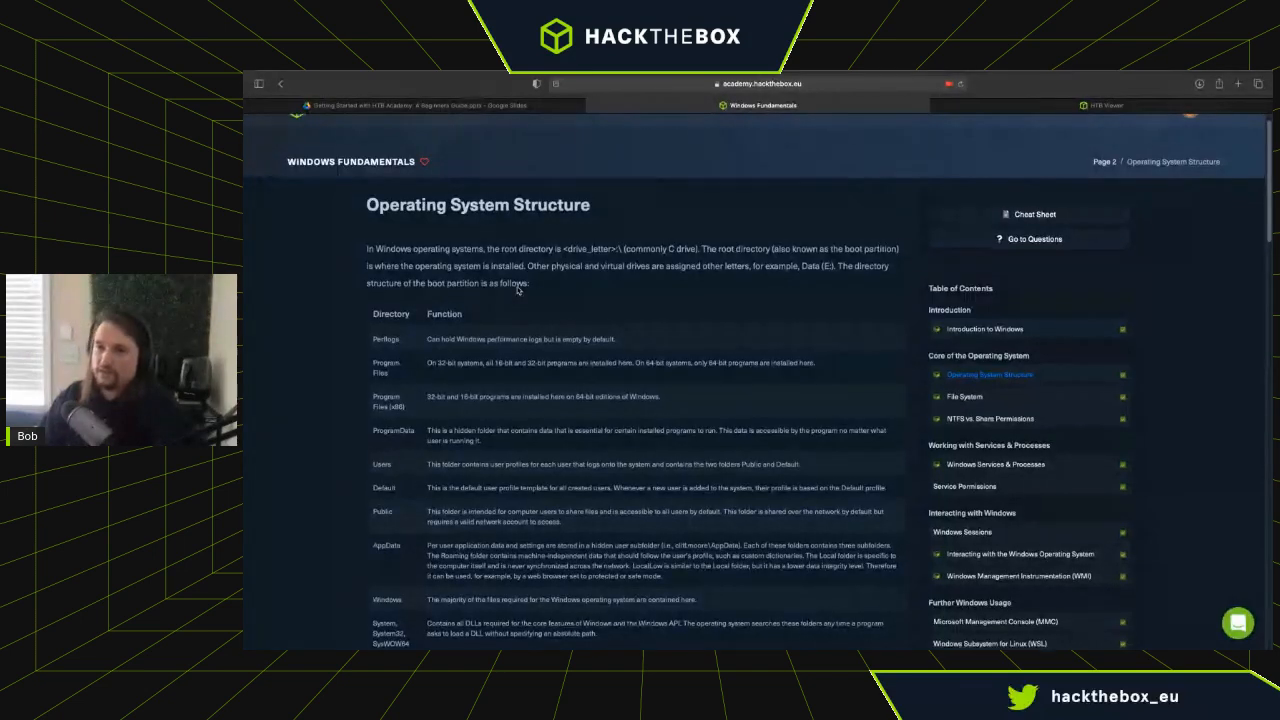
scroll(up, 3)
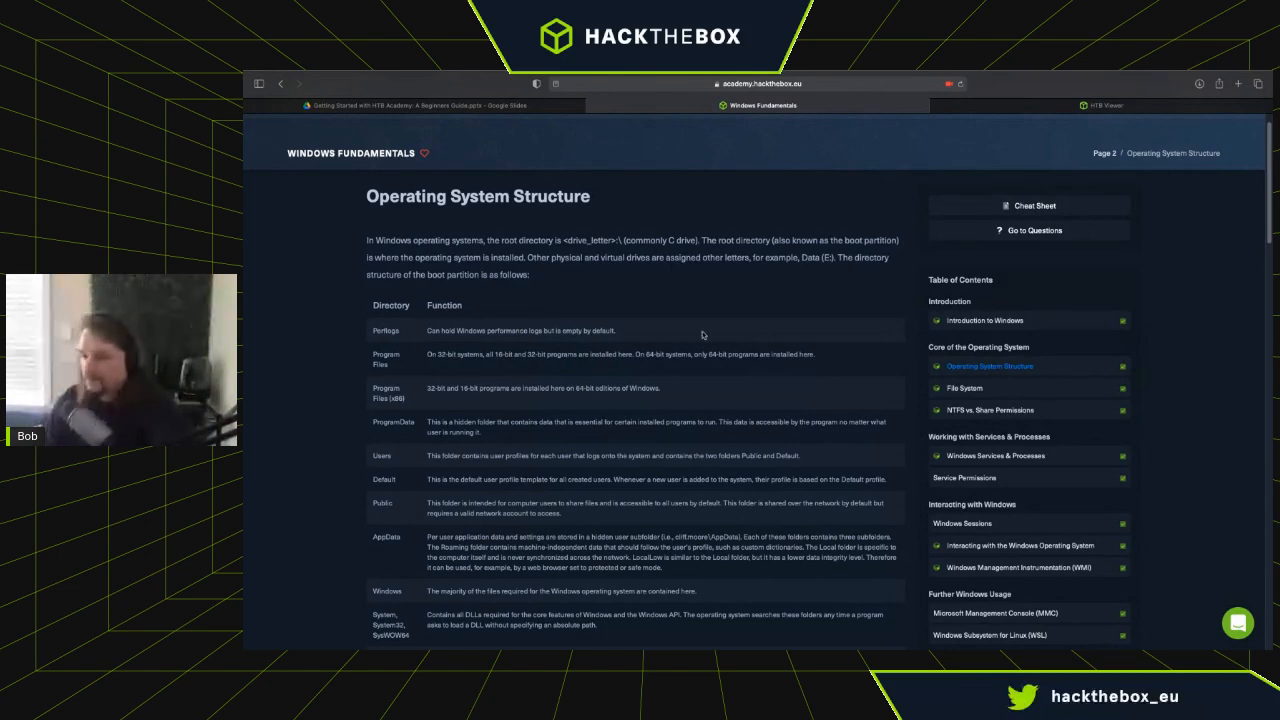
Scroll the section past the directory listing and tree examples to the embedded Pwnbox, then back up
scroll(down, 3)
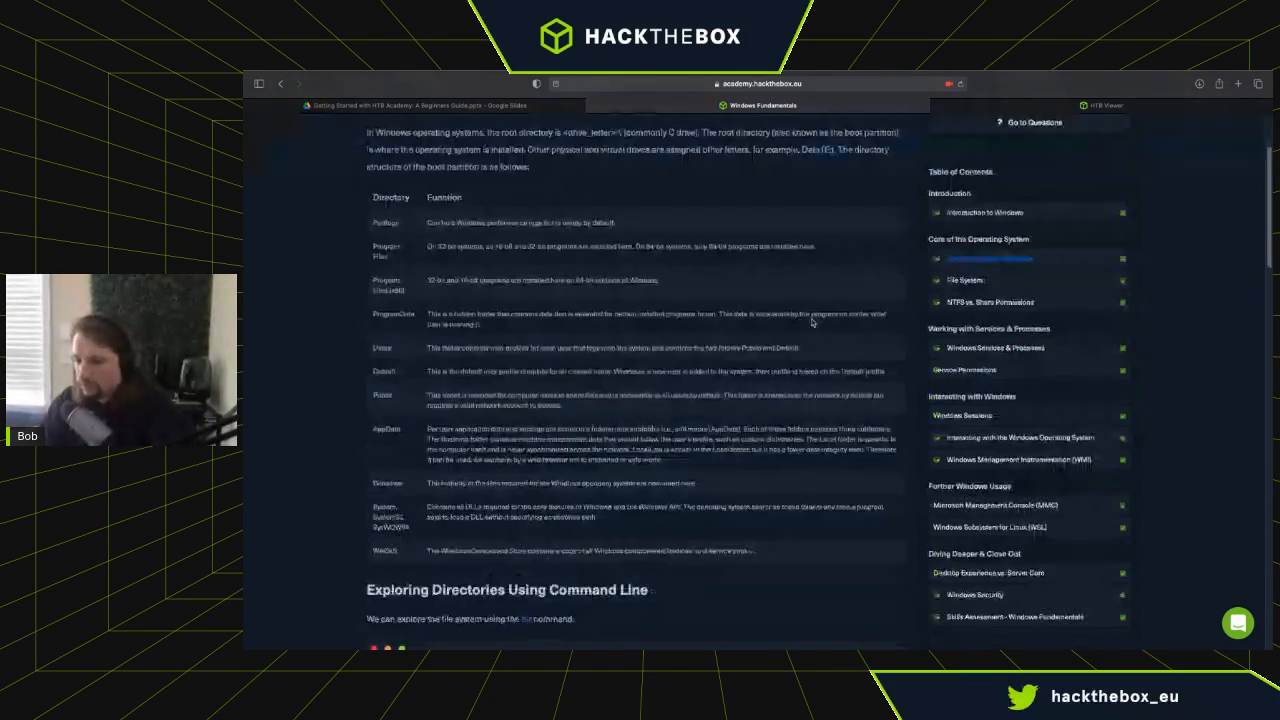
scroll(down, 3)
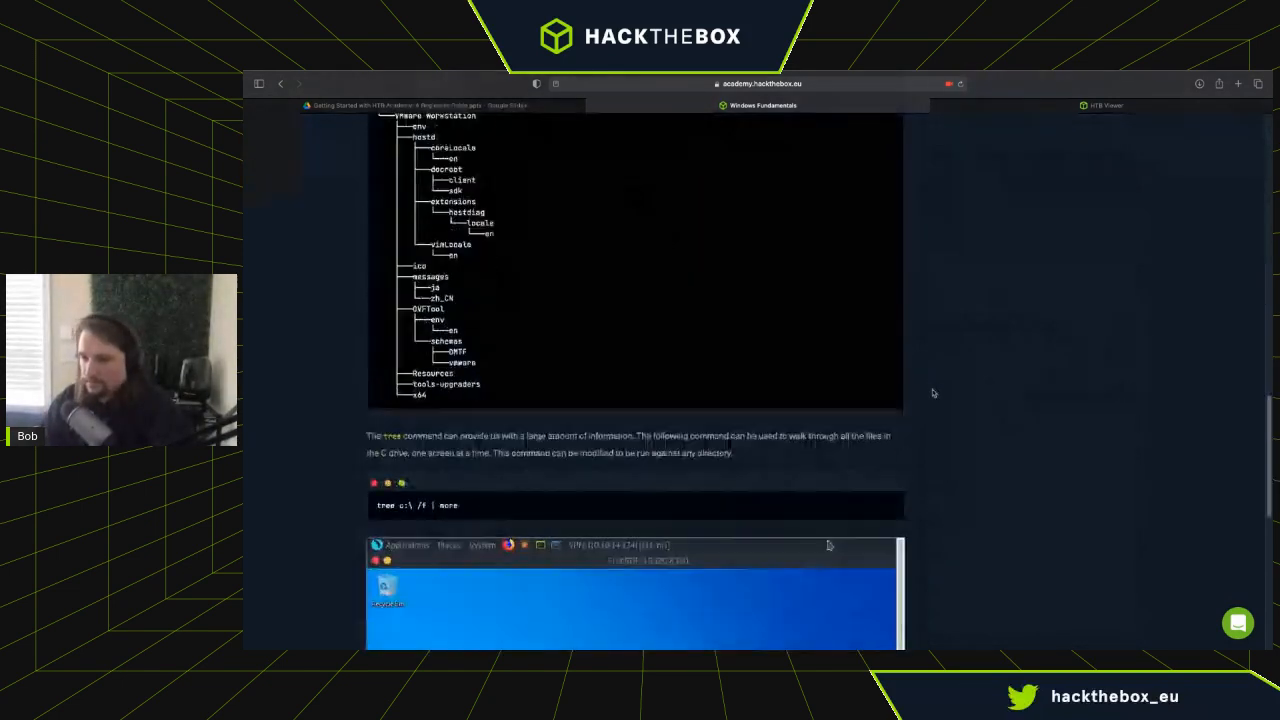
scroll(down, 3)
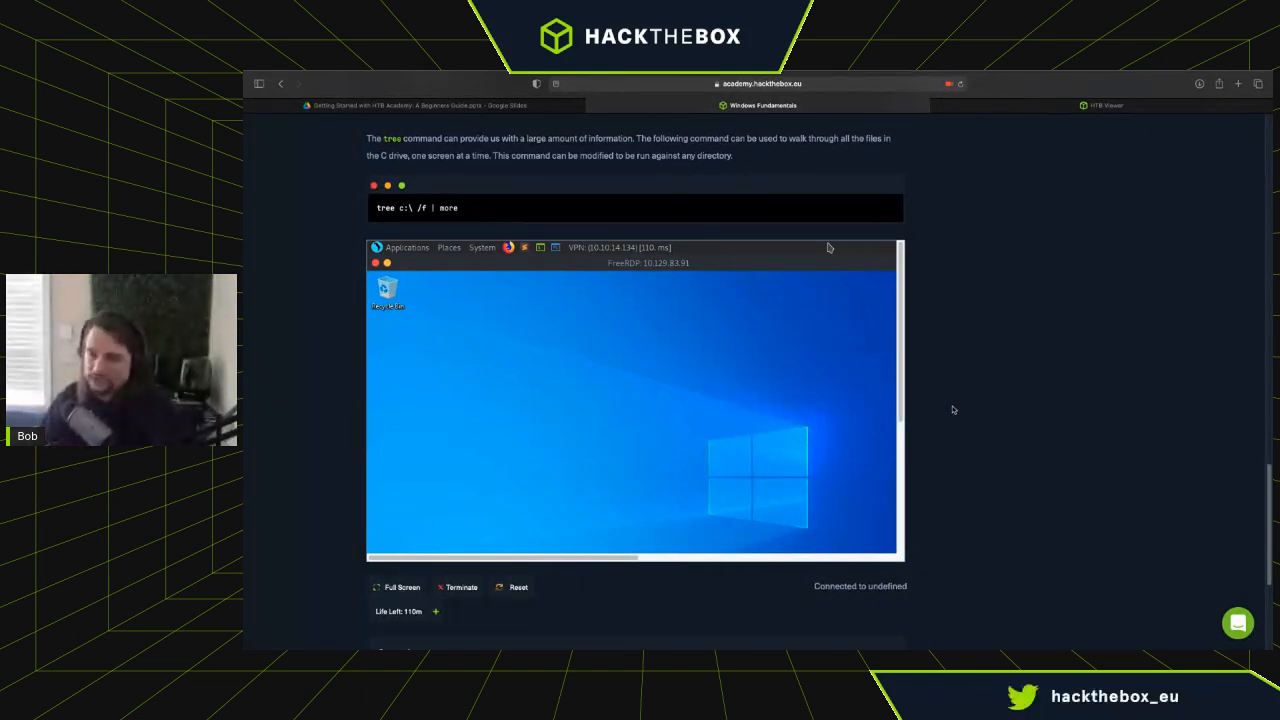
scroll(down, 3)
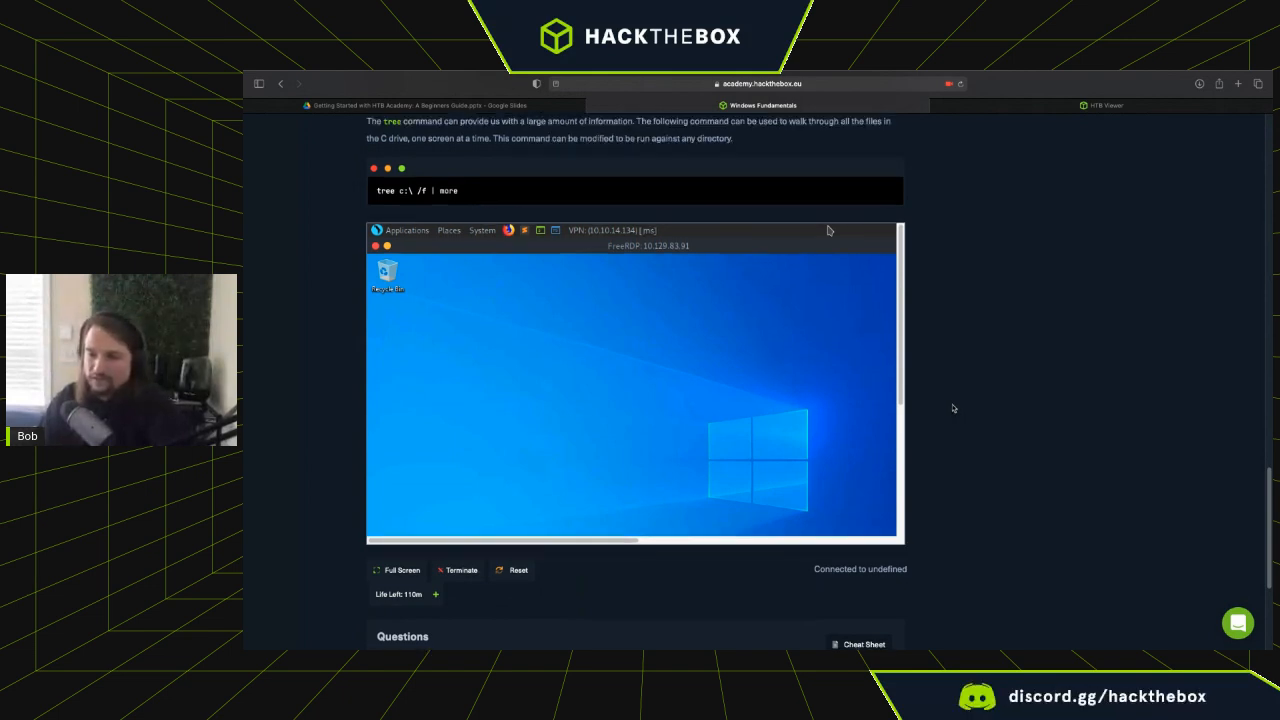
mouse_move(960, 420)
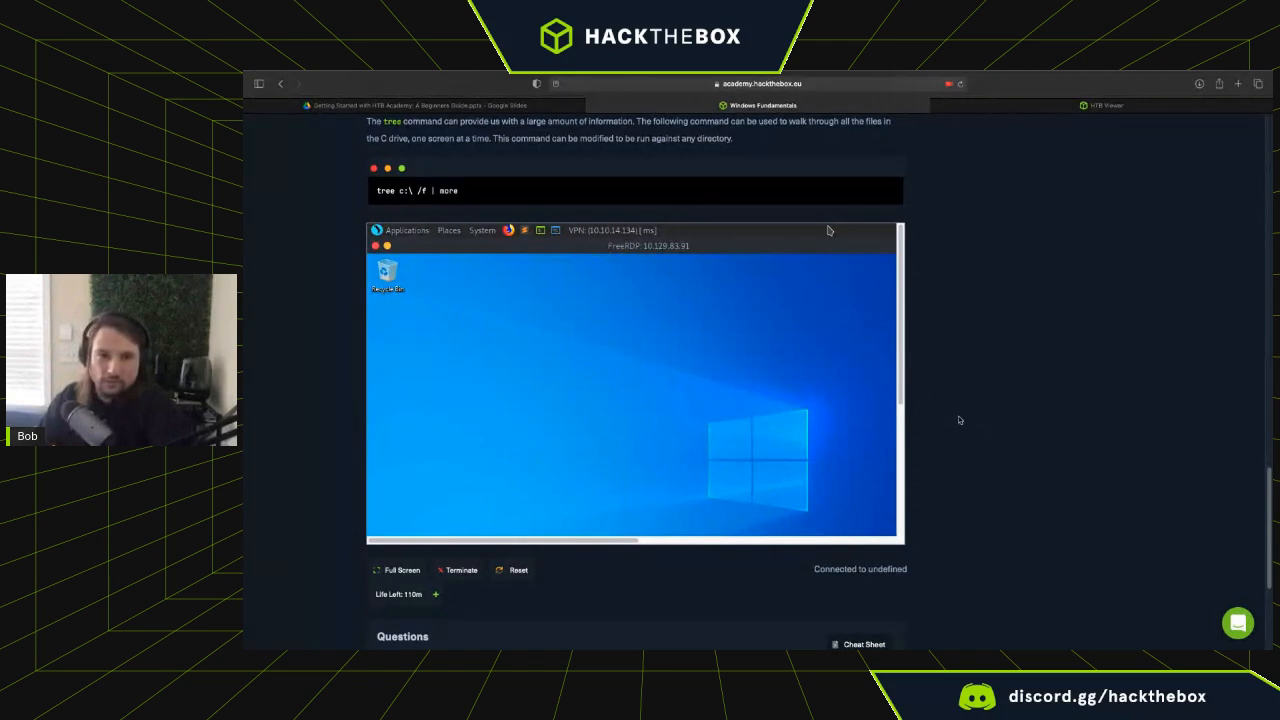
scroll(down, 3)
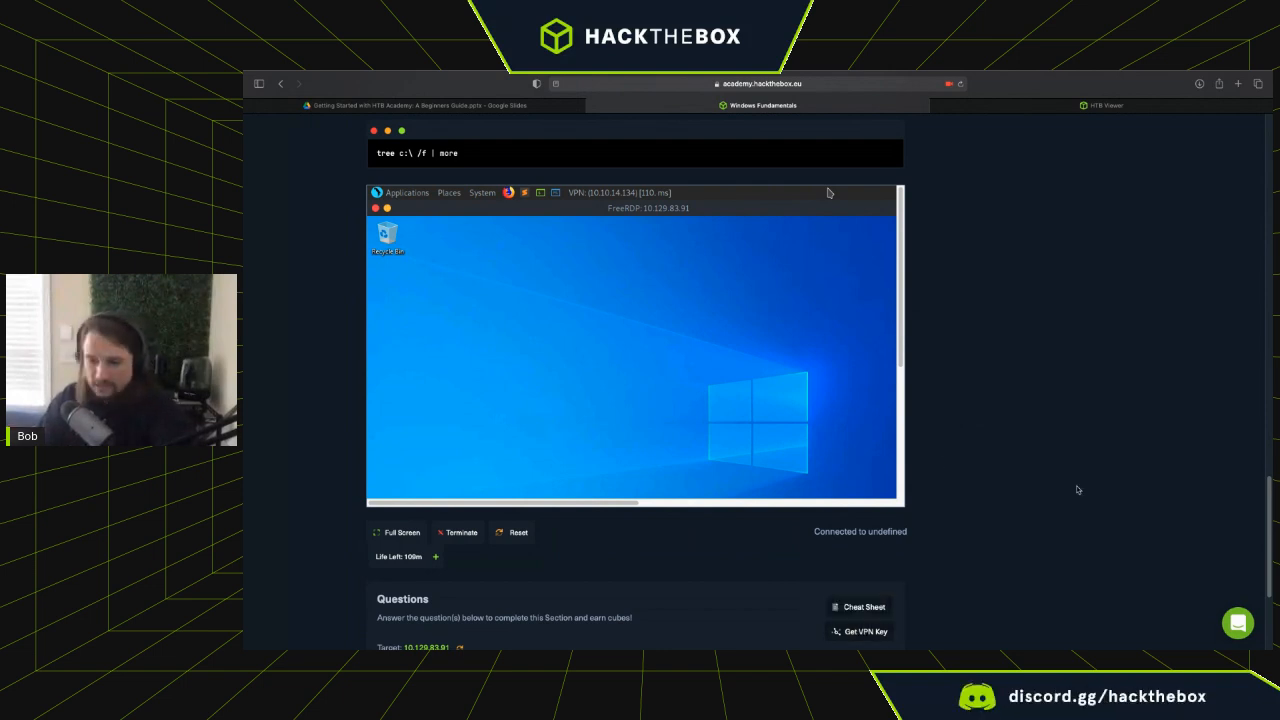
mouse_move(1032, 456)
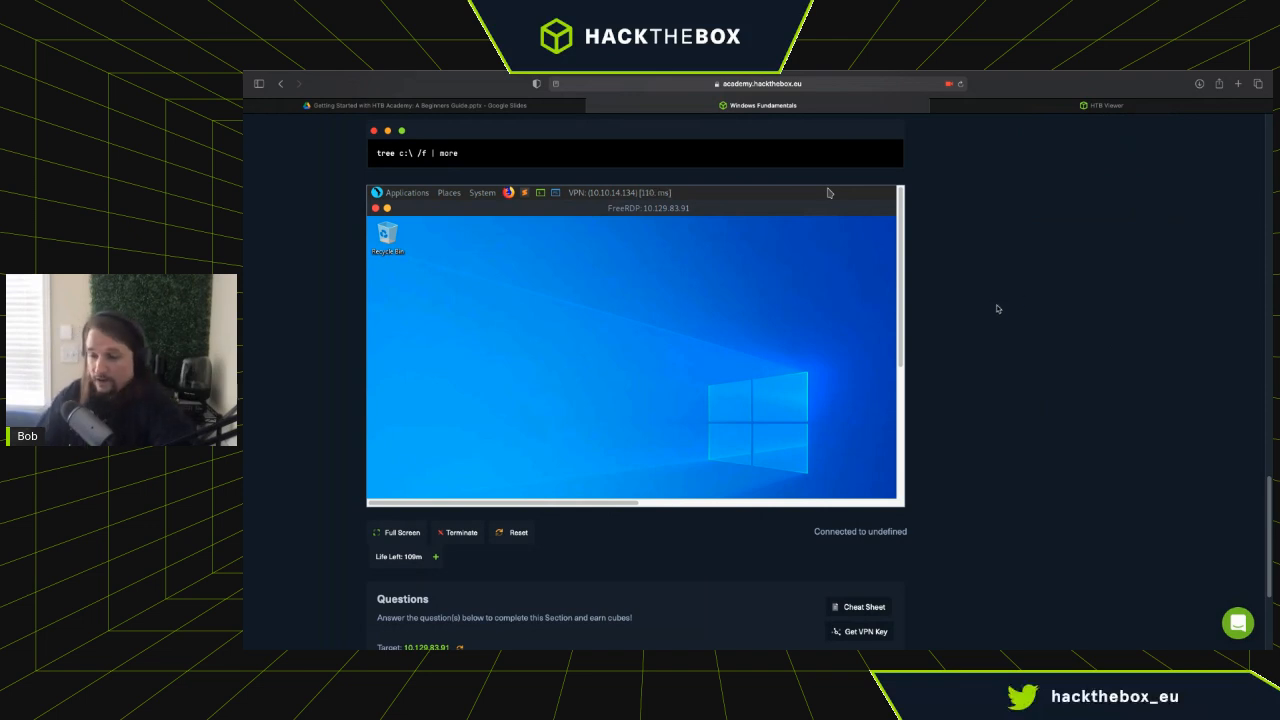
scroll(down, 3)
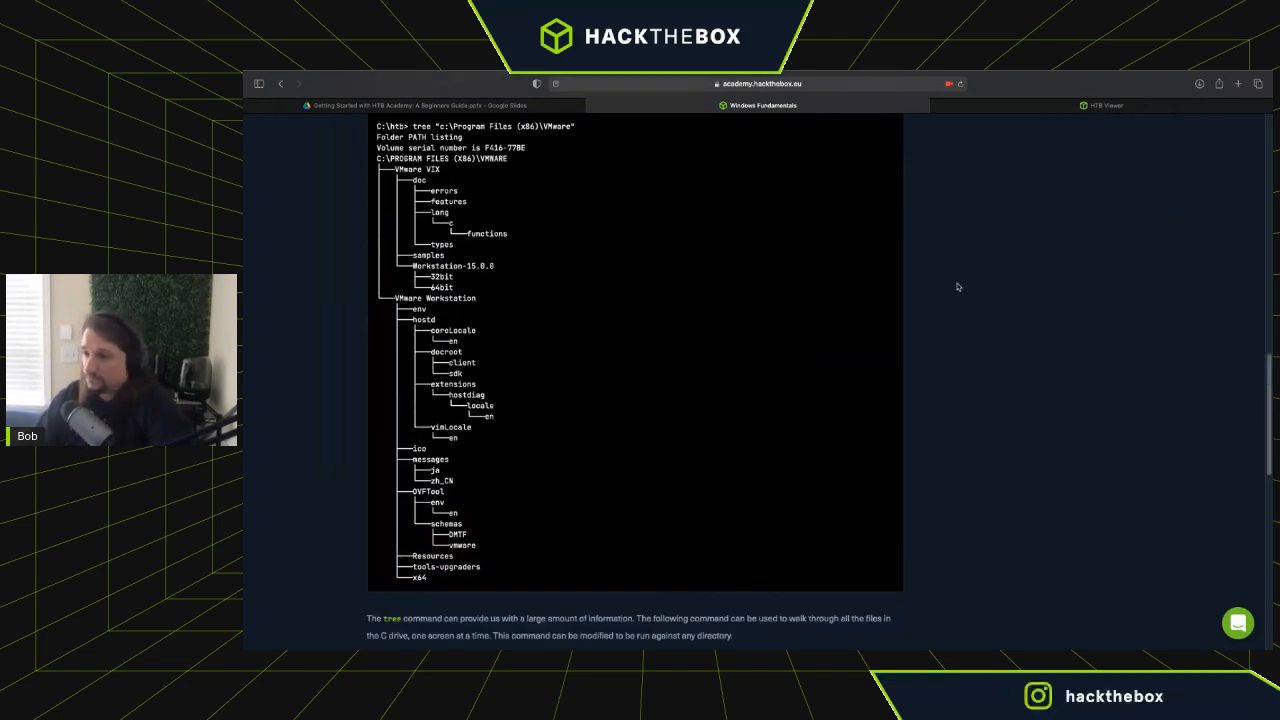
scroll(up, 3)
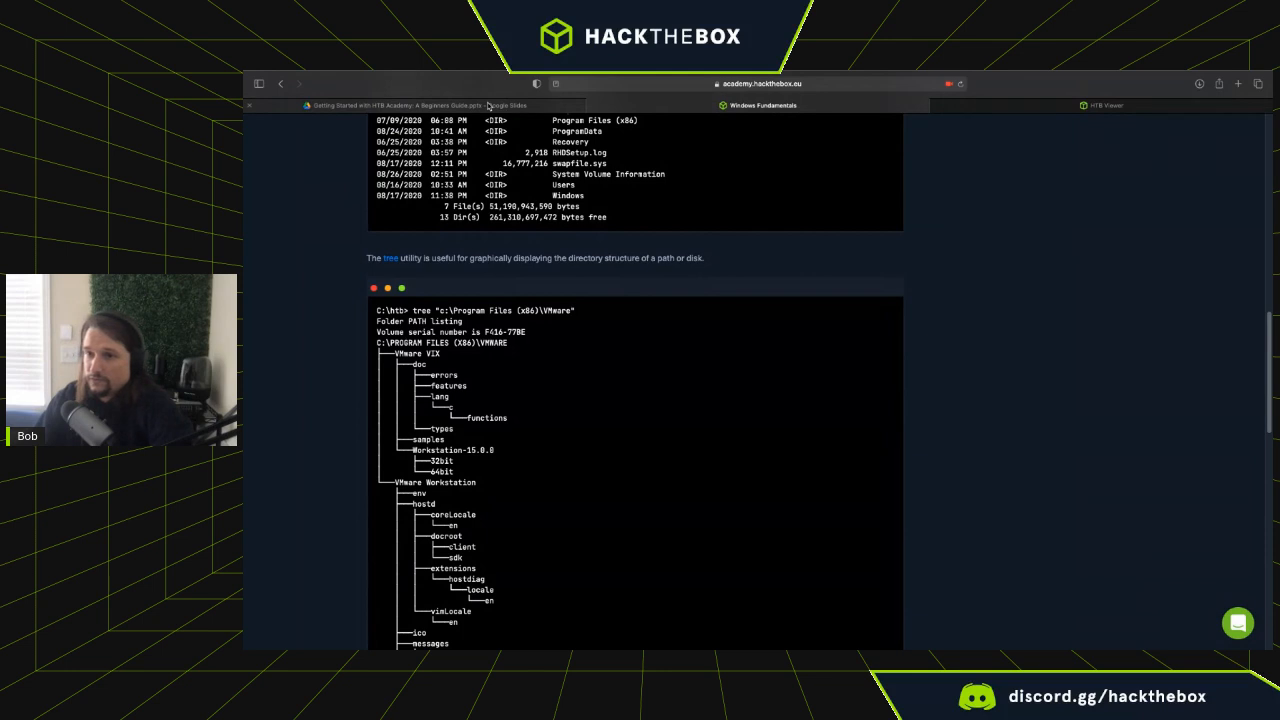
Switch to the Getting Started slide deck showing the Pwnbox network diagram slide
click(400, 104)
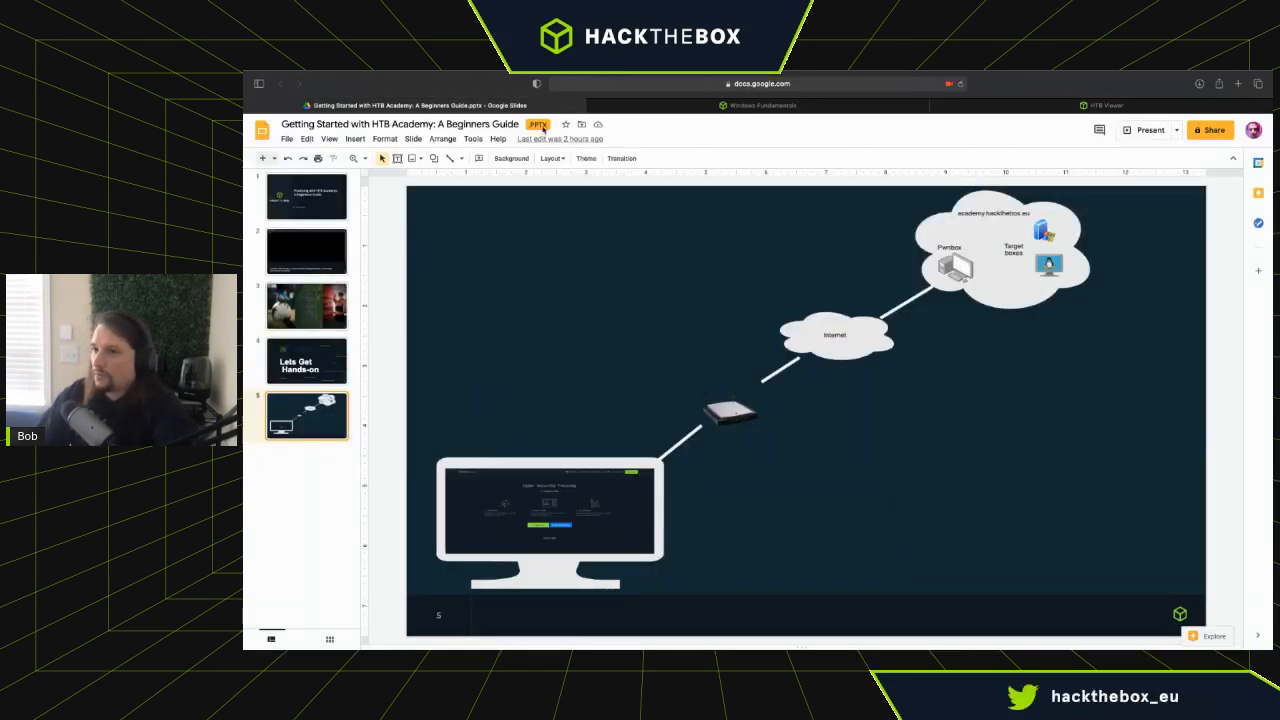
mouse_move(1124, 130)
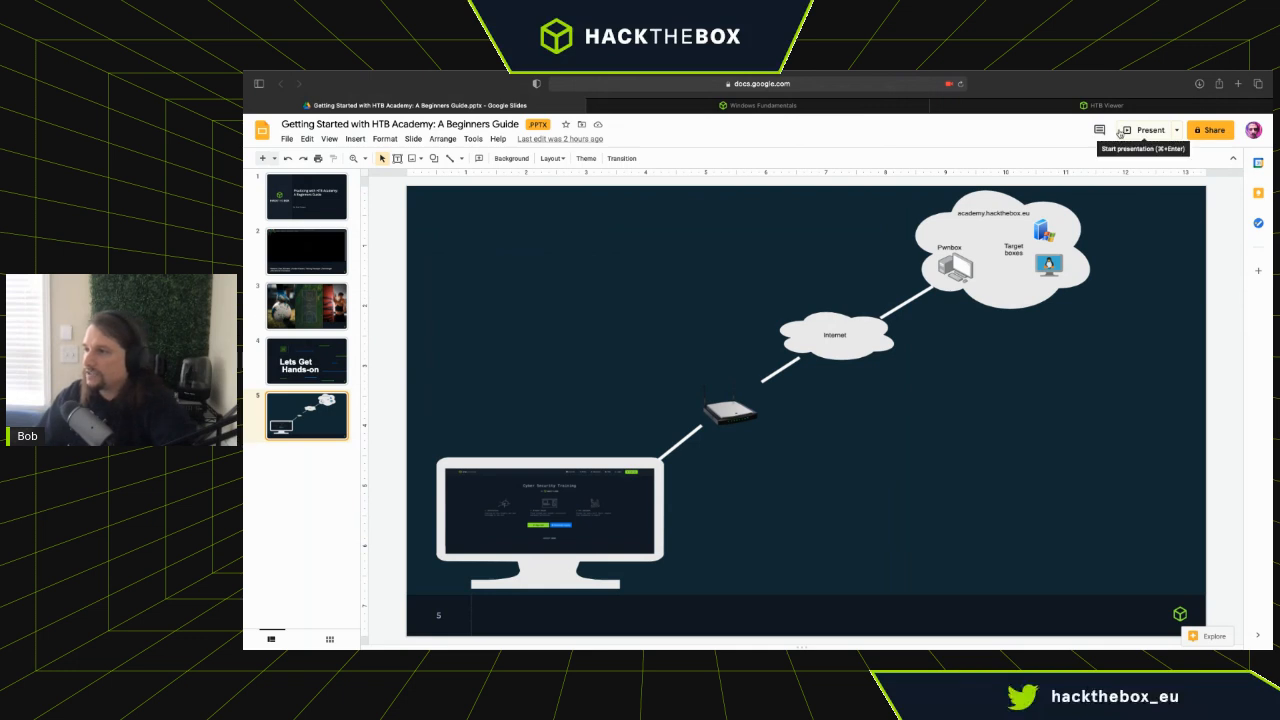